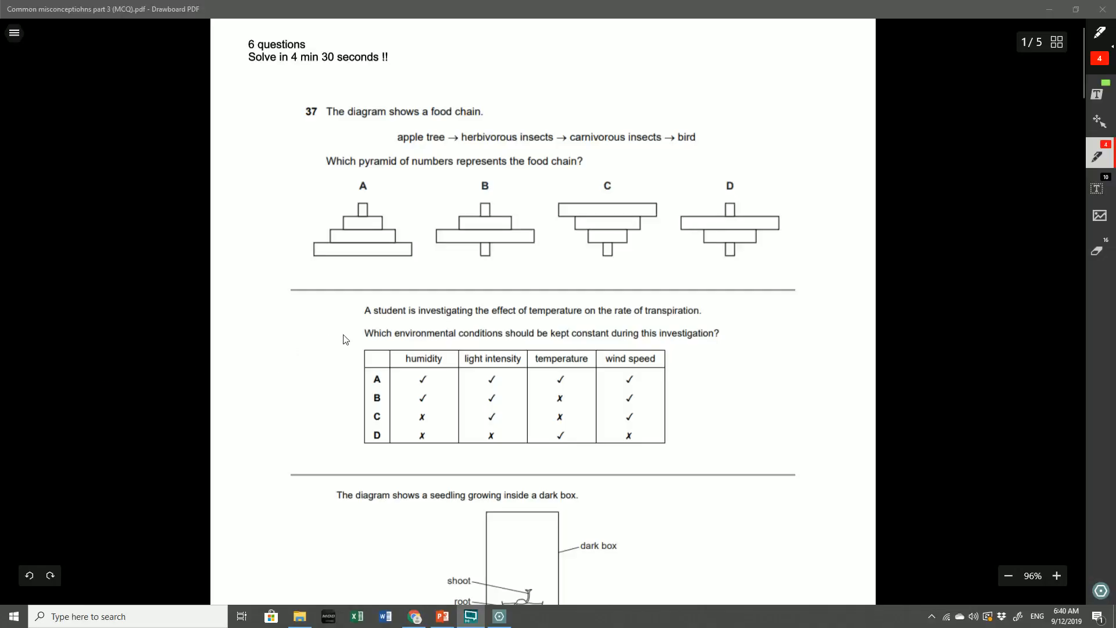
{"action": "mouse_move", "coordinate": [337, 269]}
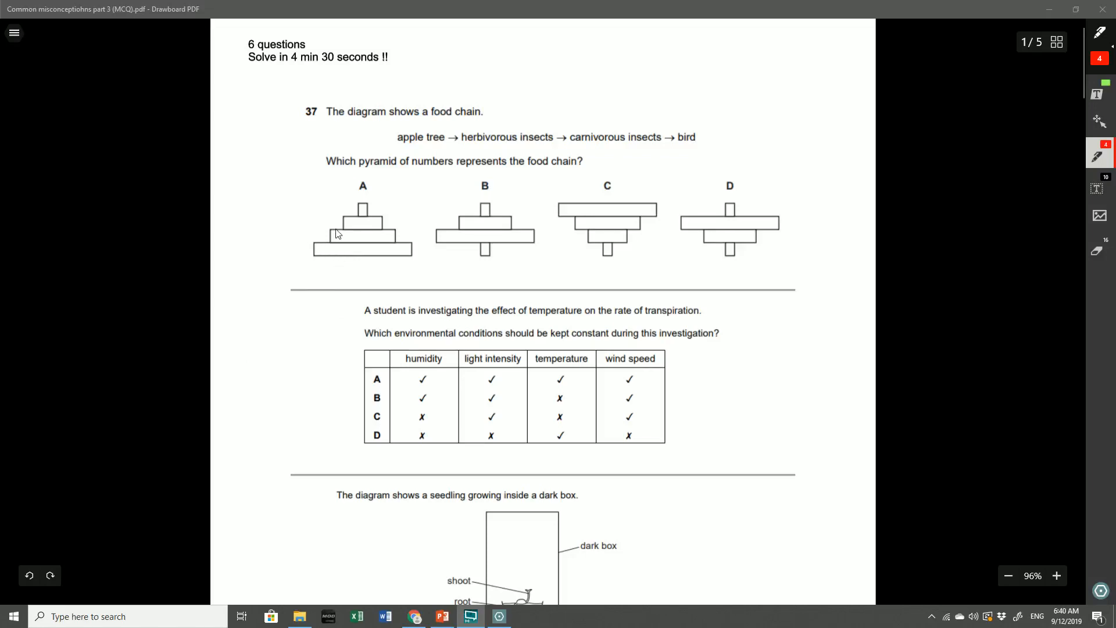
{"action": "mouse_move", "coordinate": [265, 207]}
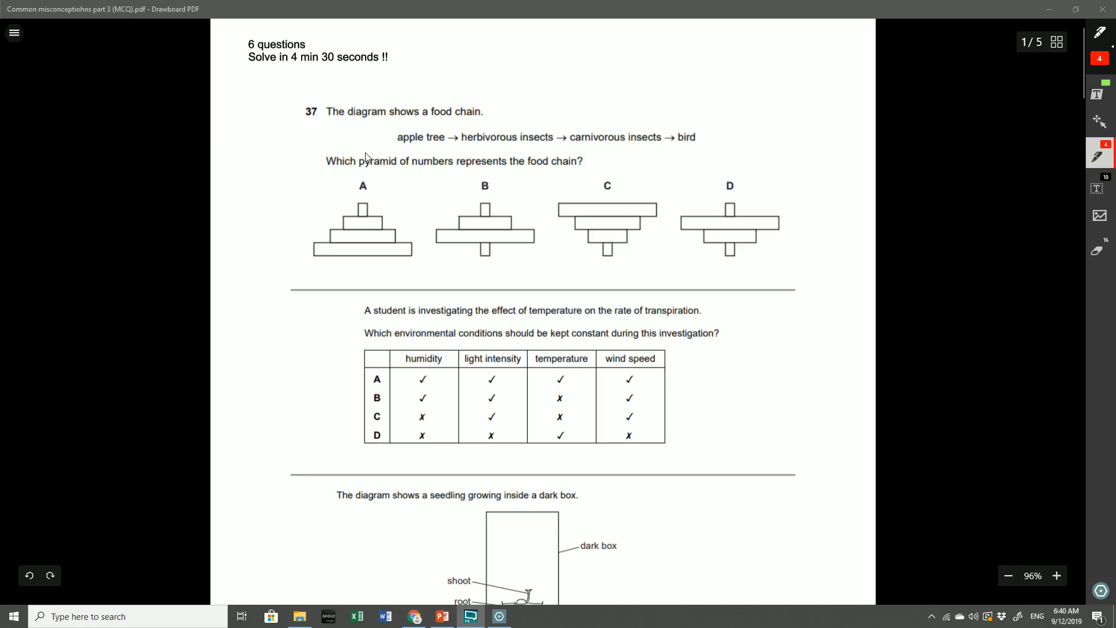
{"action": "mouse_move", "coordinate": [390, 184]}
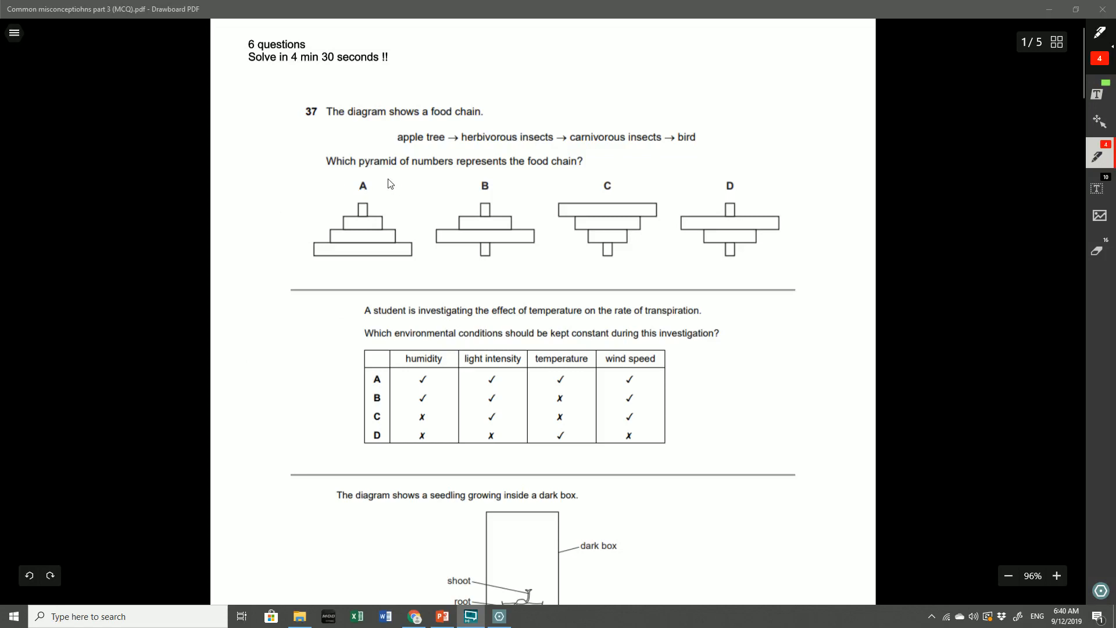
{"action": "mouse_move", "coordinate": [521, 183]}
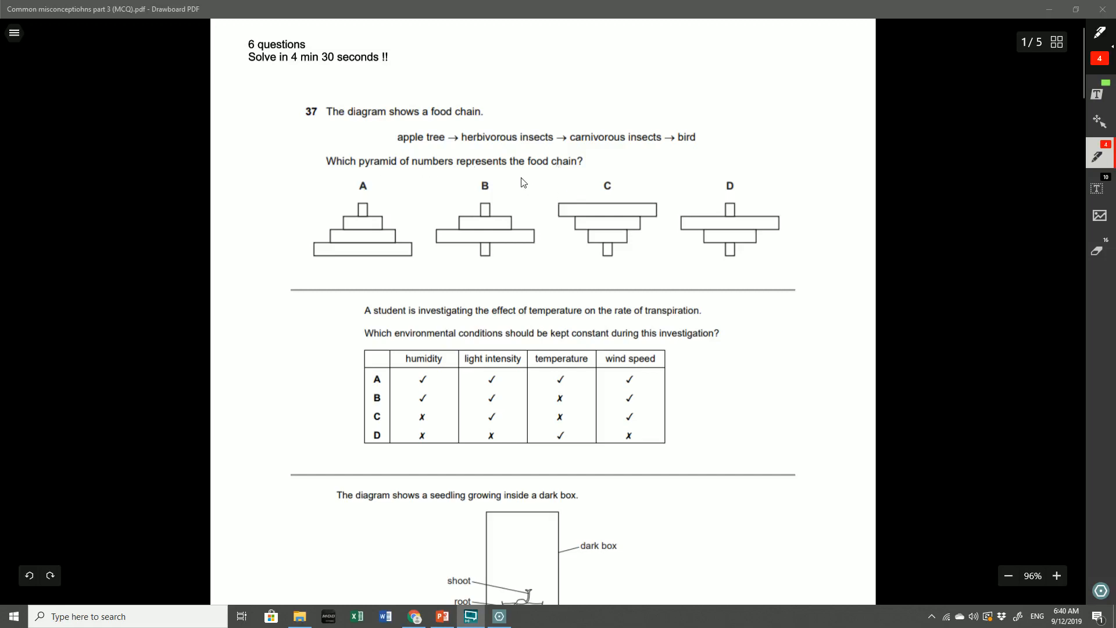
{"action": "mouse_move", "coordinate": [505, 175]}
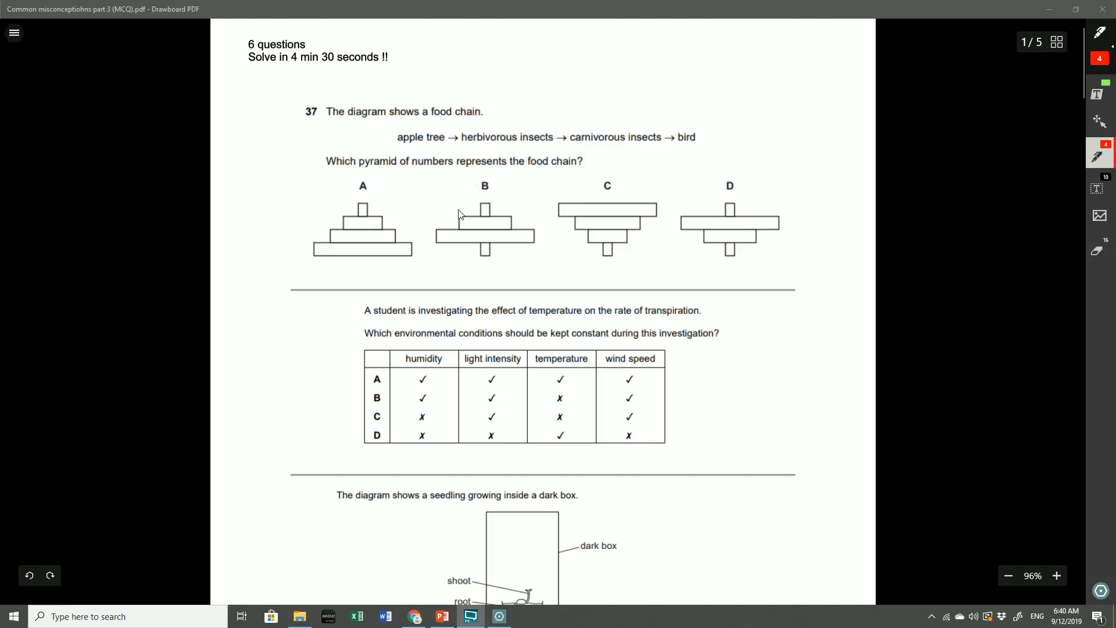
{"action": "mouse_move", "coordinate": [400, 222]}
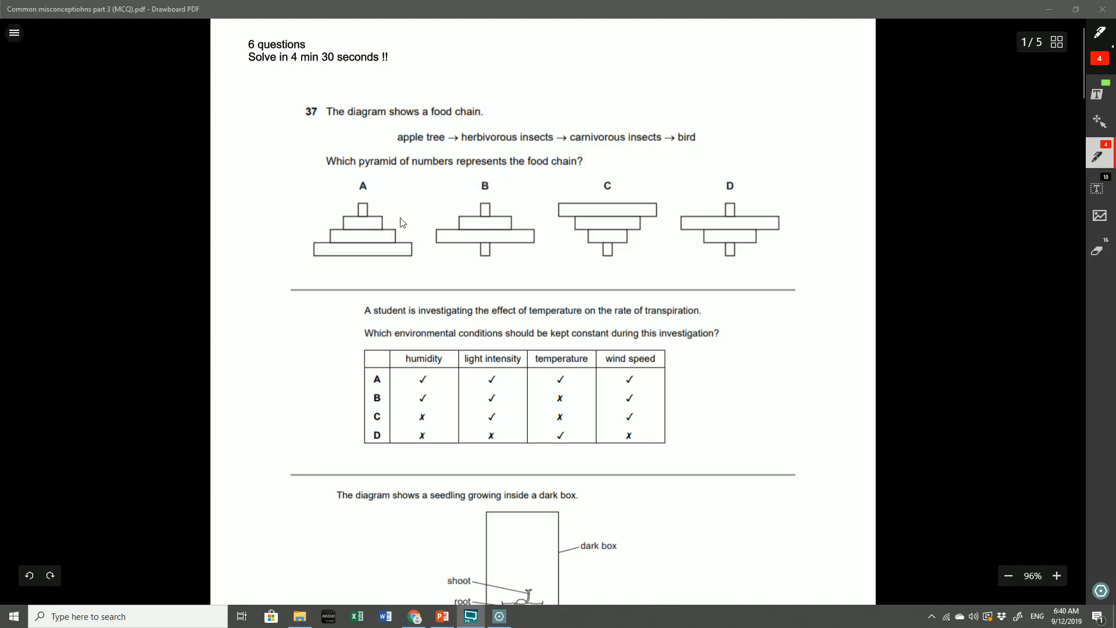
{"action": "mouse_move", "coordinate": [356, 242]}
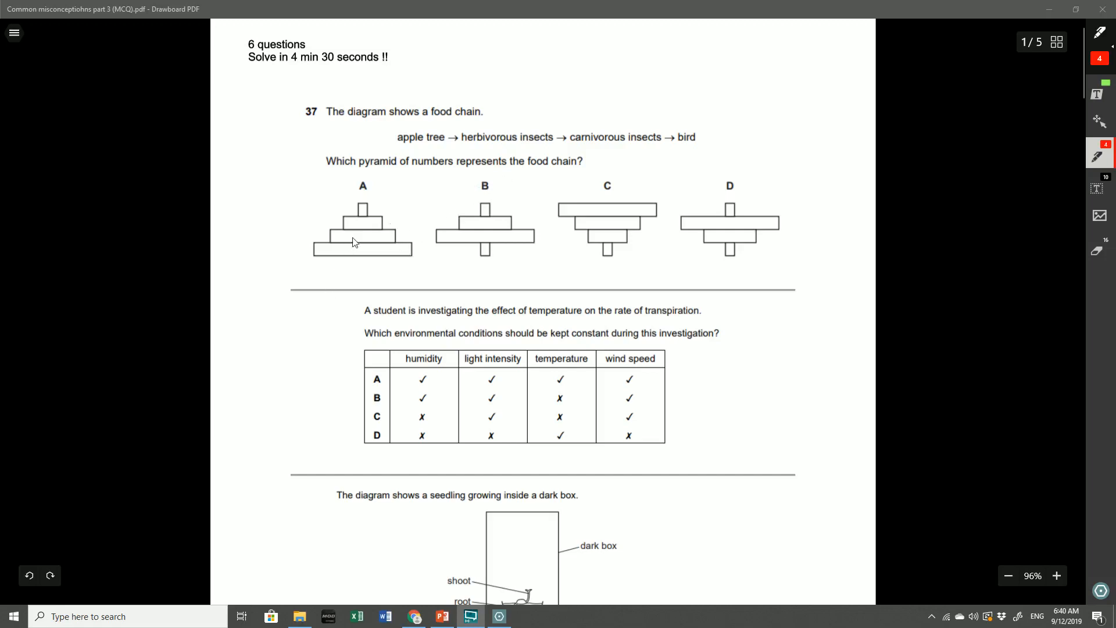
{"action": "mouse_move", "coordinate": [474, 210]}
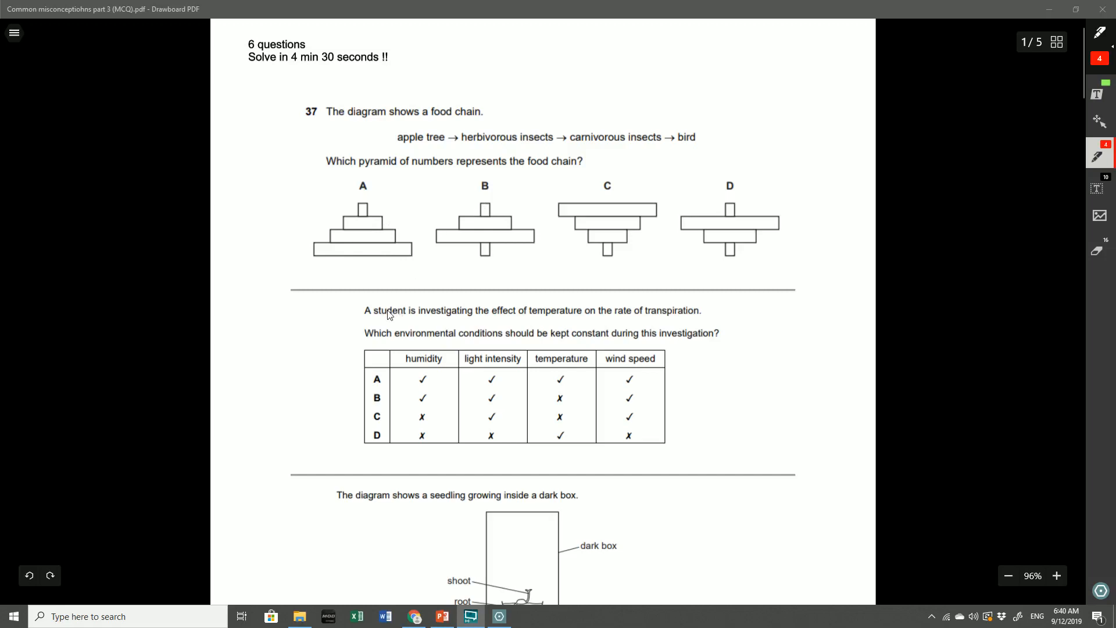
{"action": "mouse_move", "coordinate": [403, 307]}
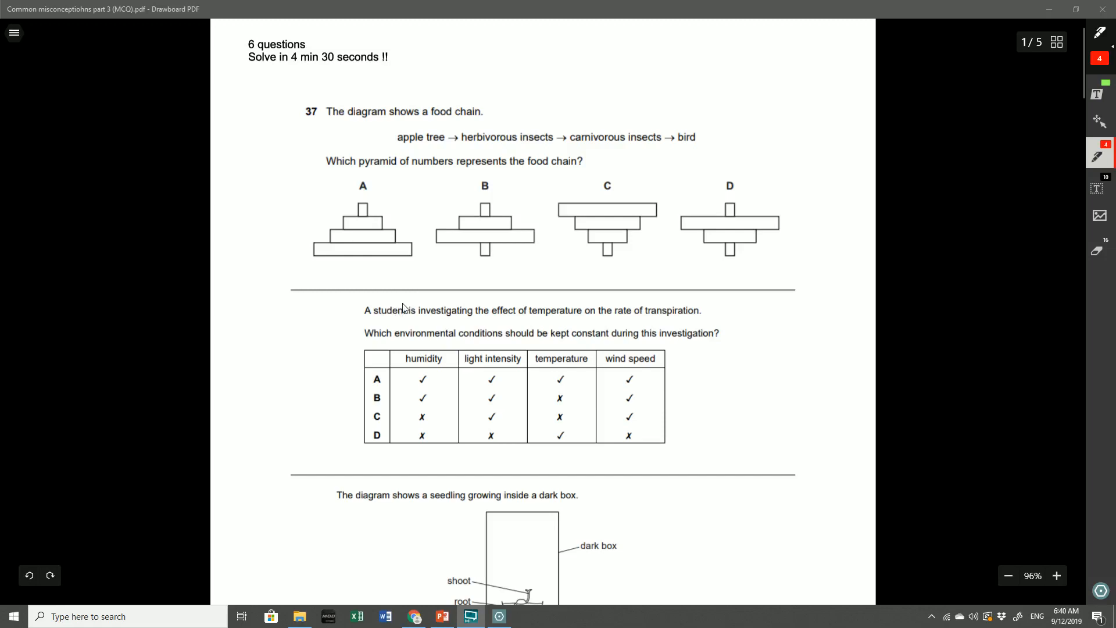
Draw a red arrow pointing at pyramid A on the food chain question
{"action": "scroll", "scroll_direction": "down", "scroll_amount": 3}
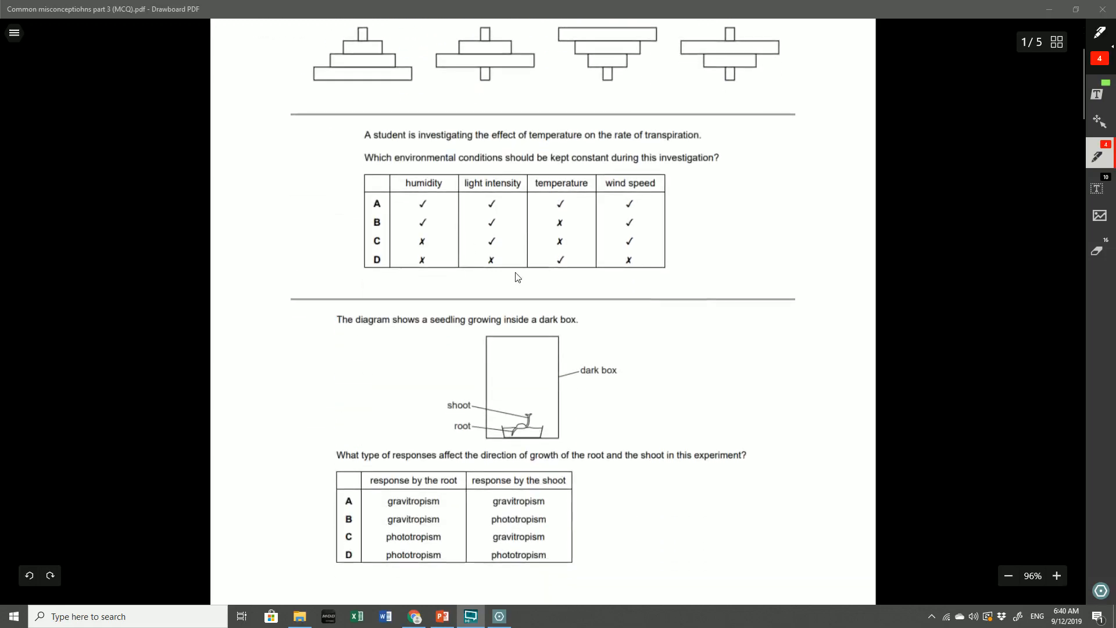
{"action": "scroll", "scroll_direction": "down", "scroll_amount": 3}
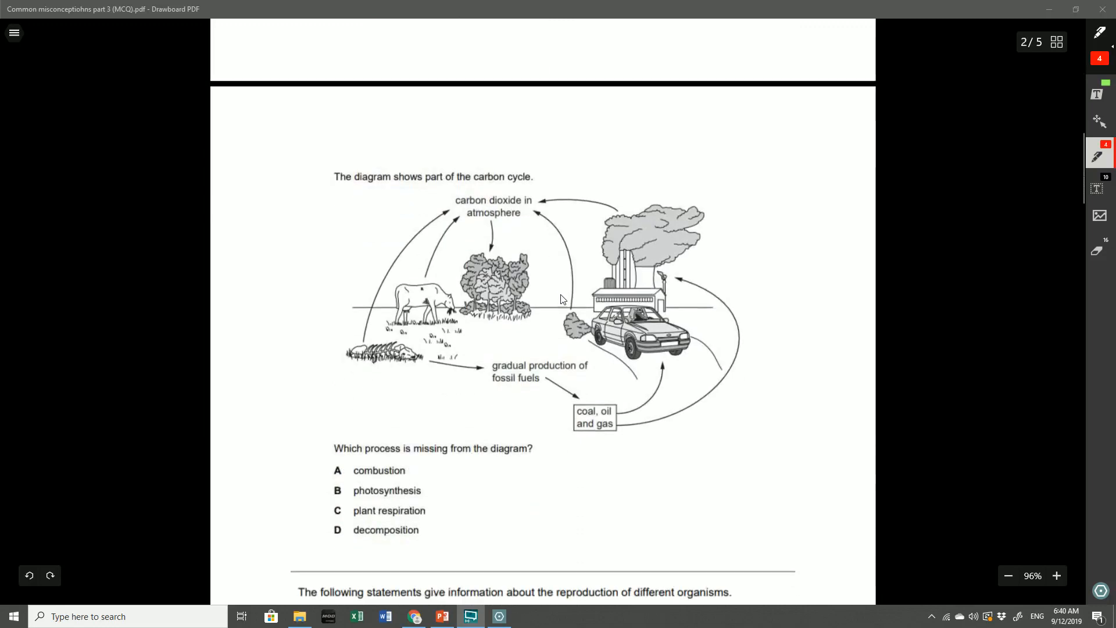
{"action": "scroll", "scroll_direction": "down", "scroll_amount": 3}
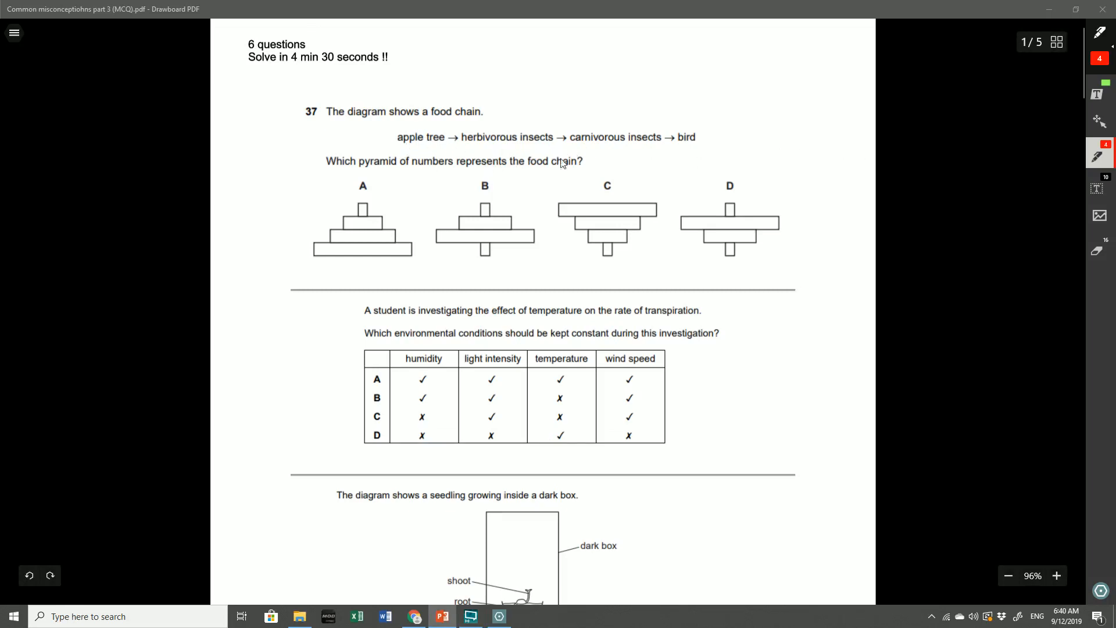
{"action": "mouse_move", "coordinate": [578, 149]}
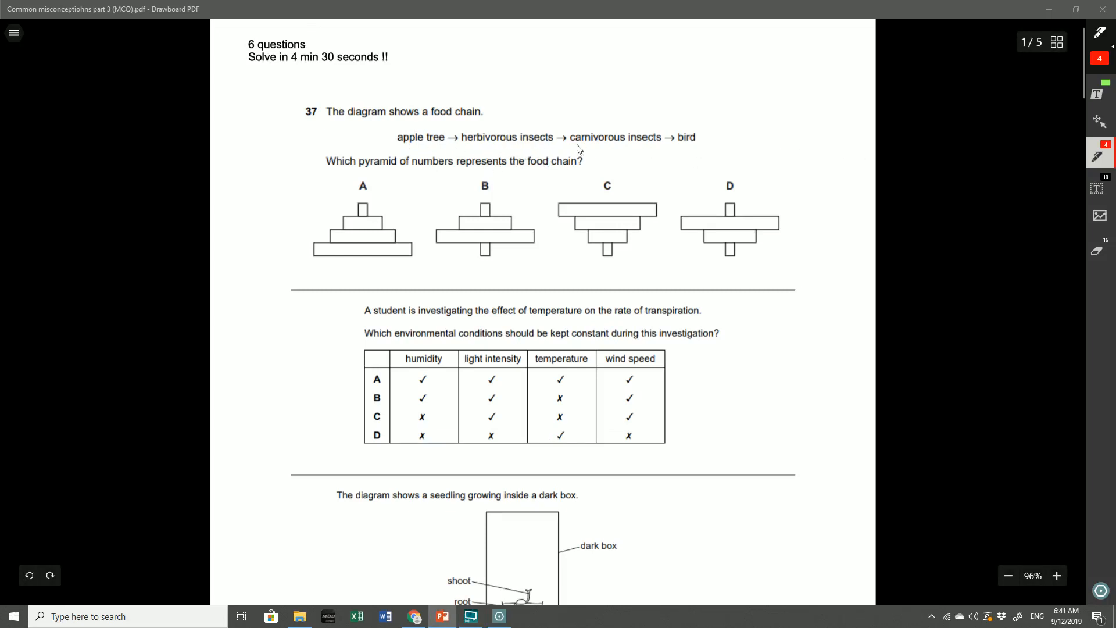
{"action": "mouse_move", "coordinate": [684, 151]}
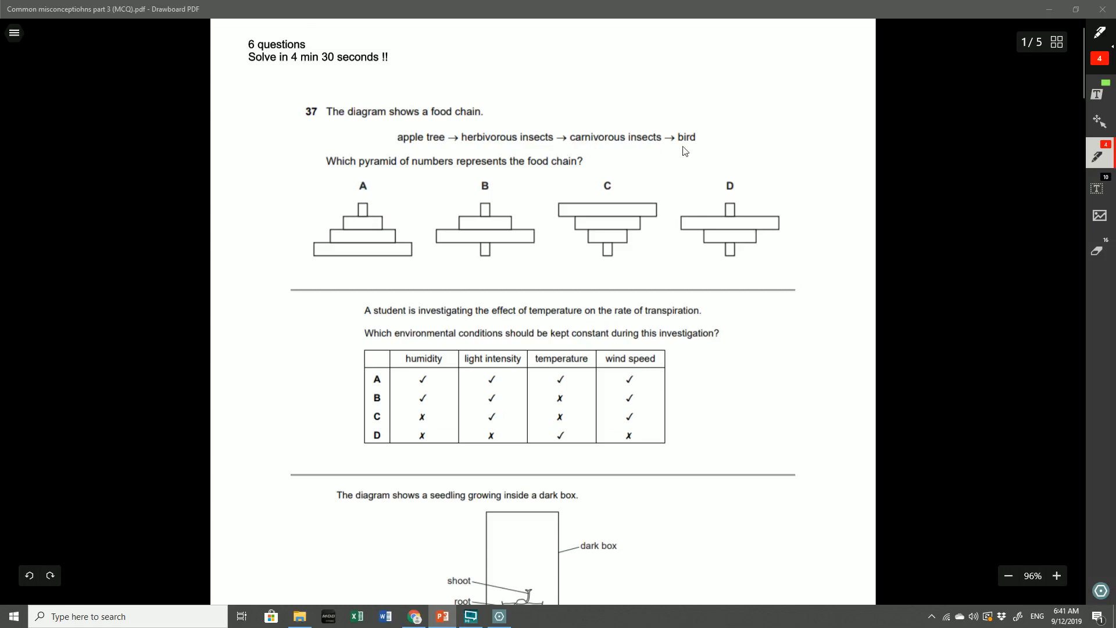
{"action": "mouse_move", "coordinate": [403, 186]}
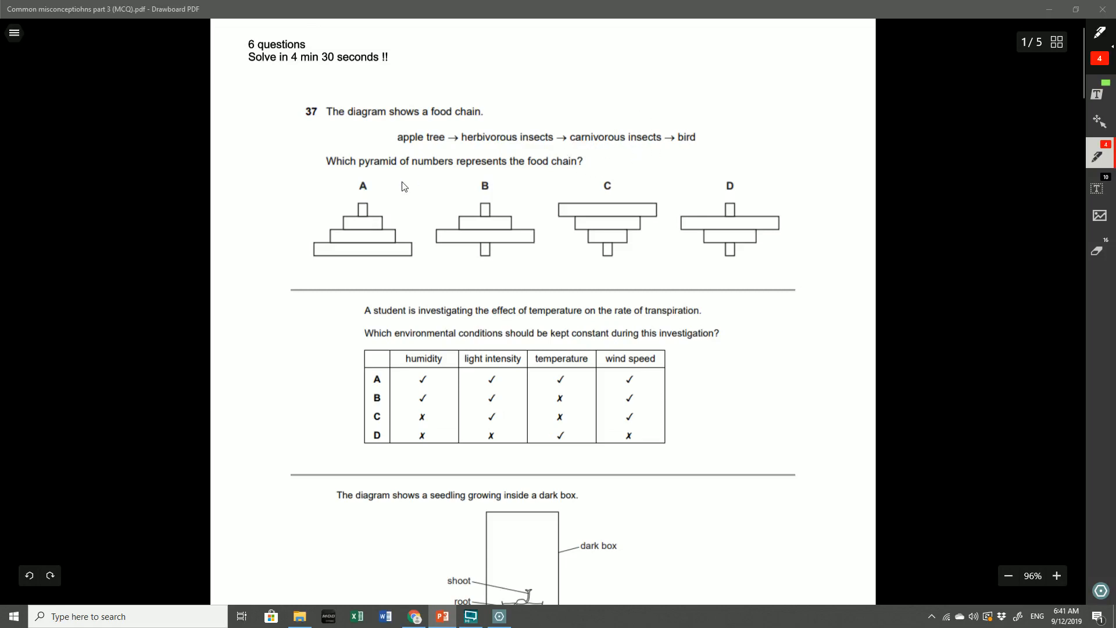
{"action": "mouse_move", "coordinate": [642, 195]}
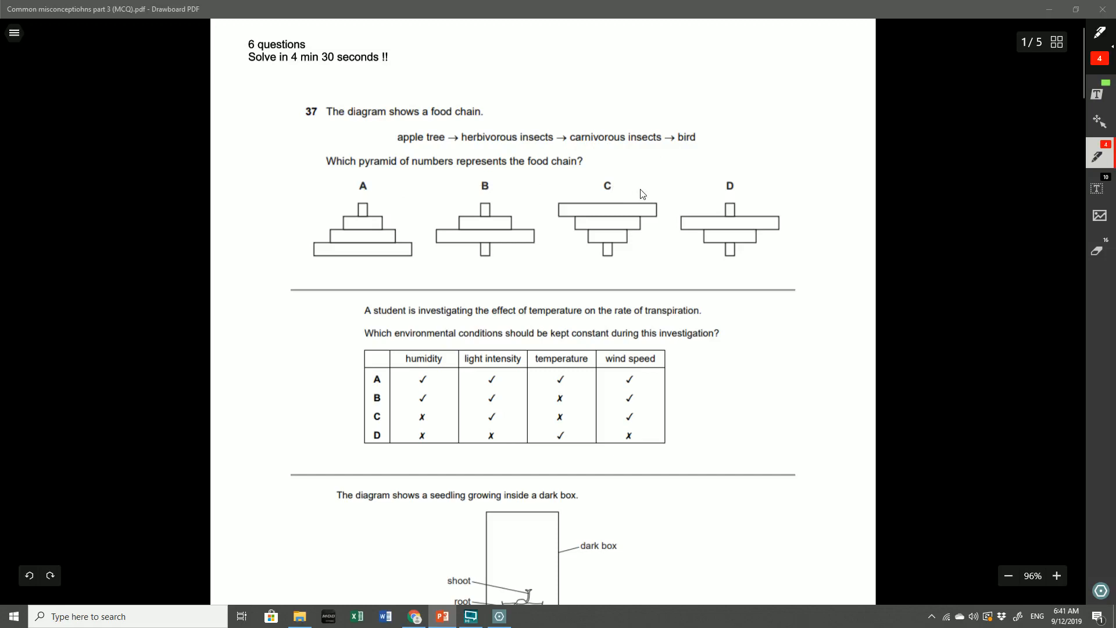
{"action": "mouse_move", "coordinate": [335, 8]}
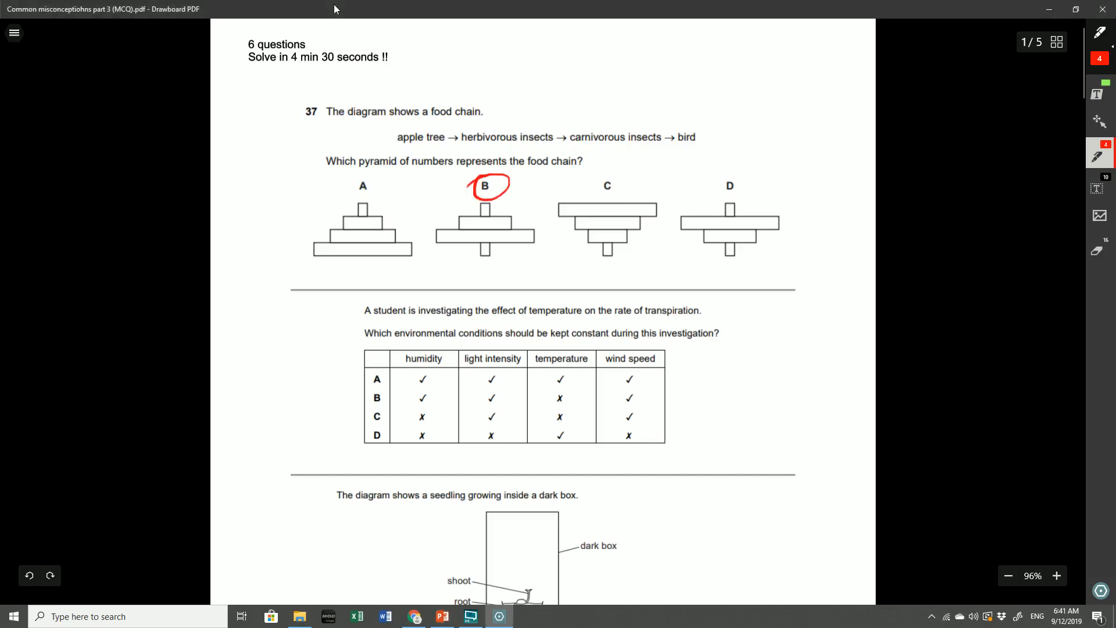
{"action": "left_click_drag", "start_coordinate": [295, 196], "coordinate": [329, 185]}
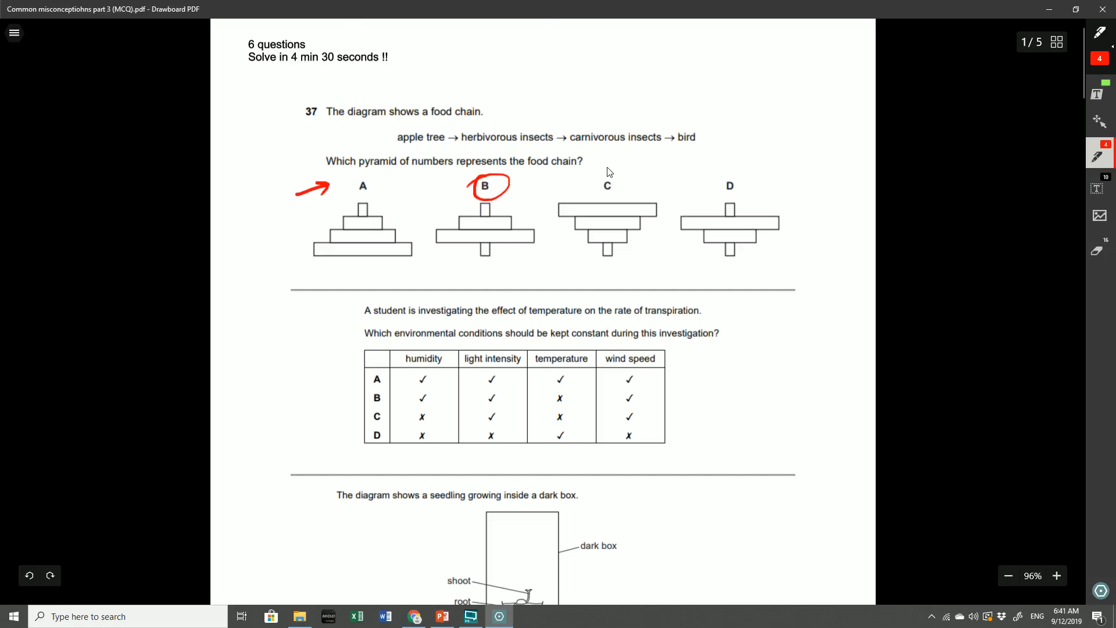
{"action": "mouse_move", "coordinate": [538, 205]}
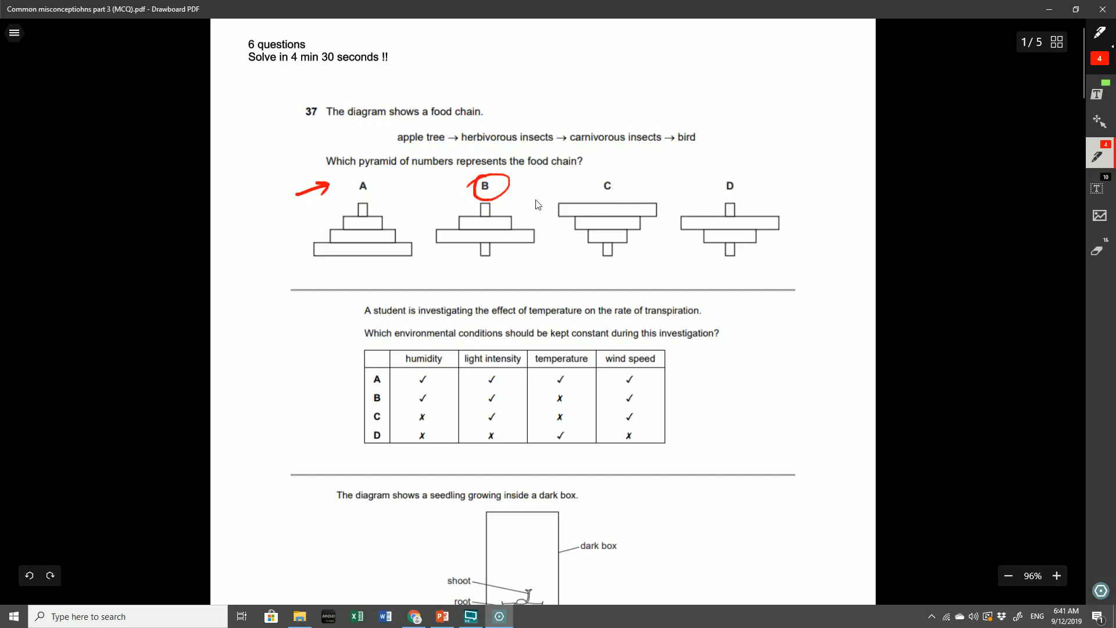
{"action": "mouse_move", "coordinate": [422, 207]}
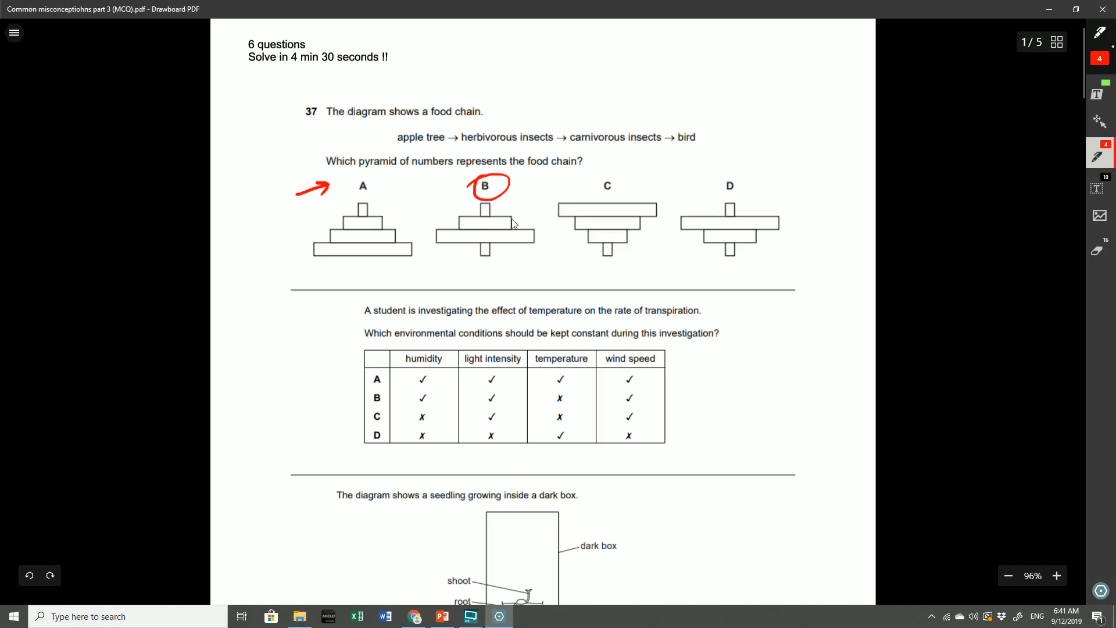
{"action": "mouse_move", "coordinate": [691, 245]}
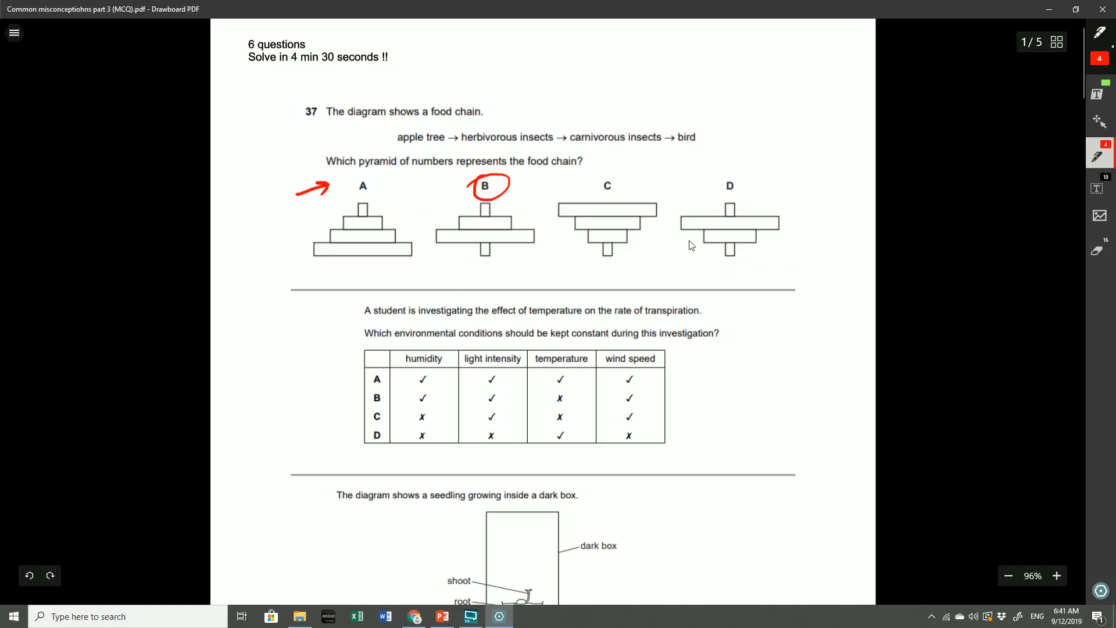
{"action": "mouse_move", "coordinate": [701, 318]}
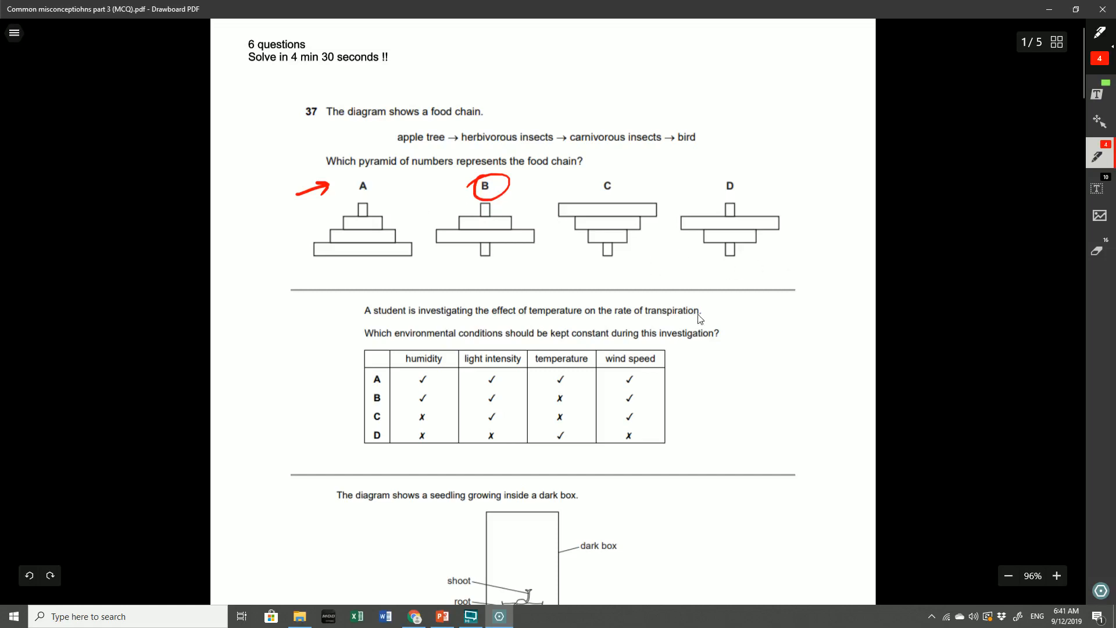
Mark the sparrowhawk and point a red arrow at the oak tree bar in the pyramid of numbers
{"action": "scroll", "scroll_direction": "down", "scroll_amount": 3}
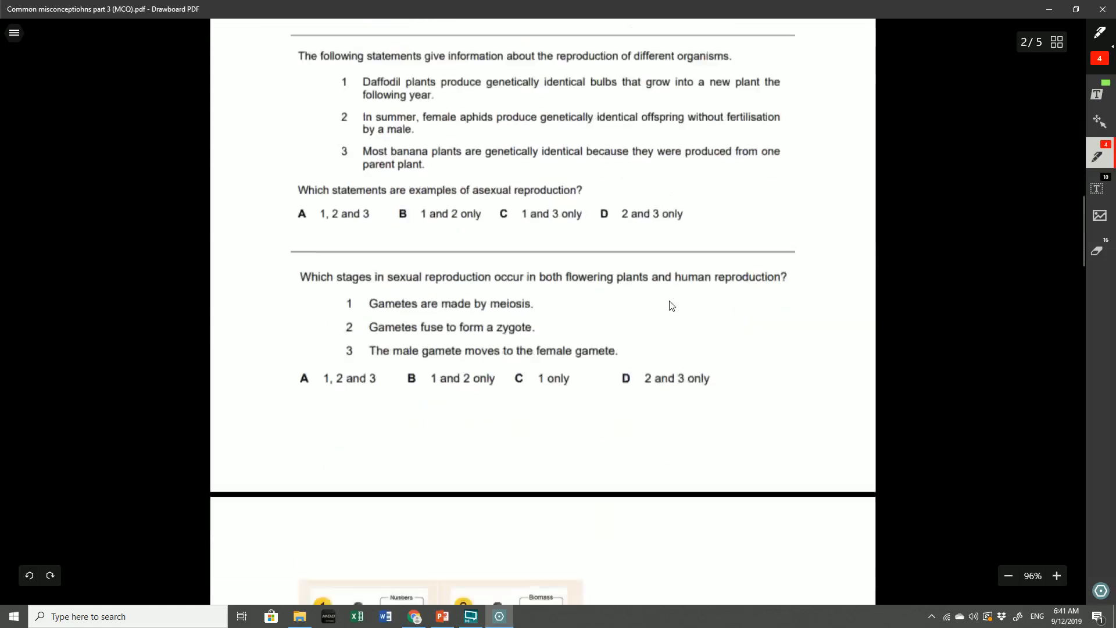
{"action": "scroll", "scroll_direction": "down", "scroll_amount": 3}
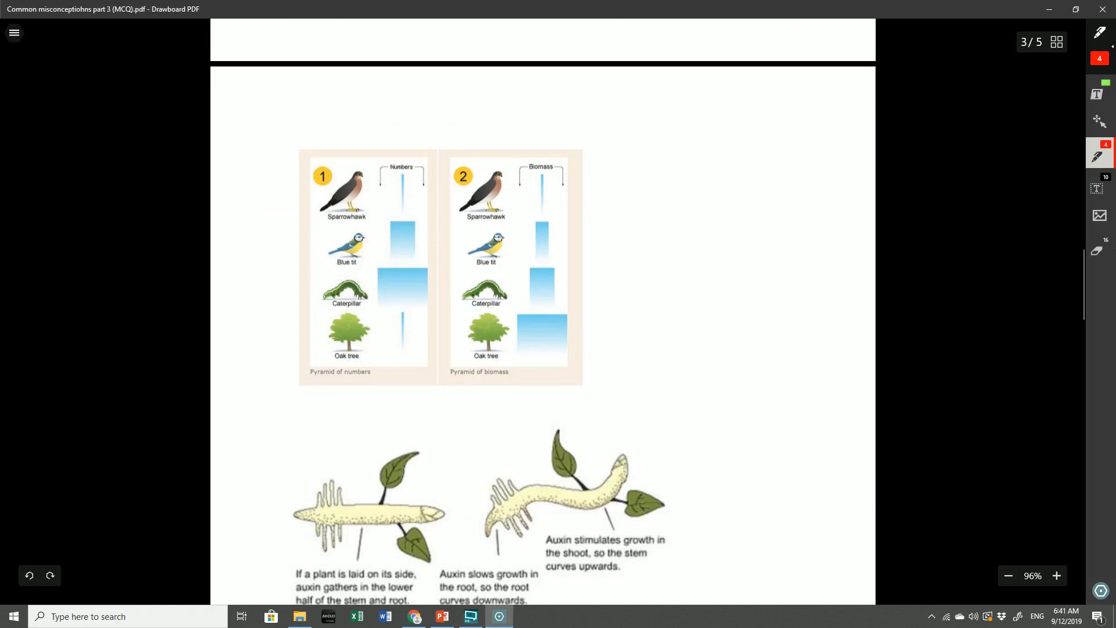
{"action": "left_click_drag", "start_coordinate": [292, 213], "coordinate": [309, 209]}
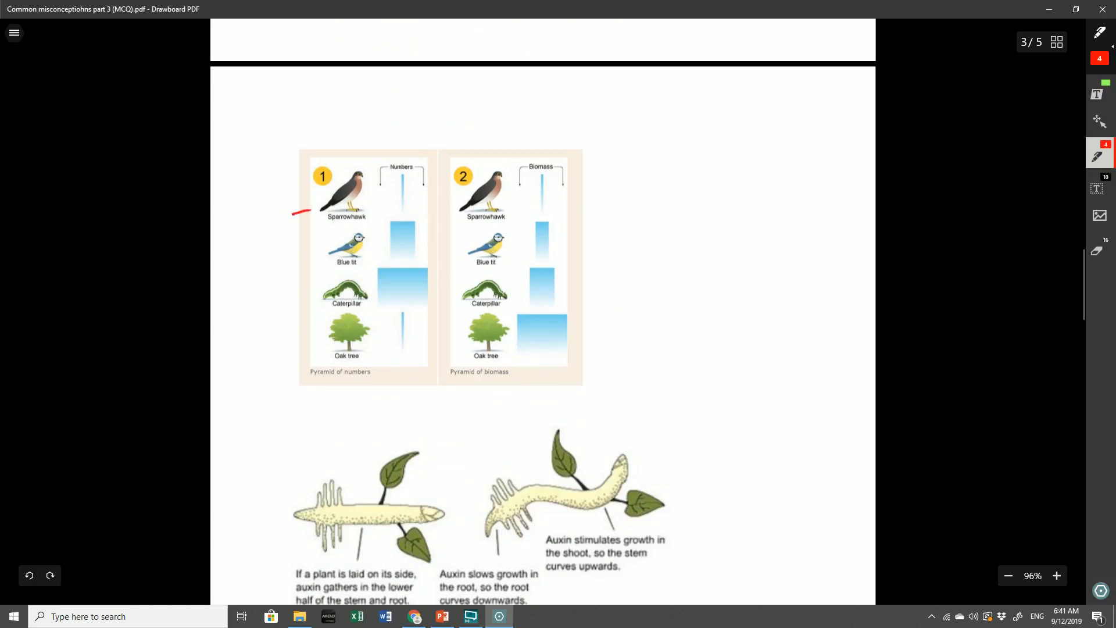
{"action": "left_click_drag", "start_coordinate": [294, 258], "coordinate": [312, 252]}
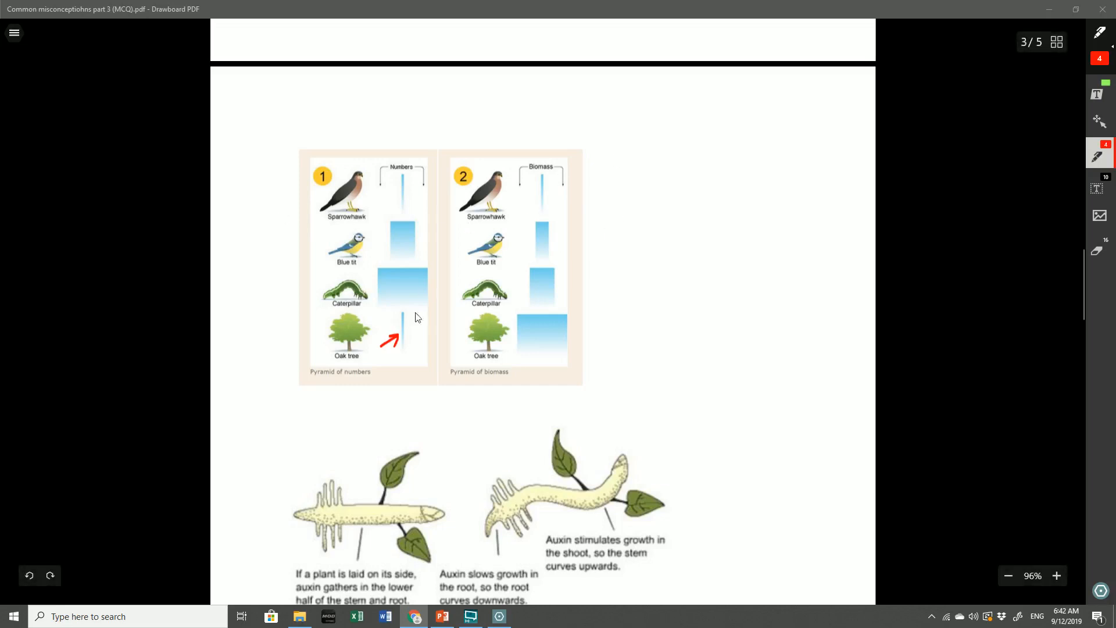
{"action": "mouse_move", "coordinate": [474, 364]}
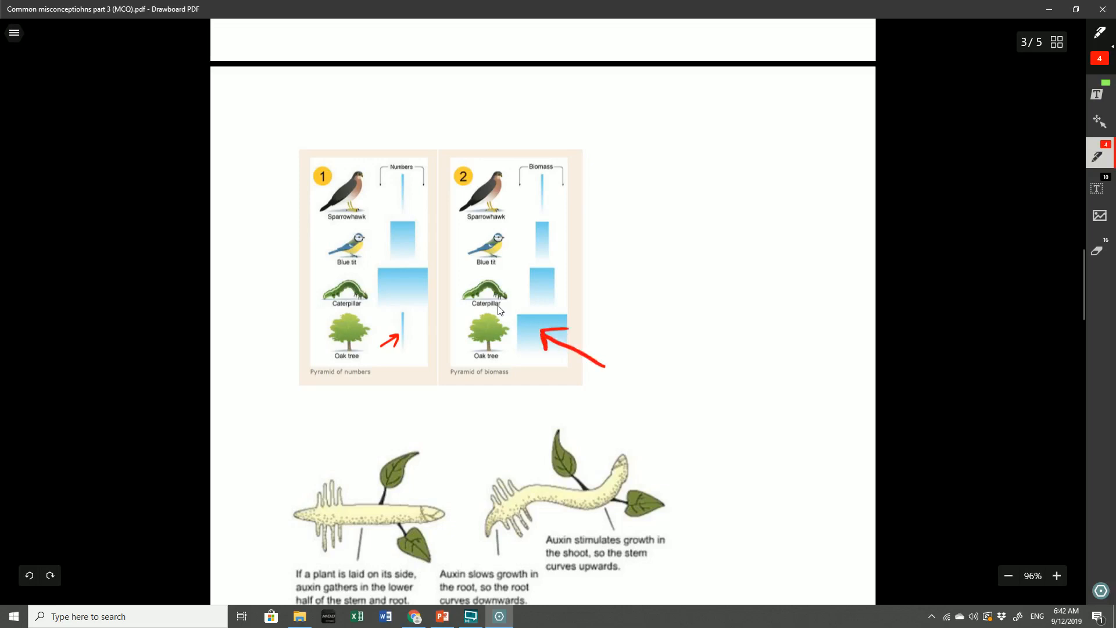
Erase the stray arrow beside the biomass pyramid base and redraw the mark
{"action": "left_click_drag", "start_coordinate": [513, 169], "coordinate": [509, 345]}
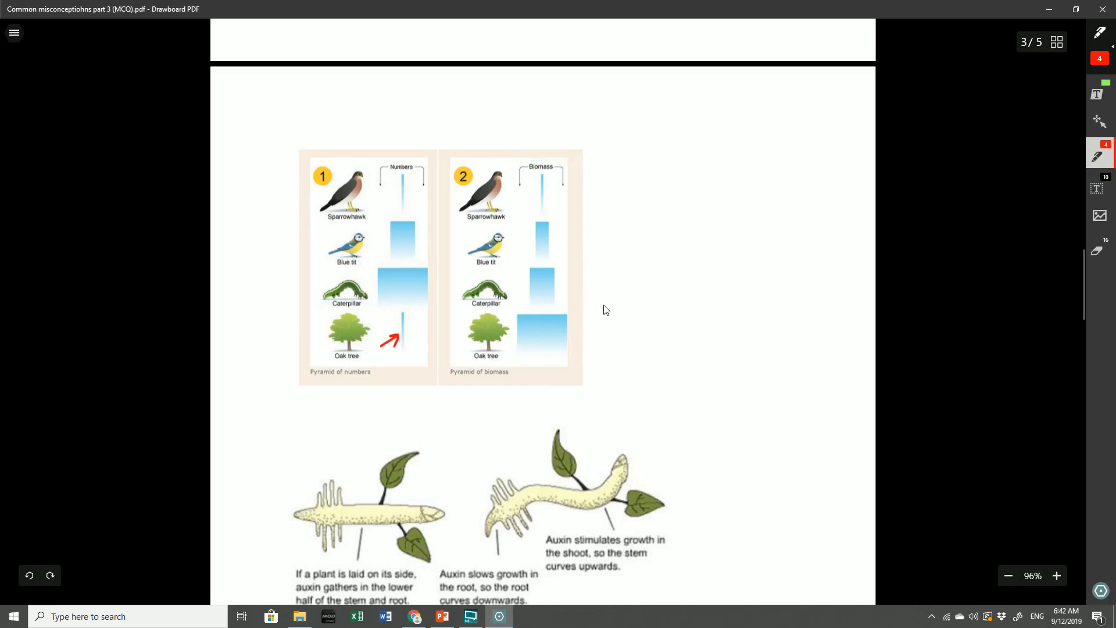
{"action": "mouse_move", "coordinate": [621, 283]}
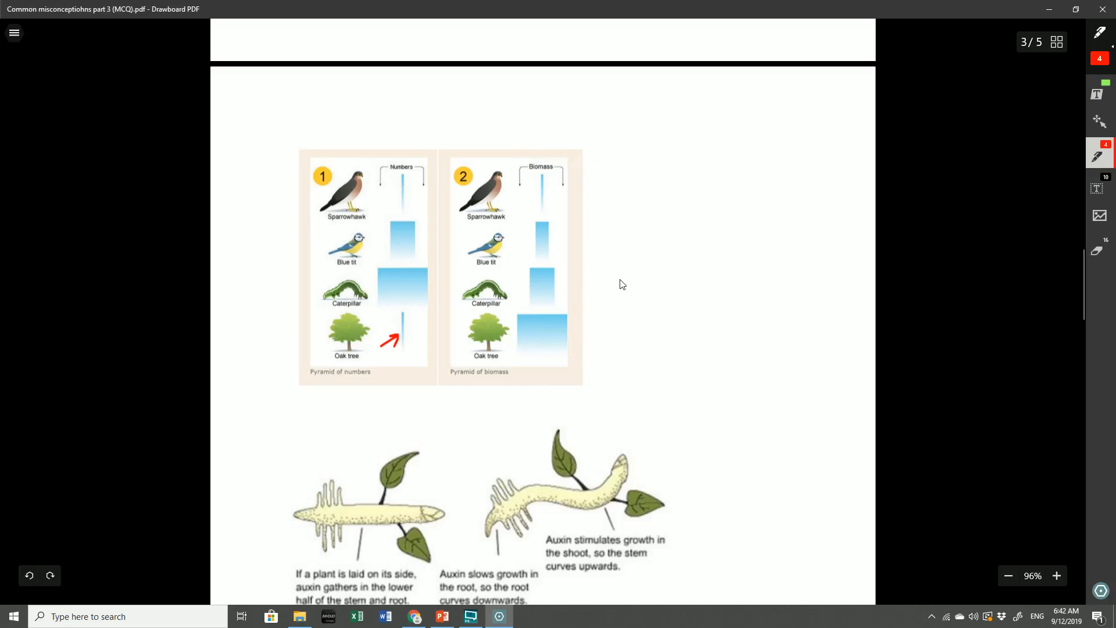
{"action": "mouse_move", "coordinate": [605, 275]}
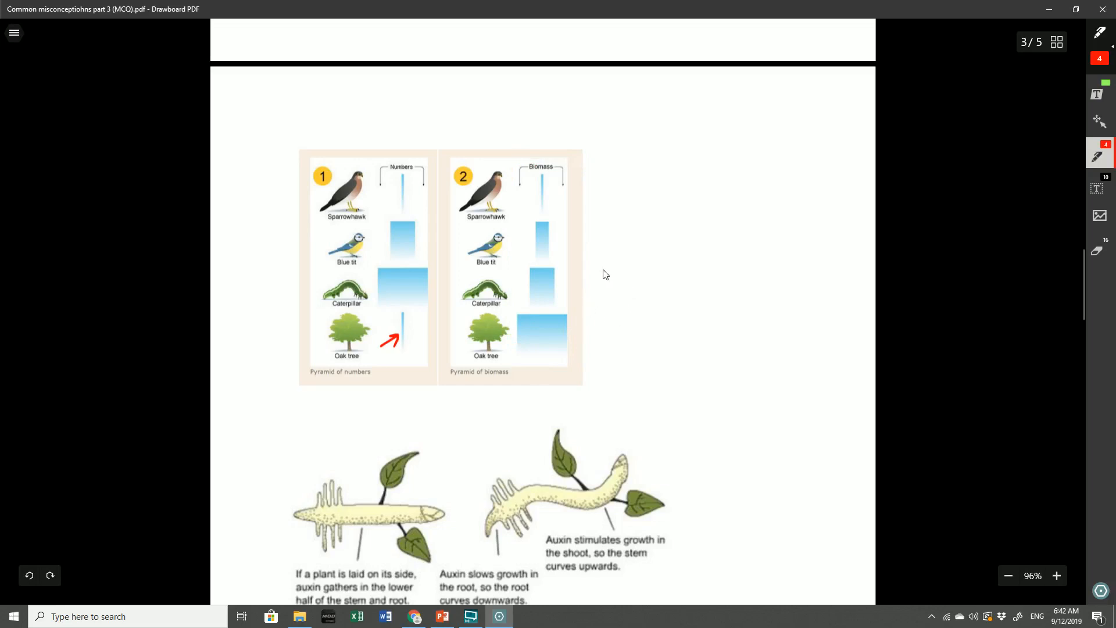
{"action": "left_click_drag", "start_coordinate": [373, 182], "coordinate": [420, 171]}
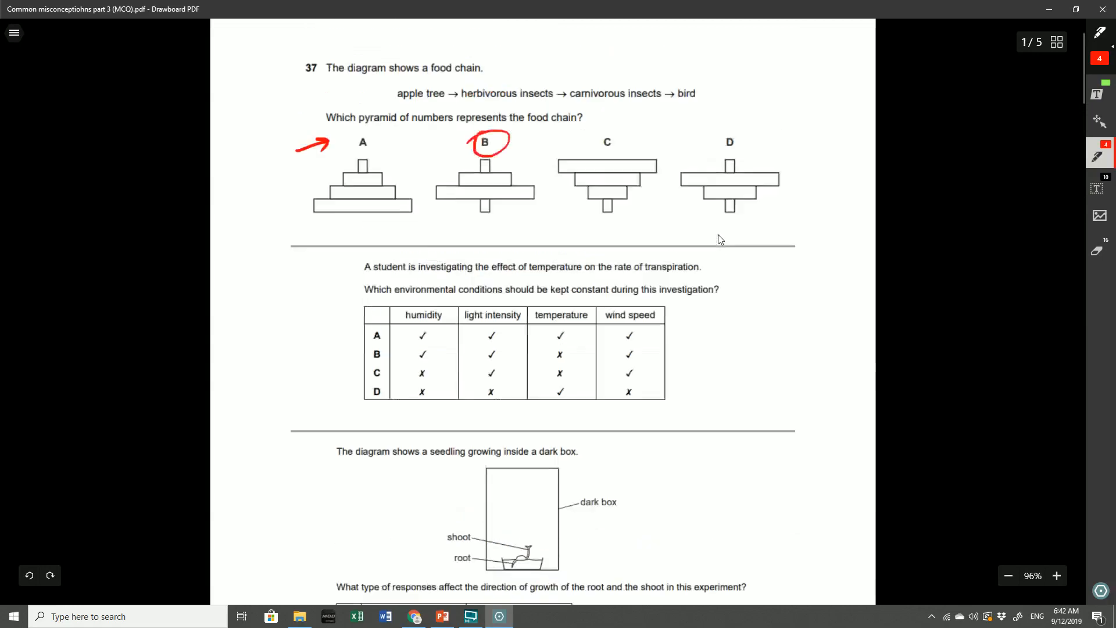
Circle option B in page 1's transpiration table in red
{"action": "scroll", "scroll_direction": "down", "scroll_amount": 3}
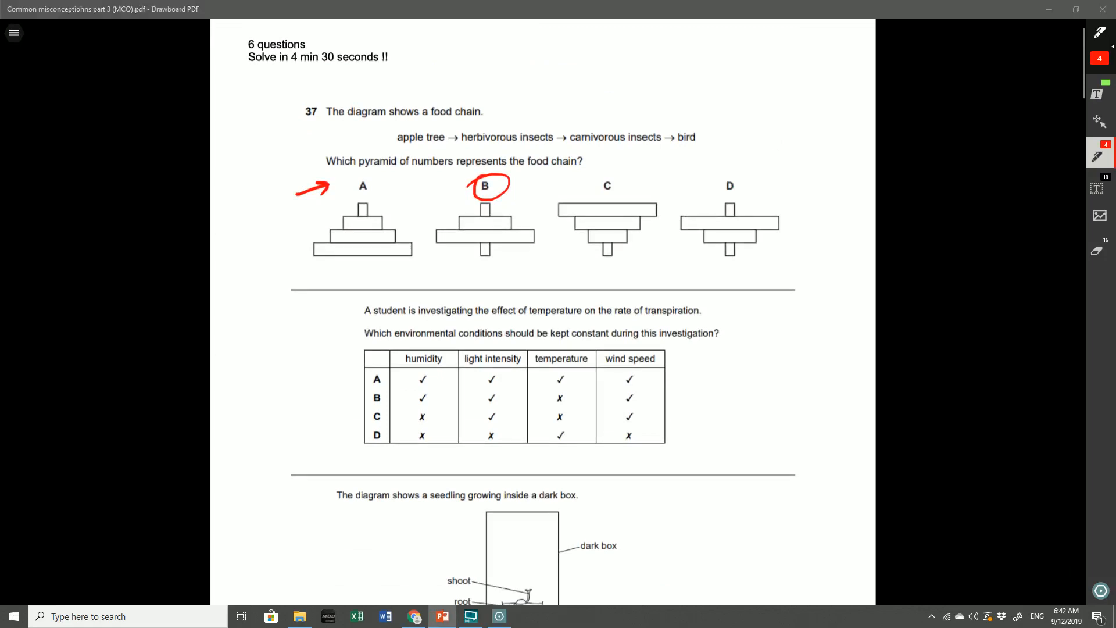
{"action": "scroll", "scroll_direction": "down", "scroll_amount": 3}
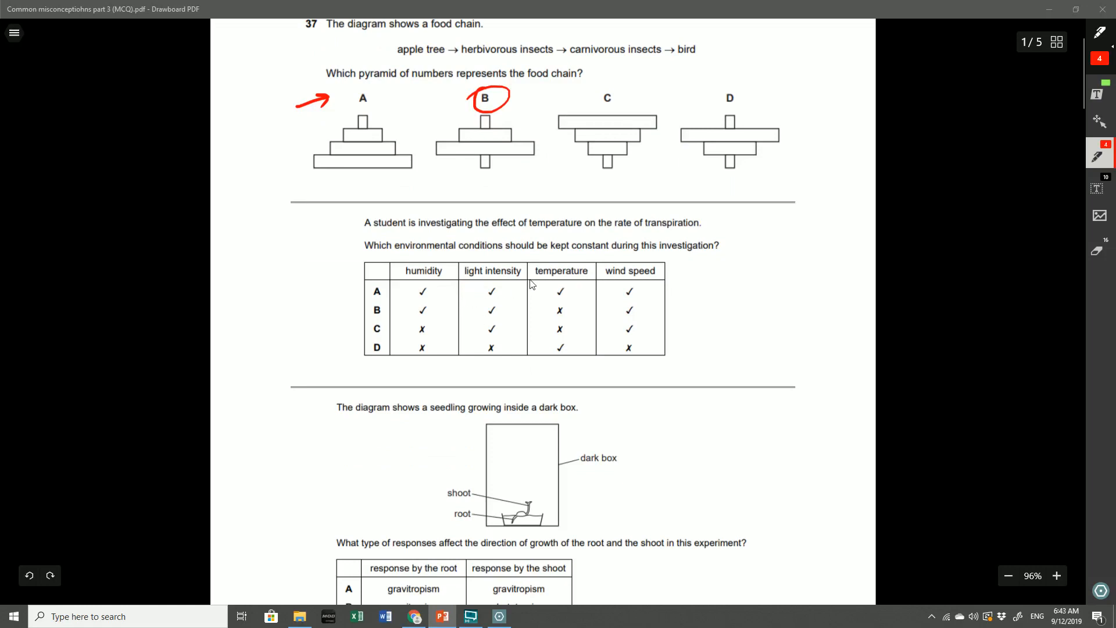
{"action": "mouse_move", "coordinate": [512, 265]}
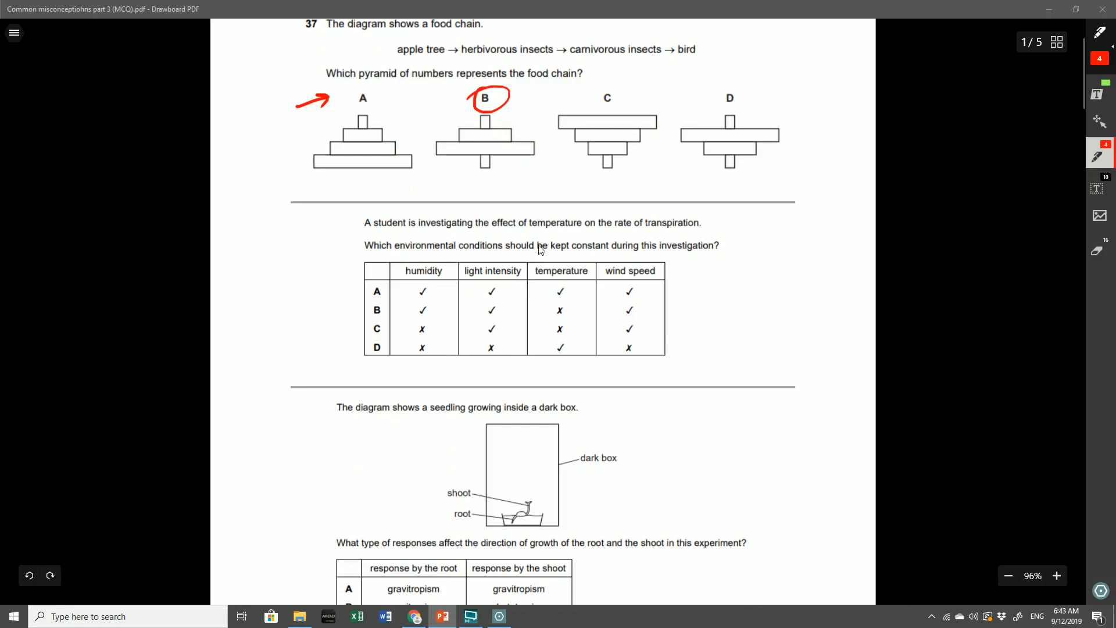
{"action": "left_click_drag", "start_coordinate": [366, 302], "coordinate": [389, 318]}
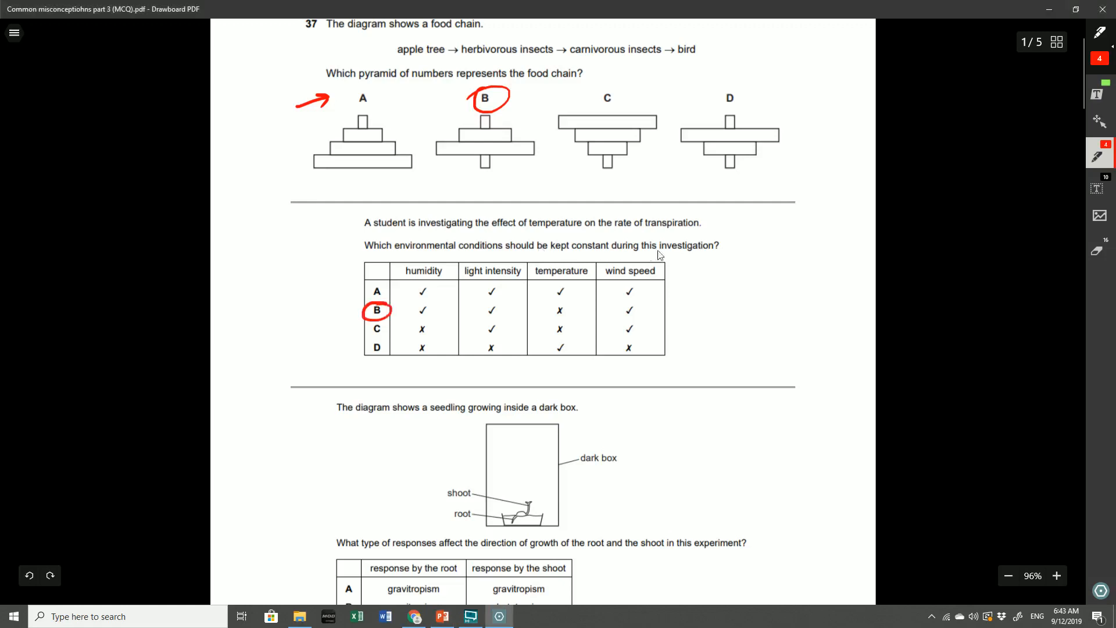
{"action": "mouse_move", "coordinate": [709, 261]}
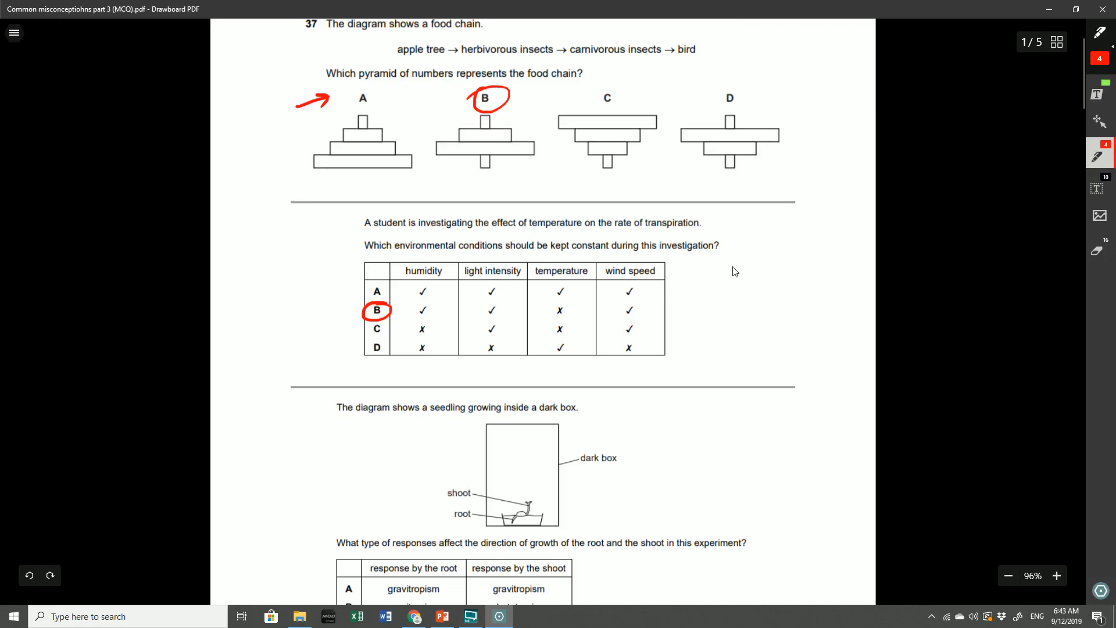
{"action": "mouse_move", "coordinate": [737, 258]}
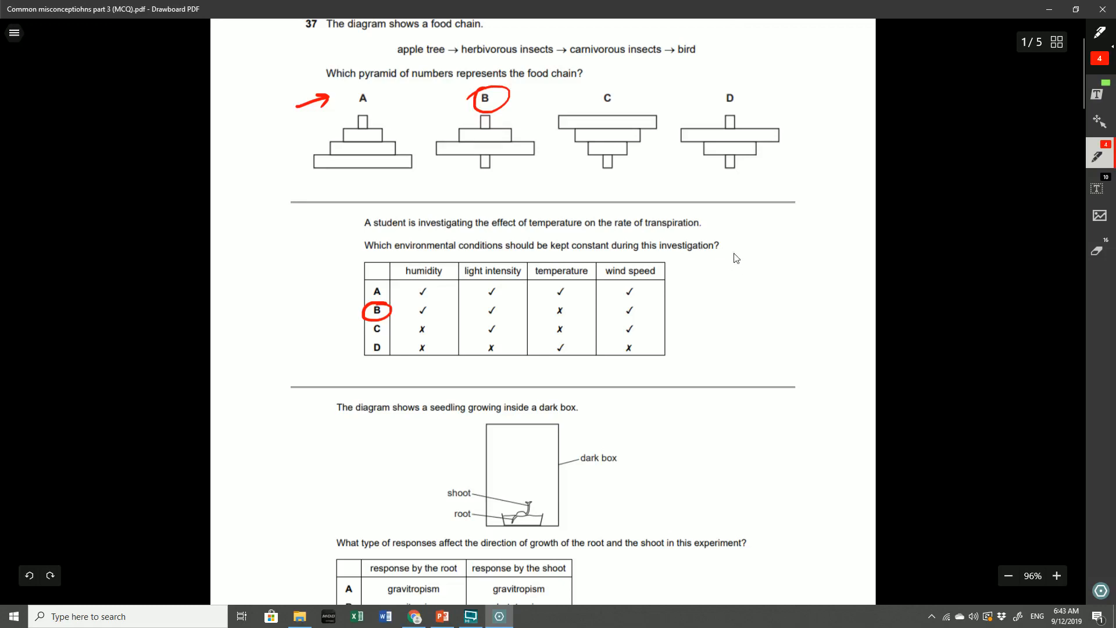
{"action": "mouse_move", "coordinate": [691, 254]}
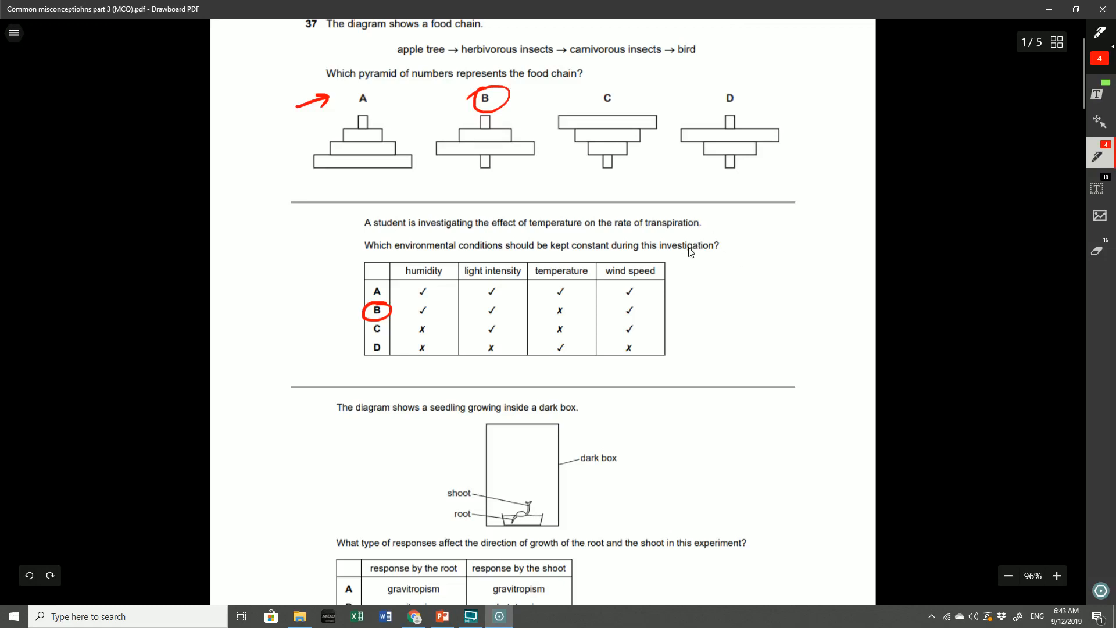
{"action": "mouse_move", "coordinate": [710, 234]}
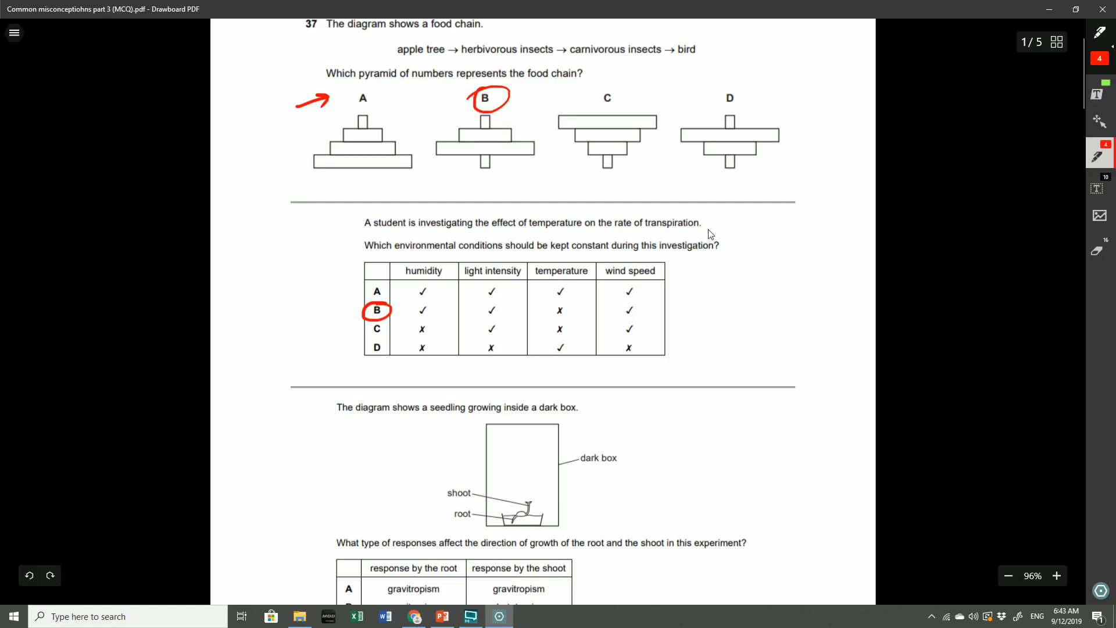
Circle the word temperature in the question and underline the temperature column heading
{"action": "left_click_drag", "start_coordinate": [520, 232], "coordinate": [584, 218]}
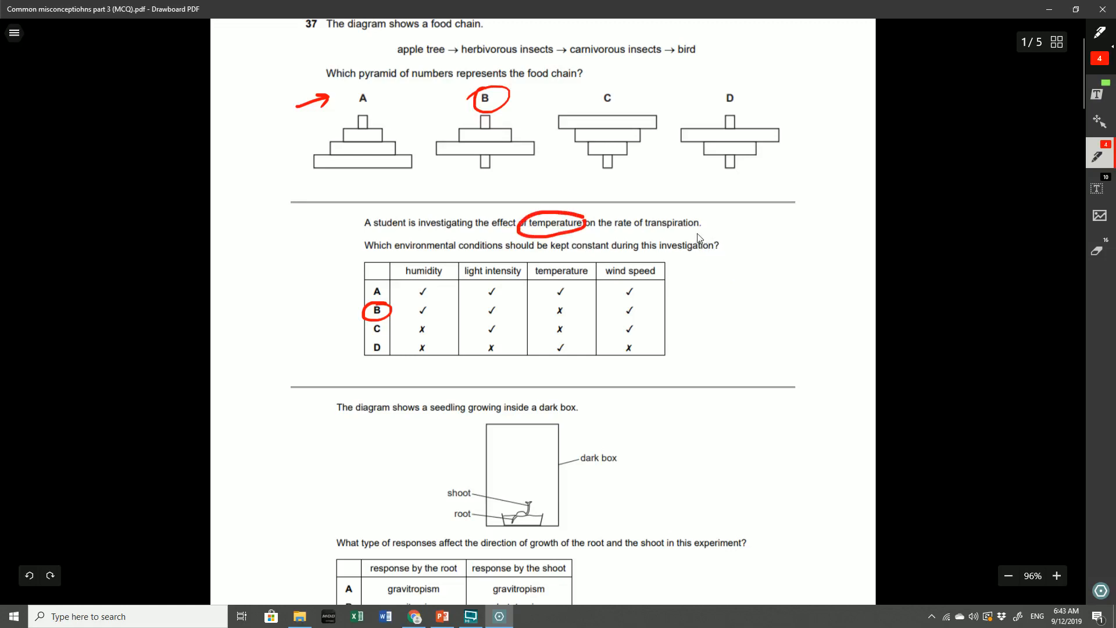
{"action": "mouse_move", "coordinate": [665, 226]}
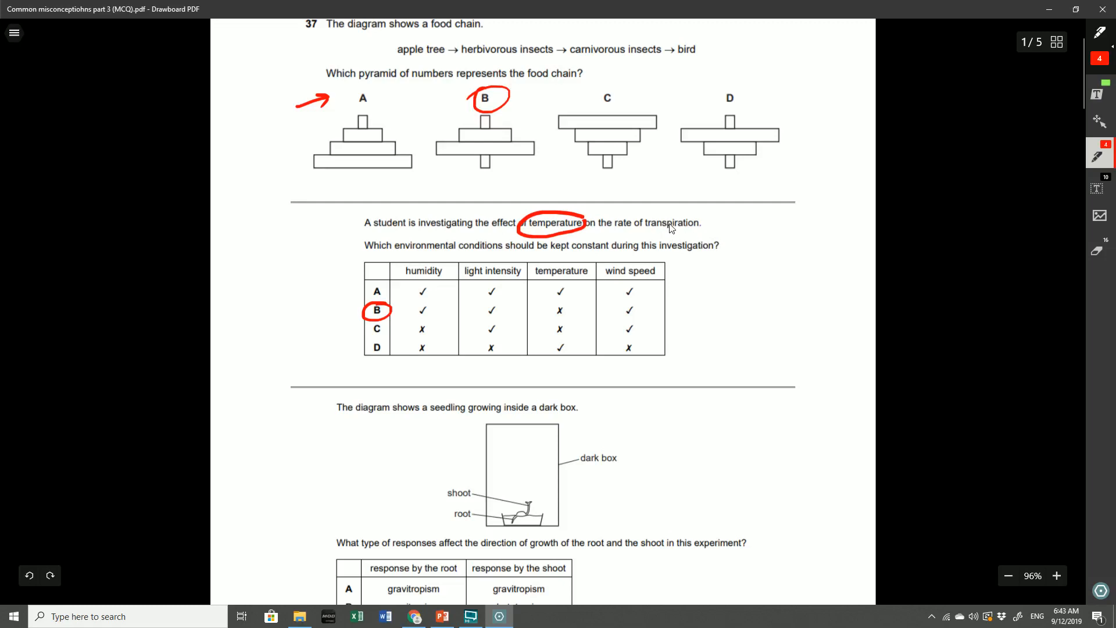
{"action": "mouse_move", "coordinate": [655, 234]}
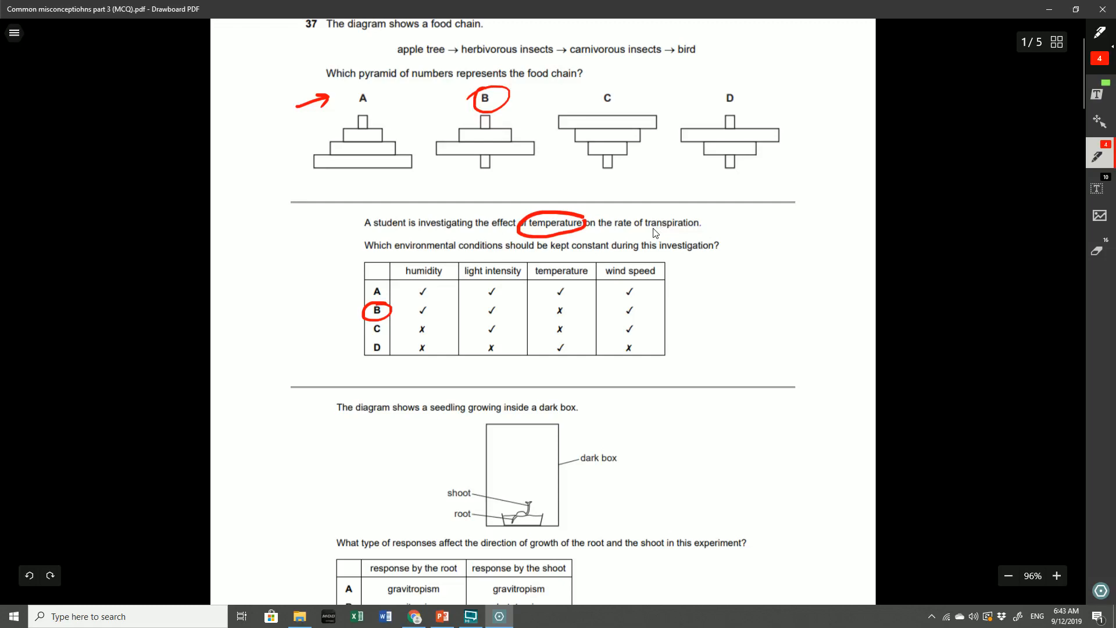
{"action": "mouse_move", "coordinate": [643, 236]}
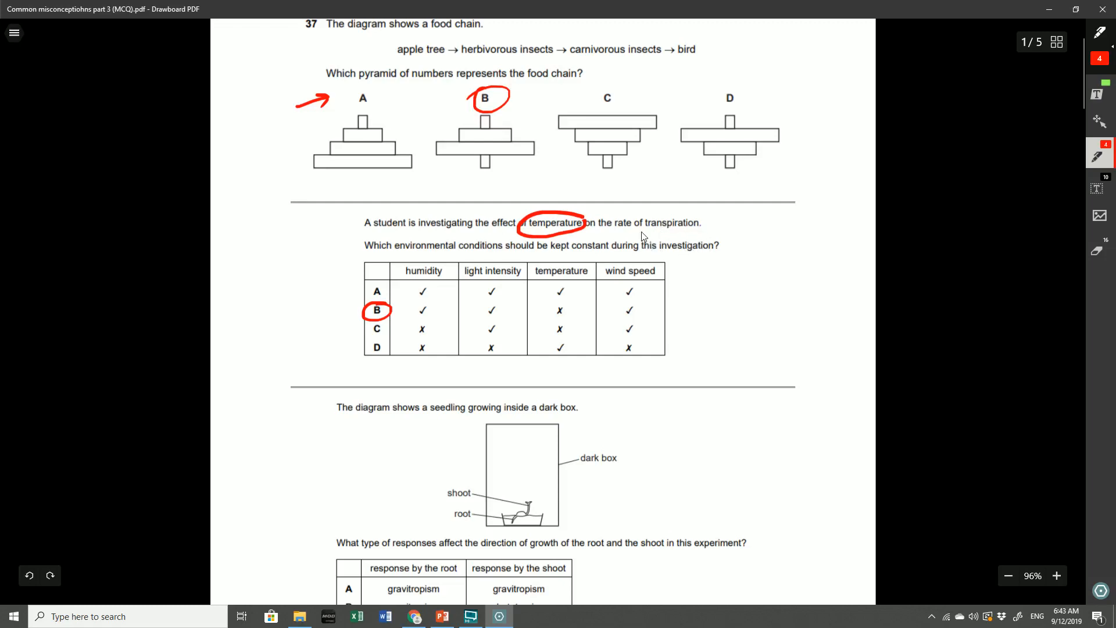
{"action": "mouse_move", "coordinate": [605, 244]}
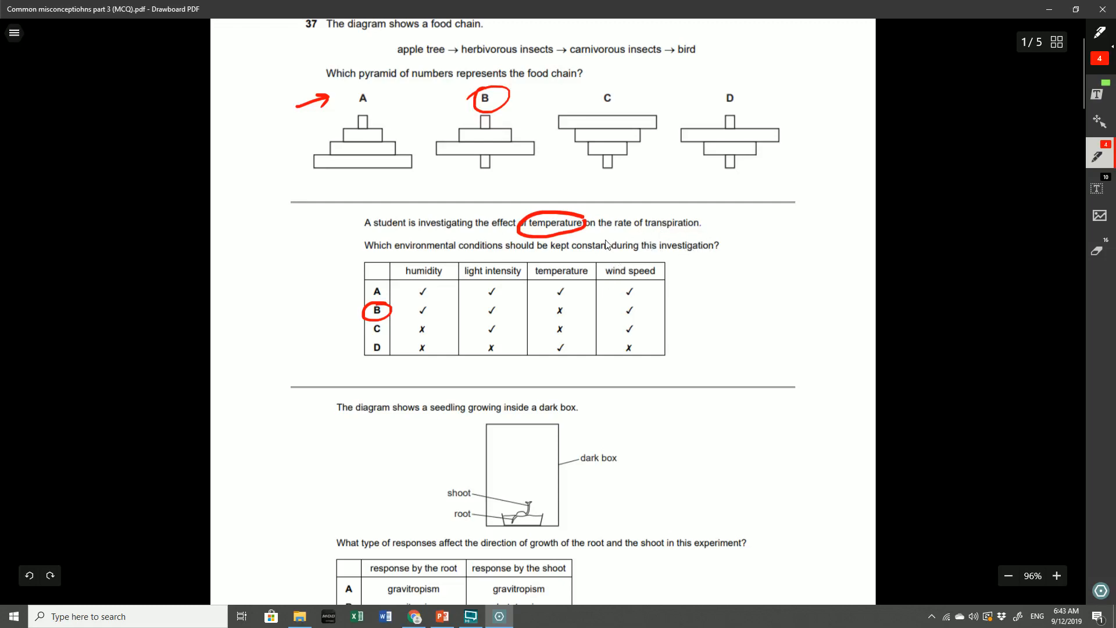
{"action": "left_click_drag", "start_coordinate": [444, 260], "coordinate": [462, 255]}
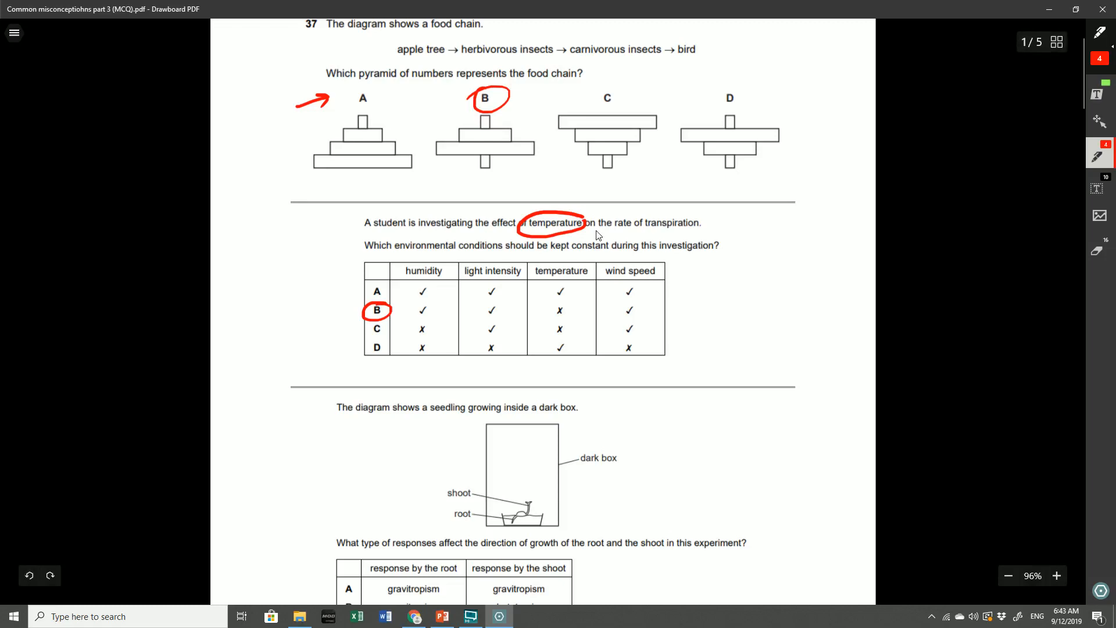
{"action": "left_click_drag", "start_coordinate": [534, 283], "coordinate": [581, 282]}
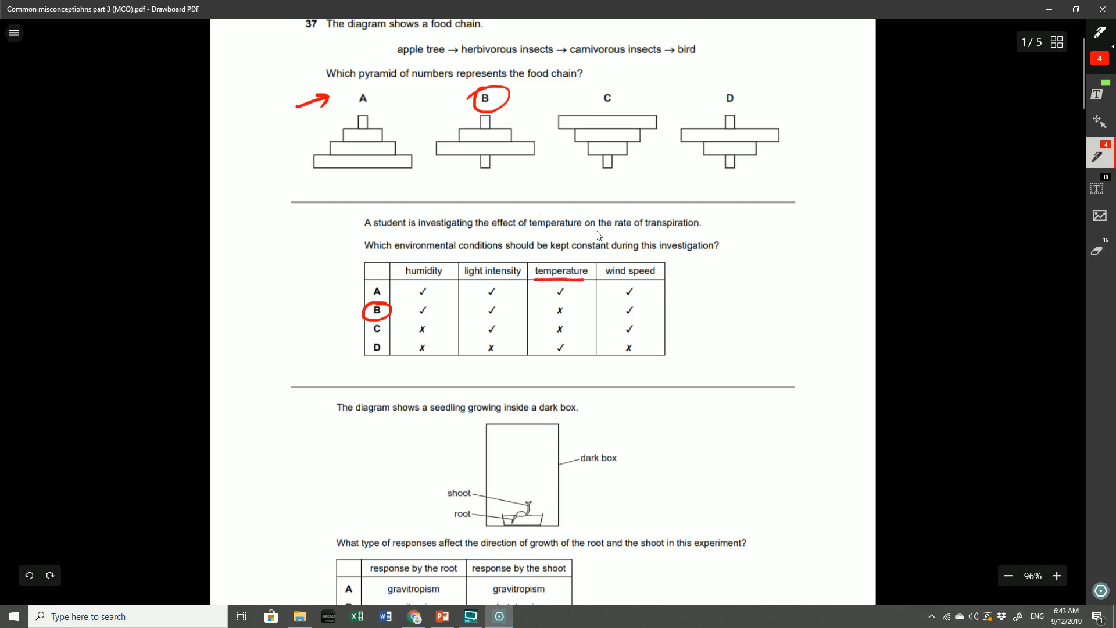
{"action": "mouse_move", "coordinate": [648, 283]}
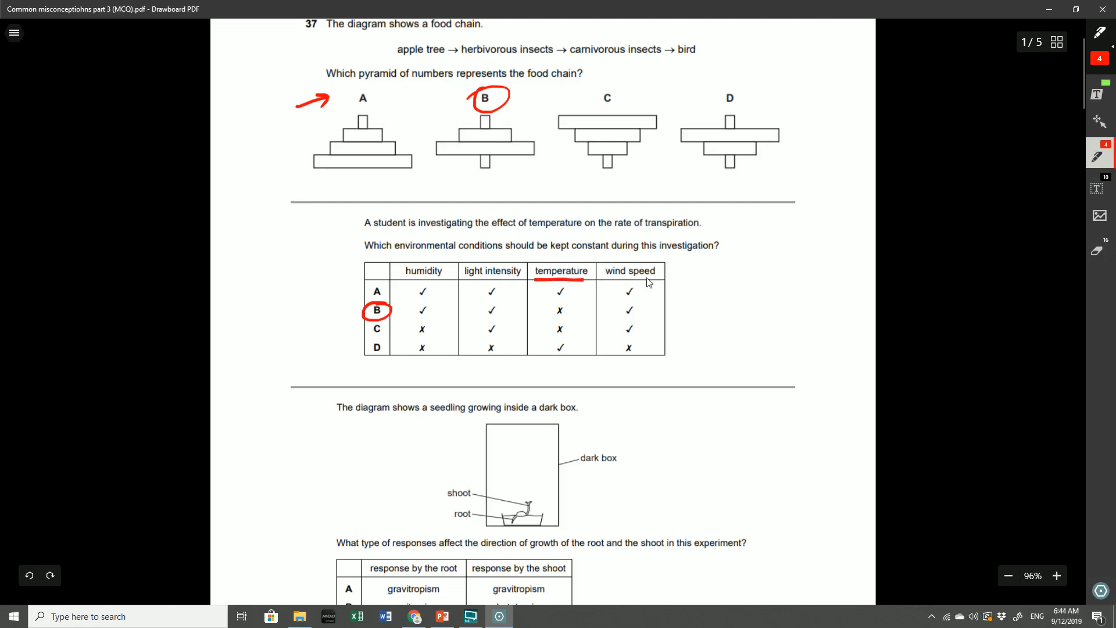
{"action": "mouse_move", "coordinate": [630, 291]}
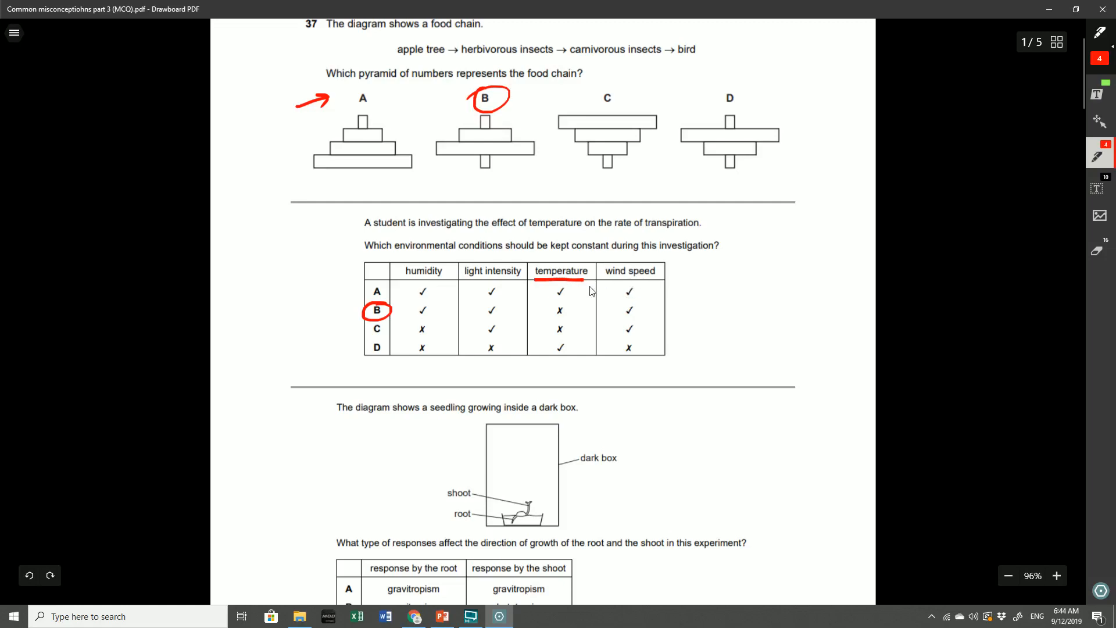
Circle option A in the seedling tropism table in red
{"action": "scroll", "scroll_direction": "down", "scroll_amount": 3}
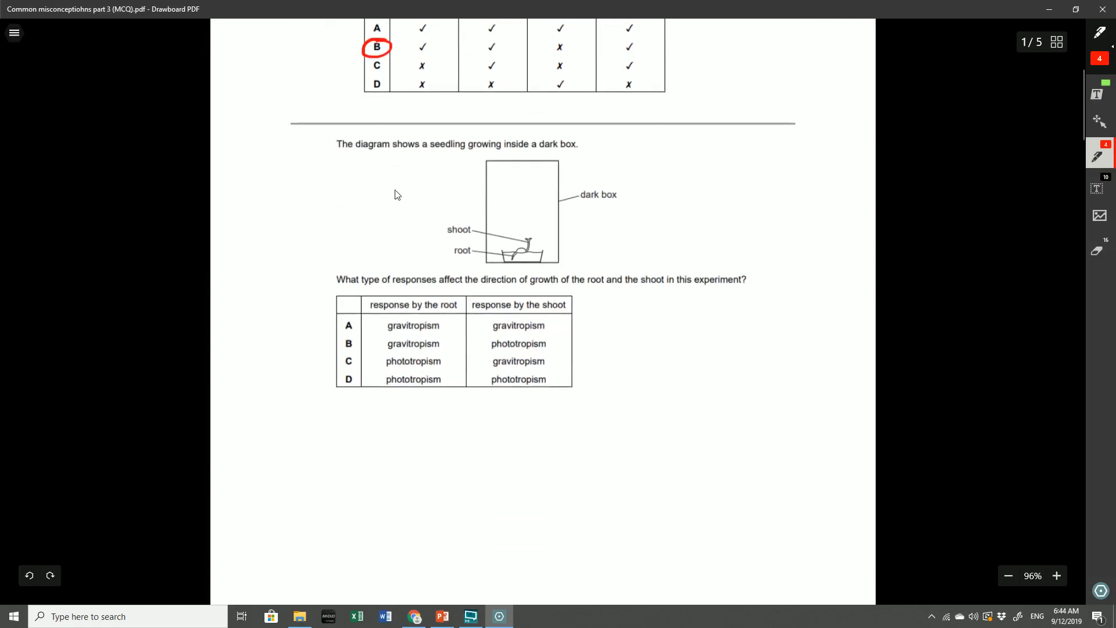
{"action": "mouse_move", "coordinate": [461, 201]}
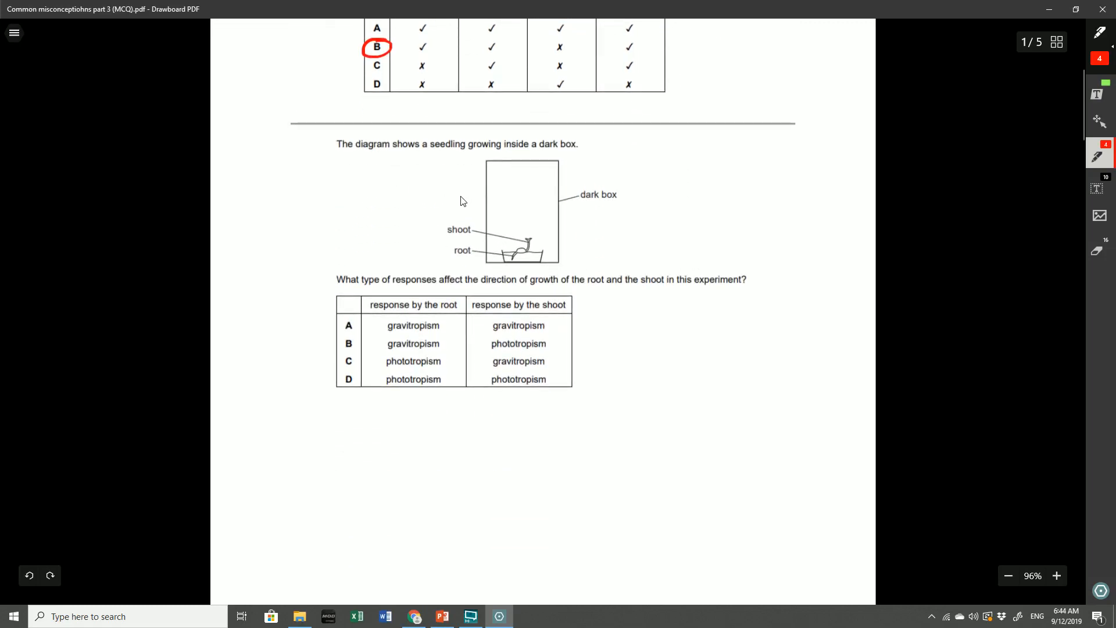
{"action": "mouse_move", "coordinate": [567, 197]}
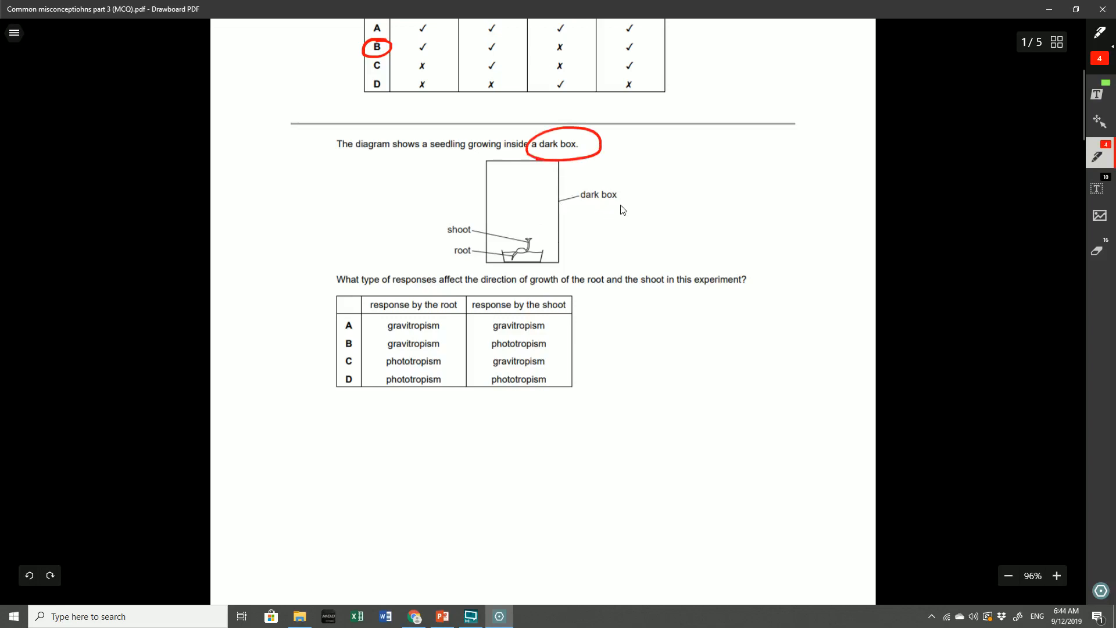
{"action": "left_click_drag", "start_coordinate": [499, 242], "coordinate": [499, 260]}
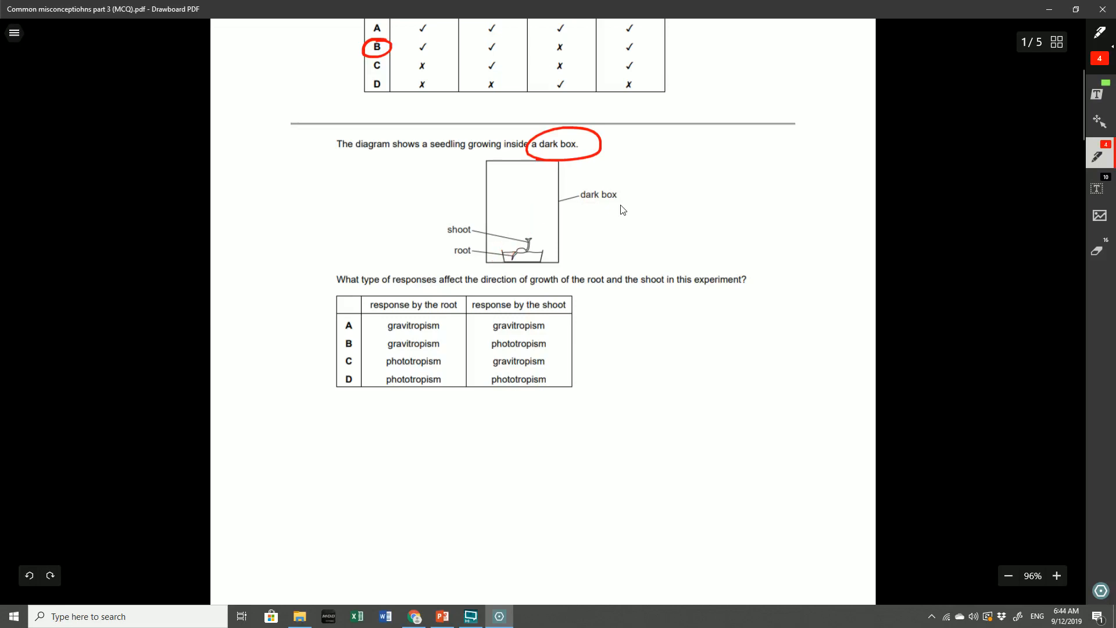
{"action": "left_click_drag", "start_coordinate": [335, 328], "coordinate": [366, 316]}
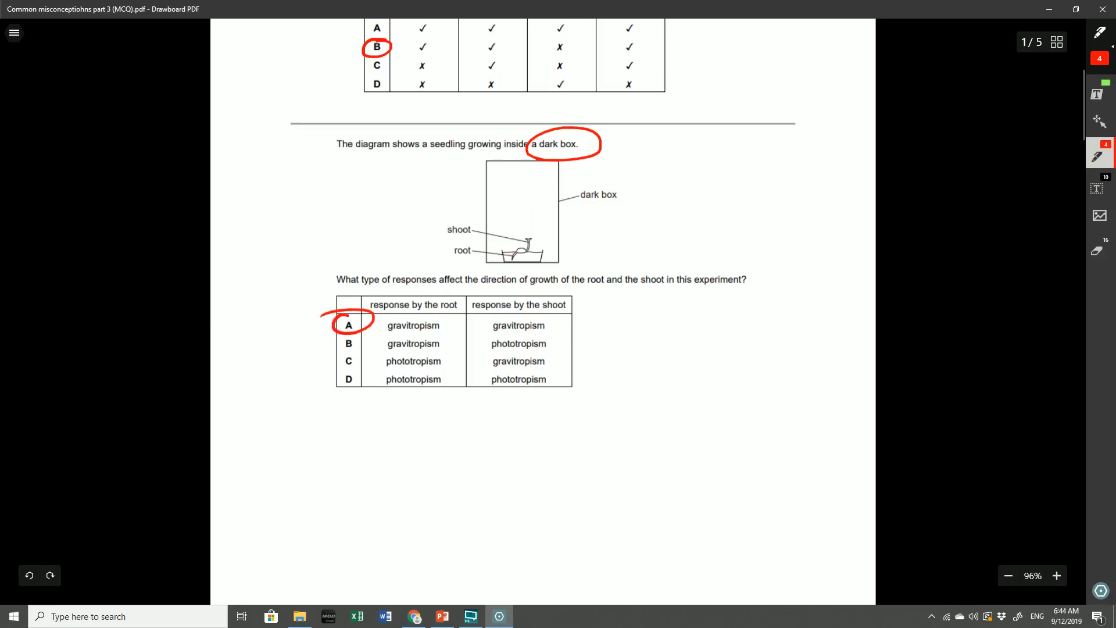
{"action": "mouse_move", "coordinate": [526, 274]}
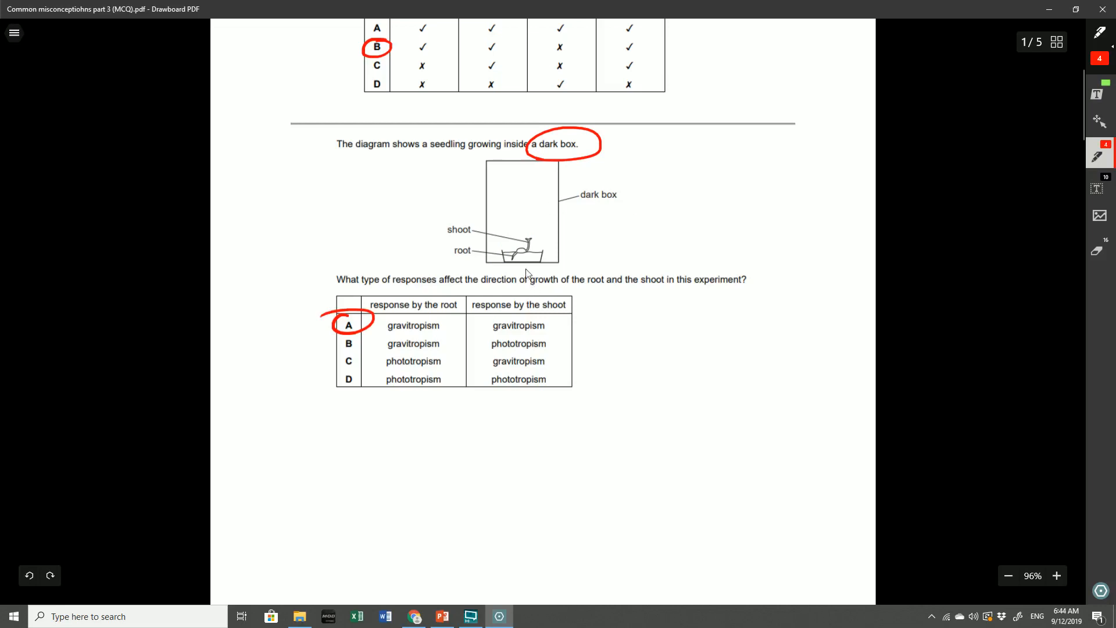
{"action": "mouse_move", "coordinate": [638, 266]}
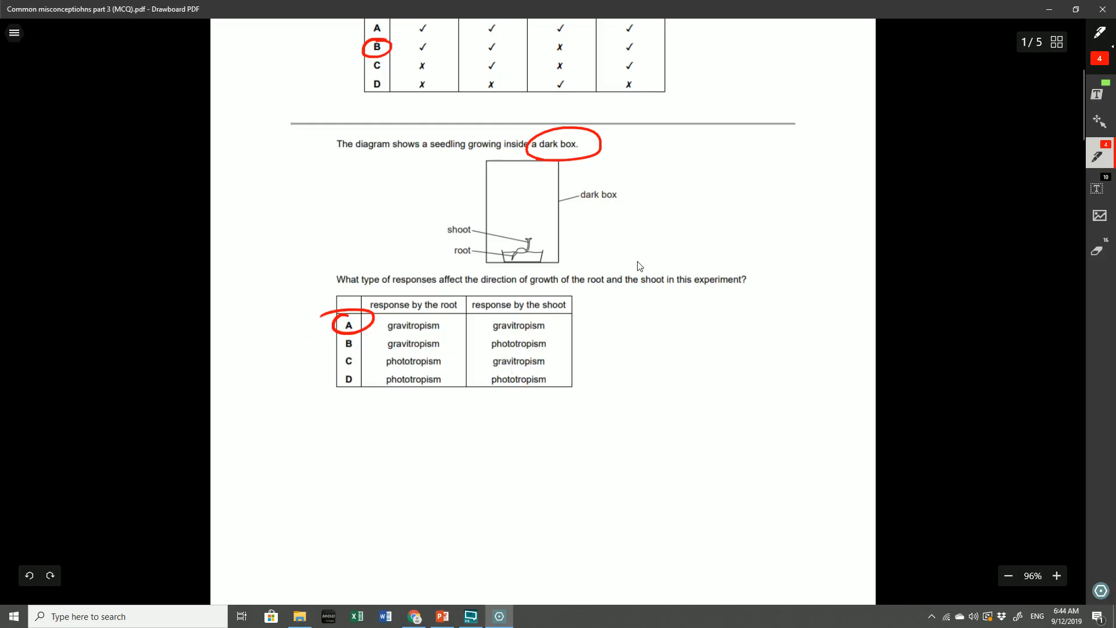
Circle "dark box" and draw a red arrow pointing at it
{"action": "left_click_drag", "start_coordinate": [490, 349], "coordinate": [560, 341]}
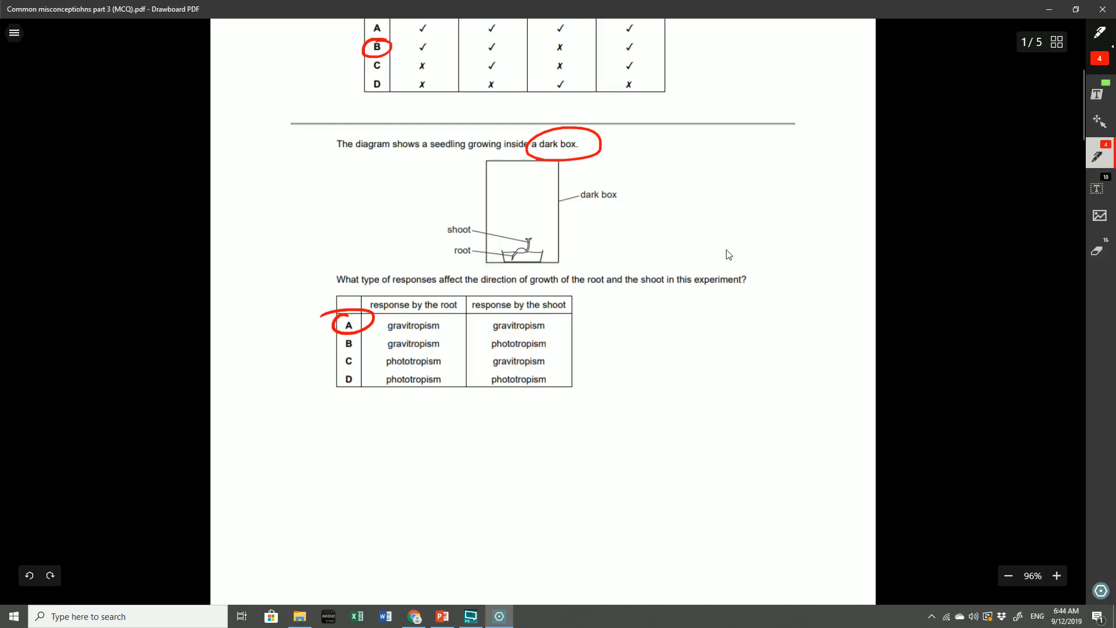
{"action": "left_click_drag", "start_coordinate": [619, 181], "coordinate": [595, 157]}
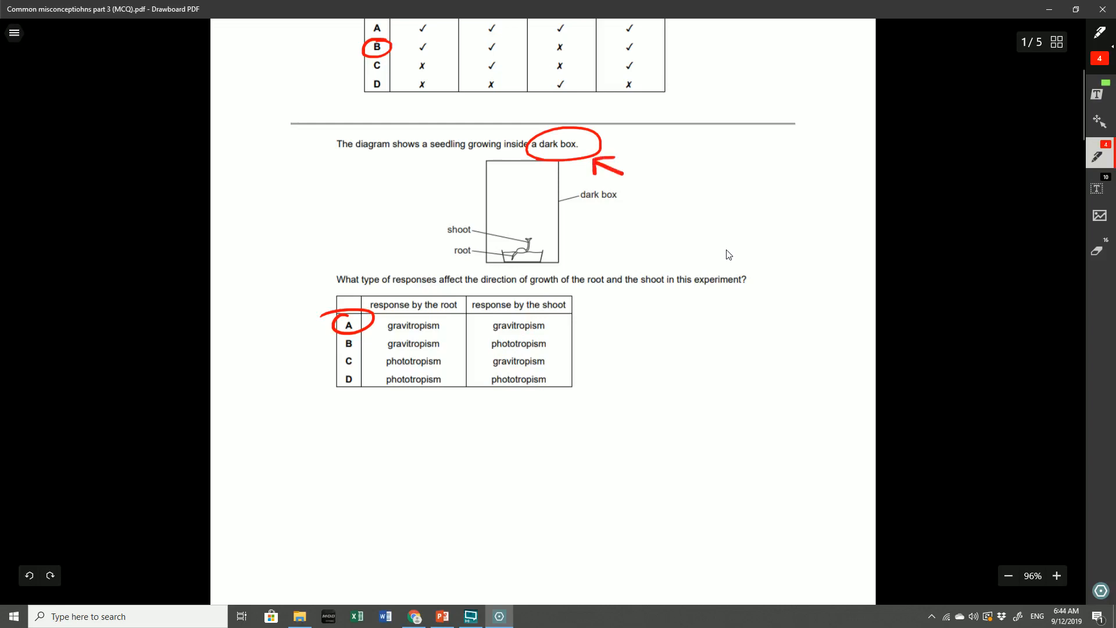
{"action": "mouse_move", "coordinate": [592, 248]}
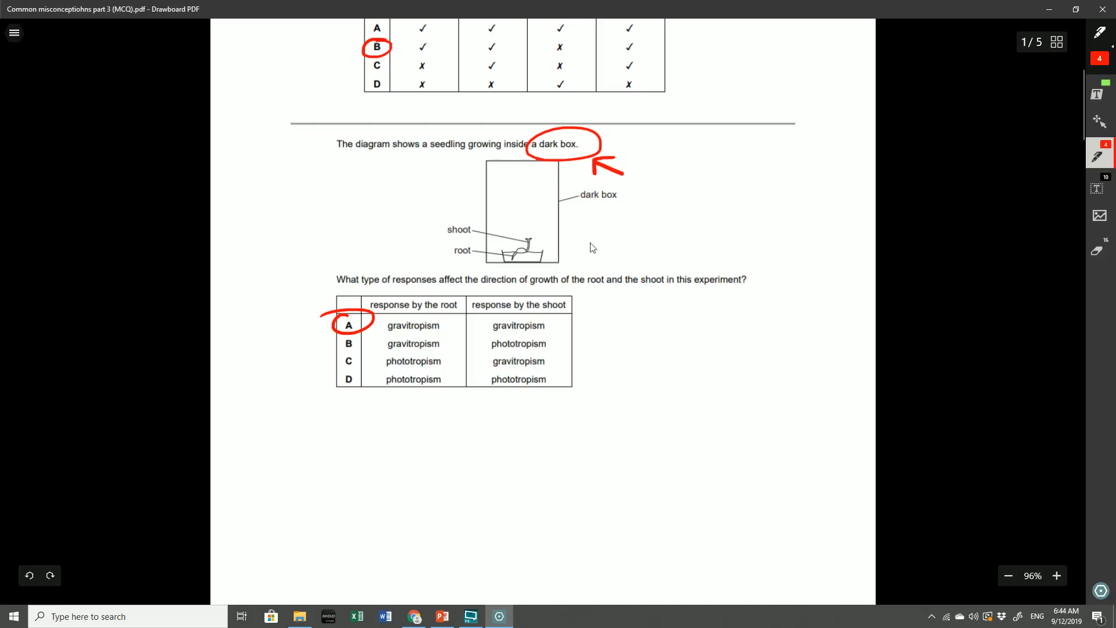
{"action": "scroll", "scroll_direction": "down", "scroll_amount": 3}
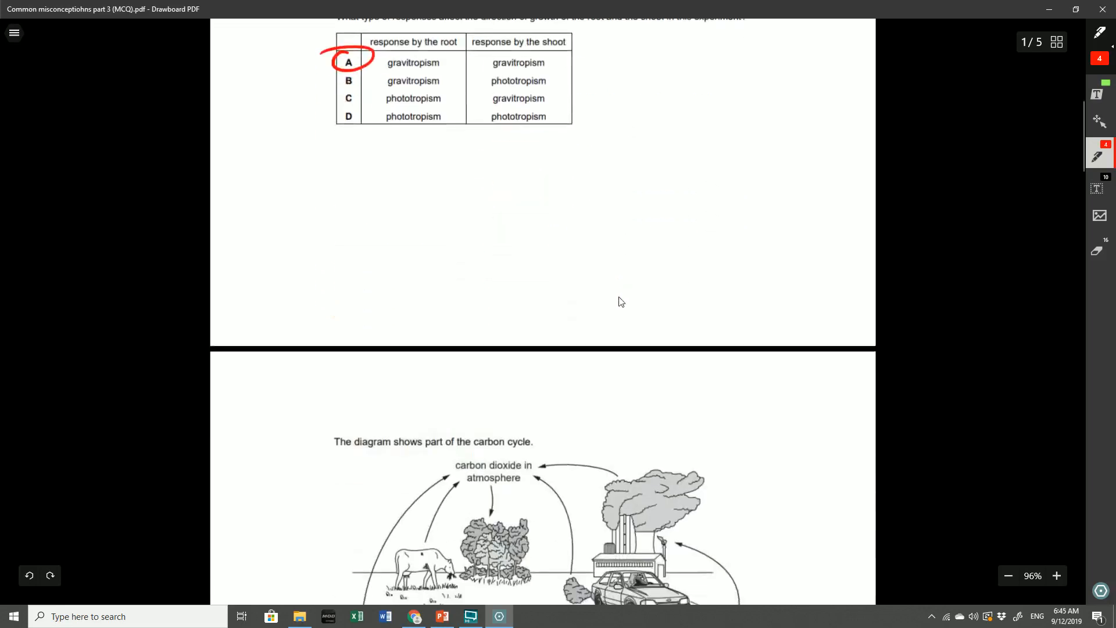
Draw a downward red arrow along the curving root and an upward arrow beside the shoot in the auxin diagram
{"action": "scroll", "scroll_direction": "down", "scroll_amount": 3}
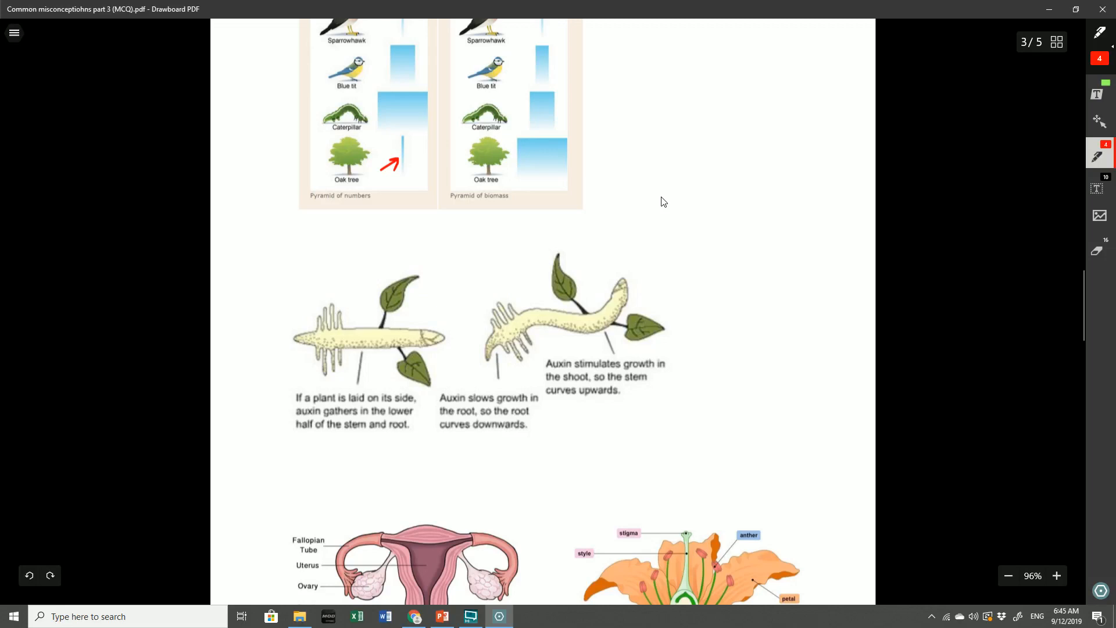
{"action": "left_click_drag", "start_coordinate": [484, 349], "coordinate": [516, 335]}
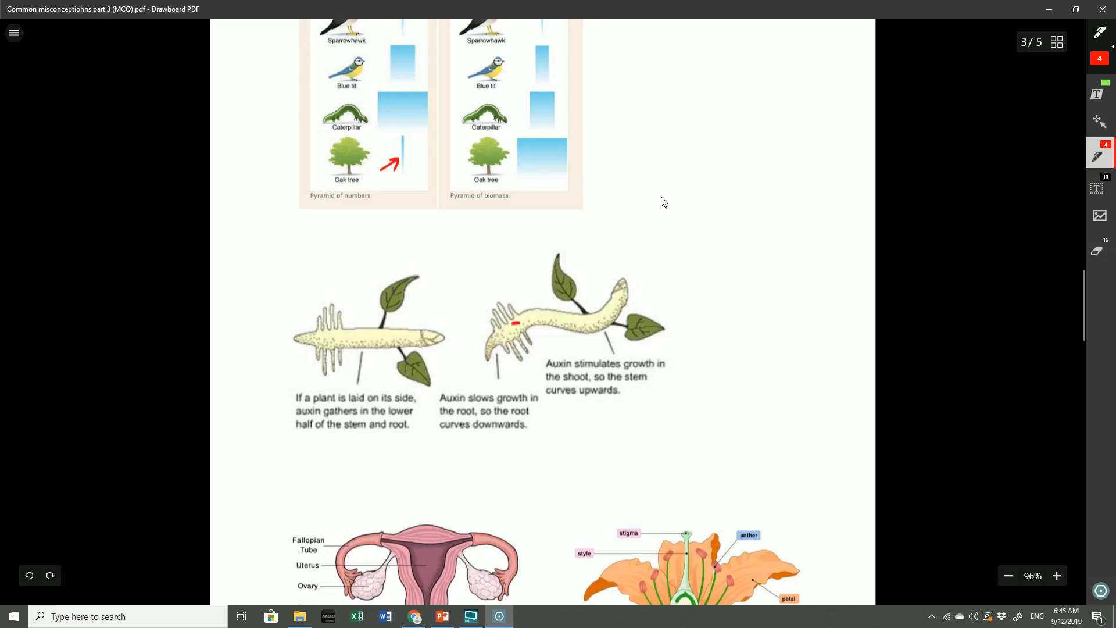
{"action": "left_click_drag", "start_coordinate": [516, 325], "coordinate": [491, 363]}
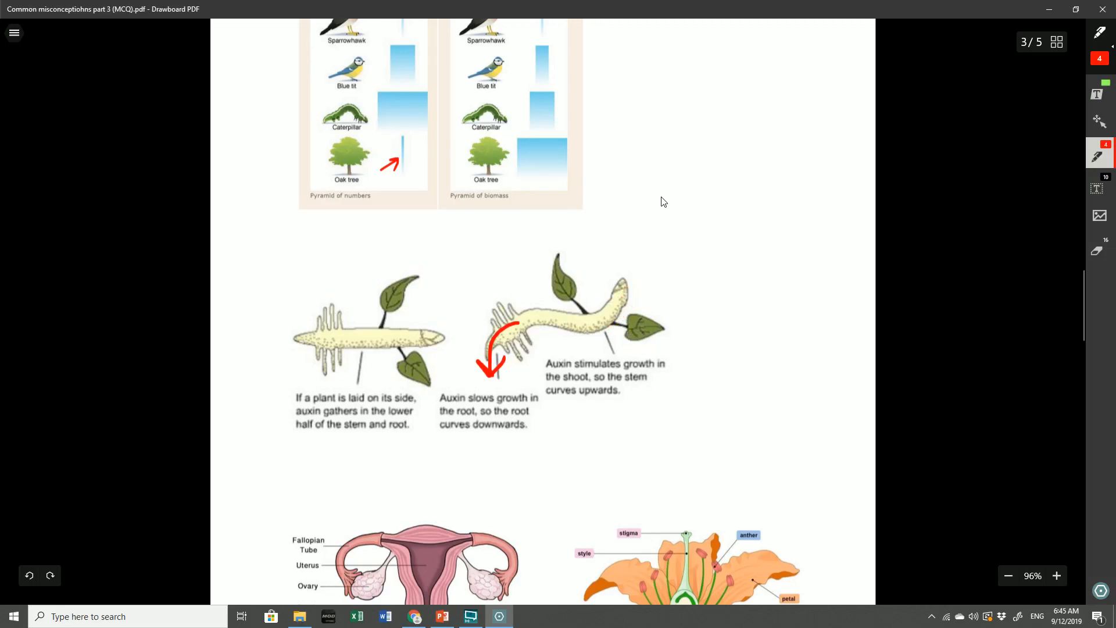
{"action": "left_click_drag", "start_coordinate": [627, 328], "coordinate": [651, 268]}
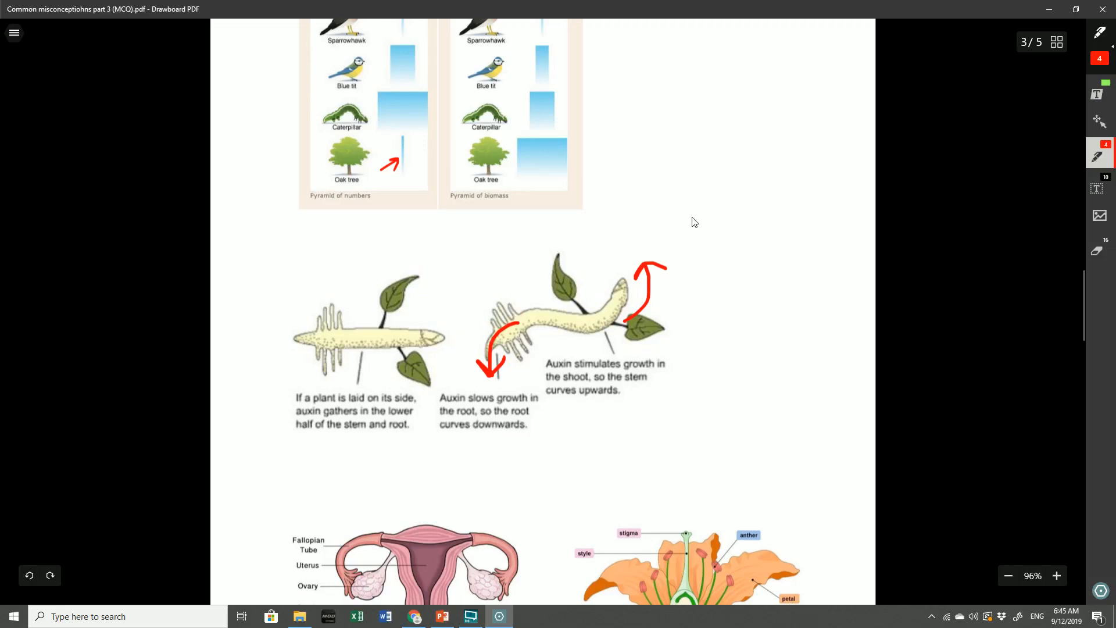
{"action": "mouse_move", "coordinate": [643, 226]}
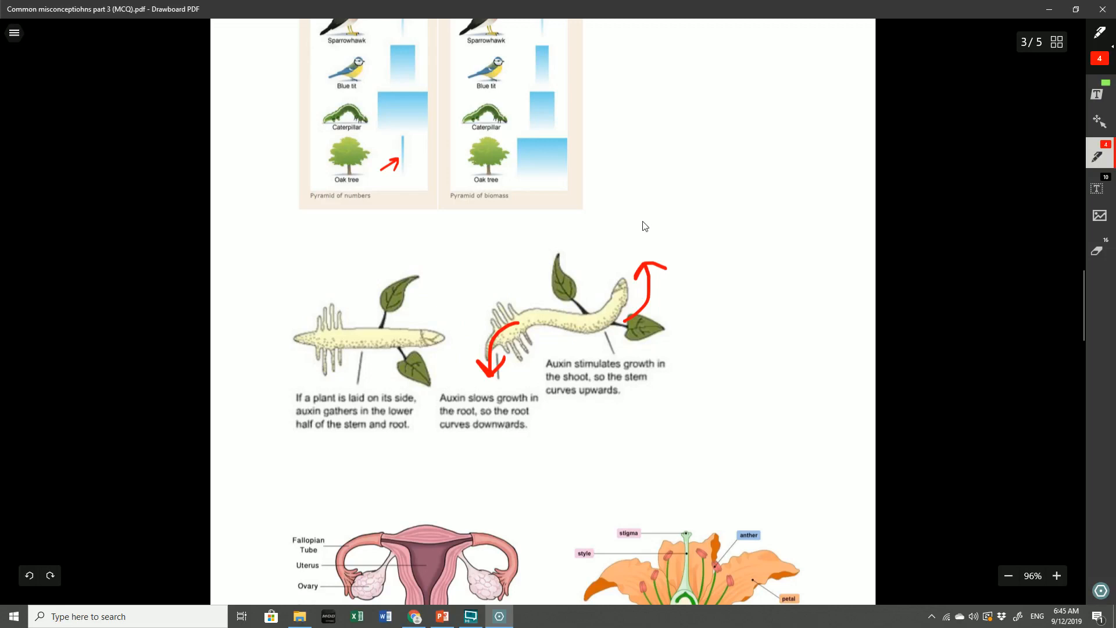
{"action": "mouse_move", "coordinate": [513, 368]}
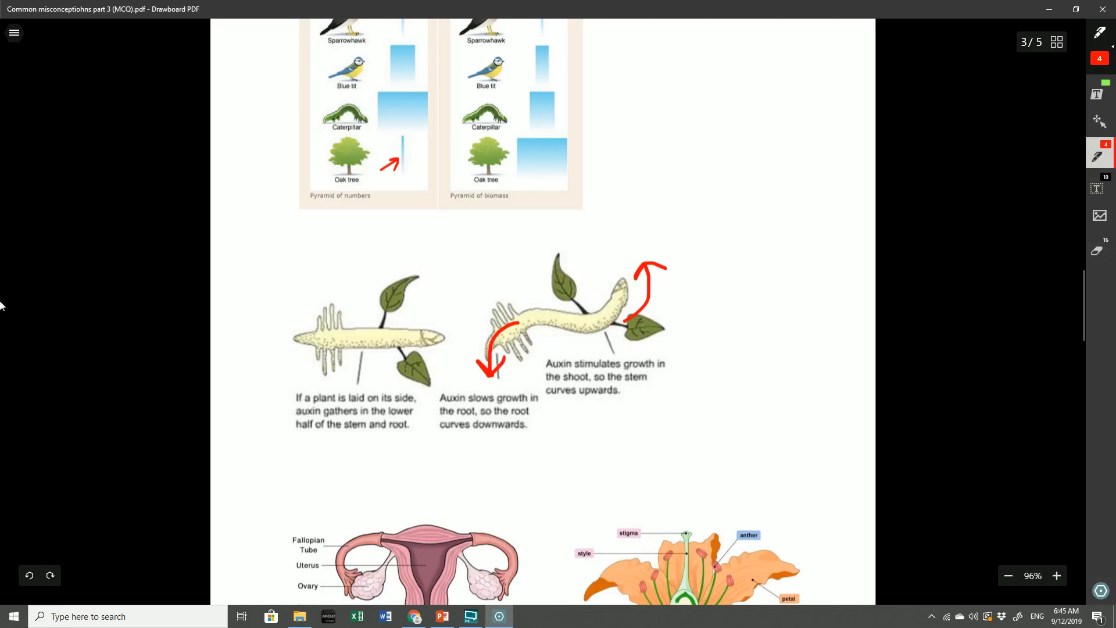
{"action": "mouse_move", "coordinate": [818, 271]}
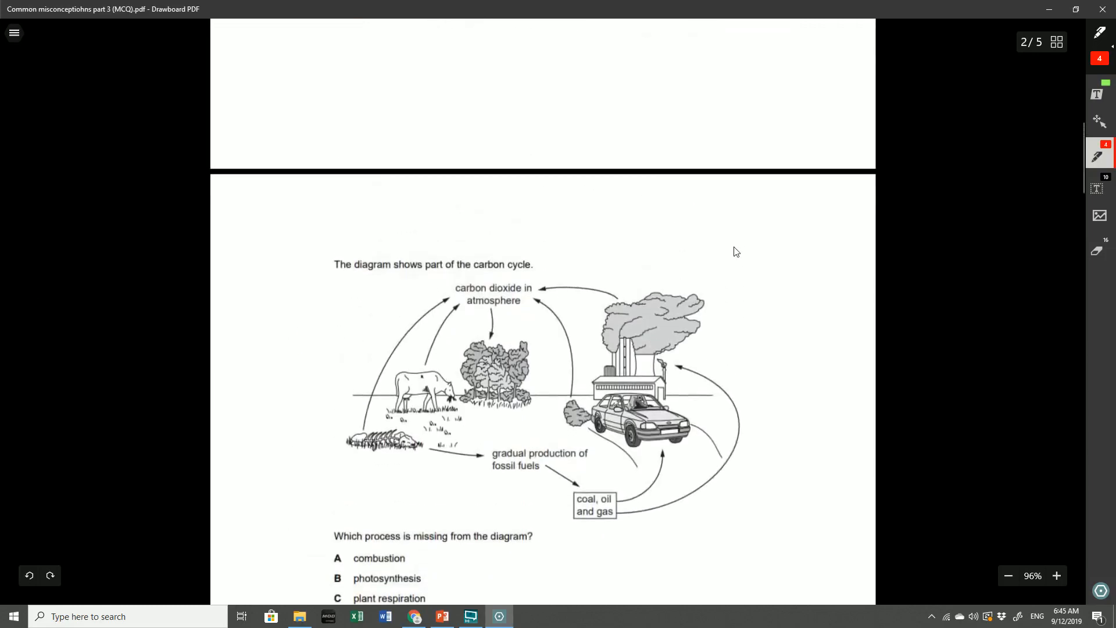
{"action": "scroll", "scroll_direction": "down", "scroll_amount": 3}
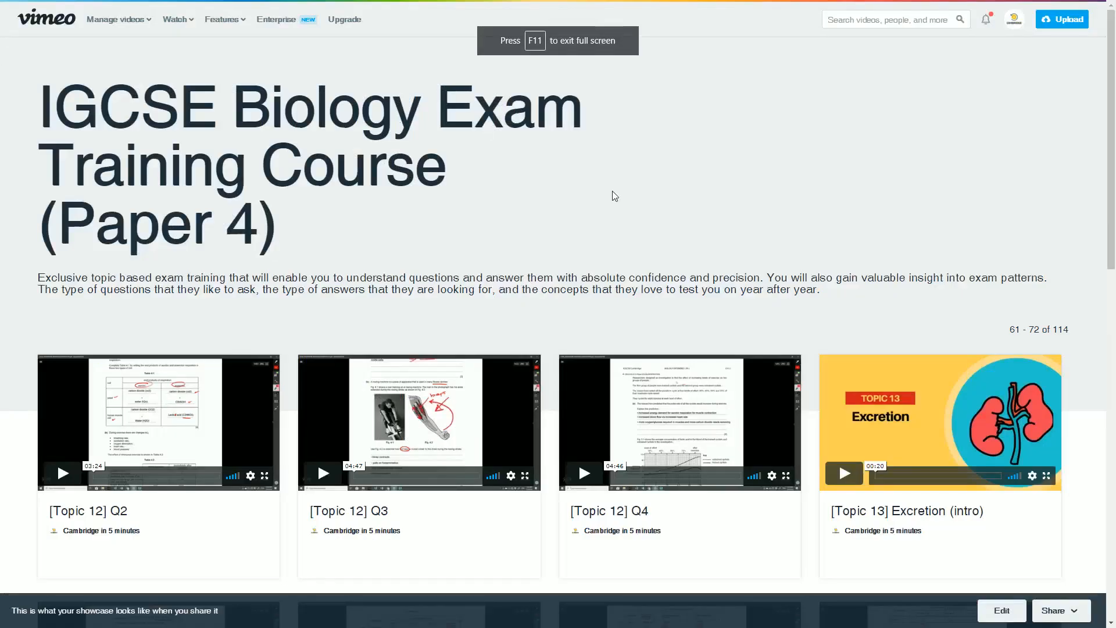
Scroll the Vimeo showcase down through the Topic 12 to Topic 14 question videos
{"action": "scroll", "scroll_direction": "down", "scroll_amount": 3}
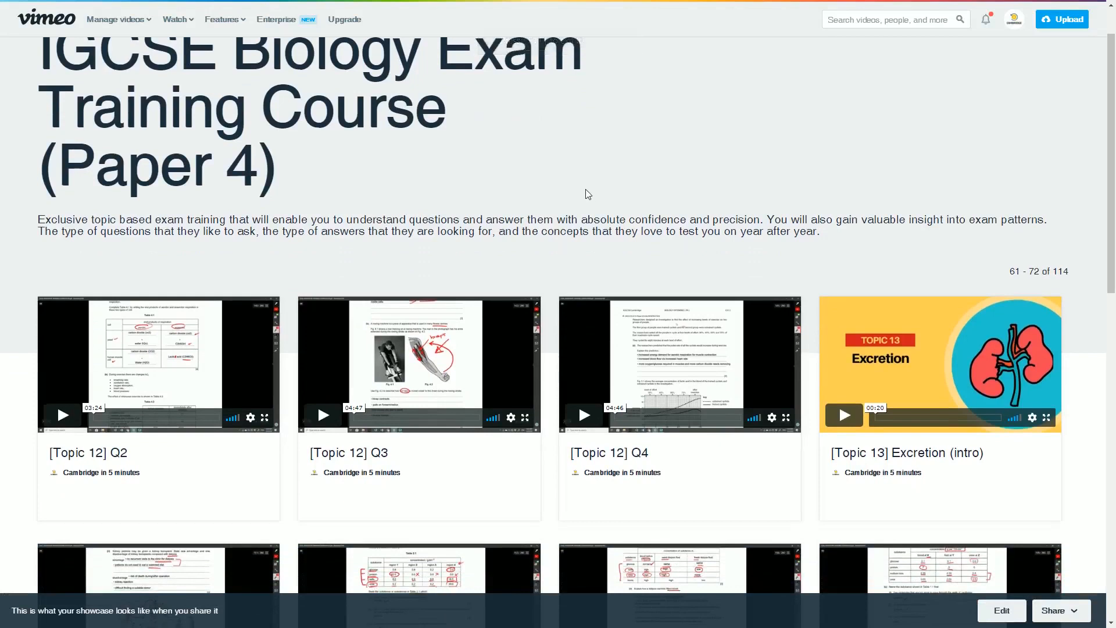
{"action": "mouse_move", "coordinate": [575, 208]}
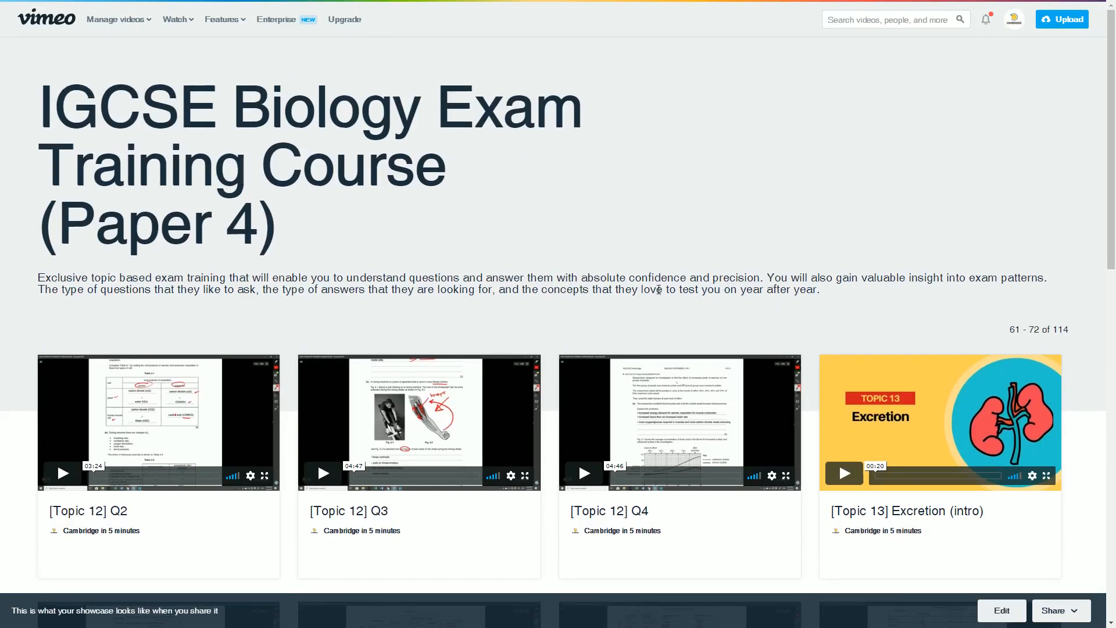
{"action": "scroll", "scroll_direction": "down", "scroll_amount": 3}
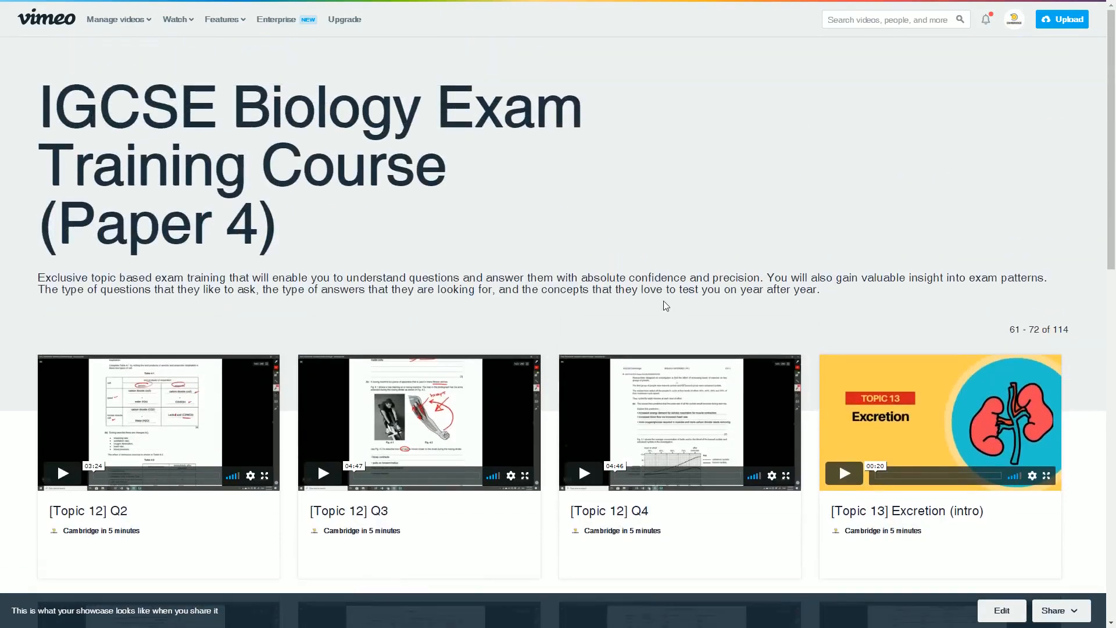
{"action": "mouse_move", "coordinate": [507, 263]}
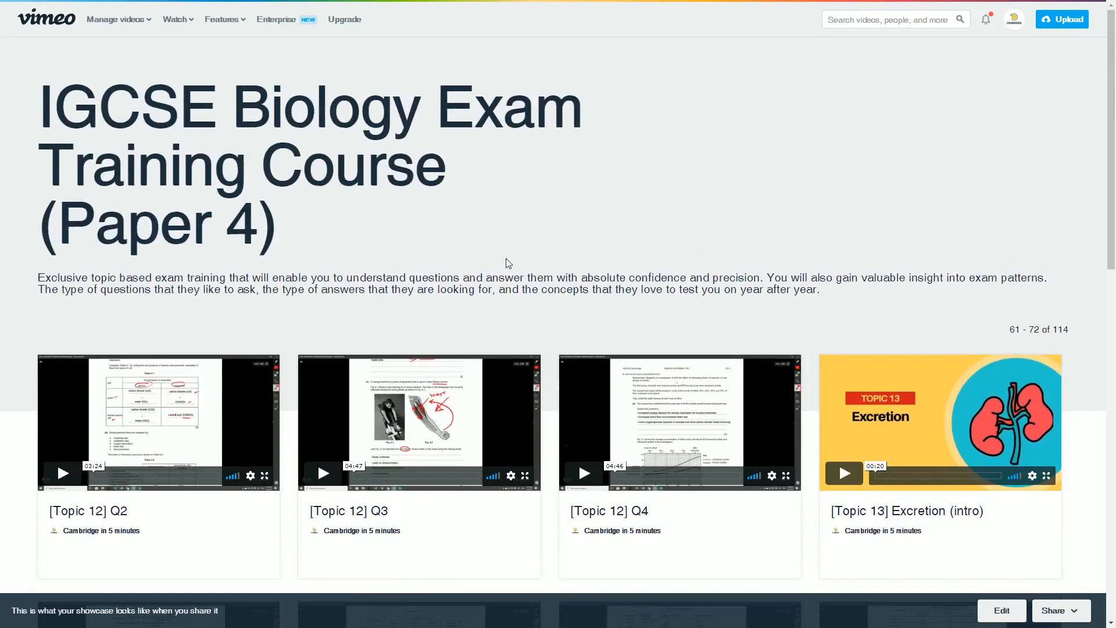
{"action": "mouse_move", "coordinate": [494, 256]}
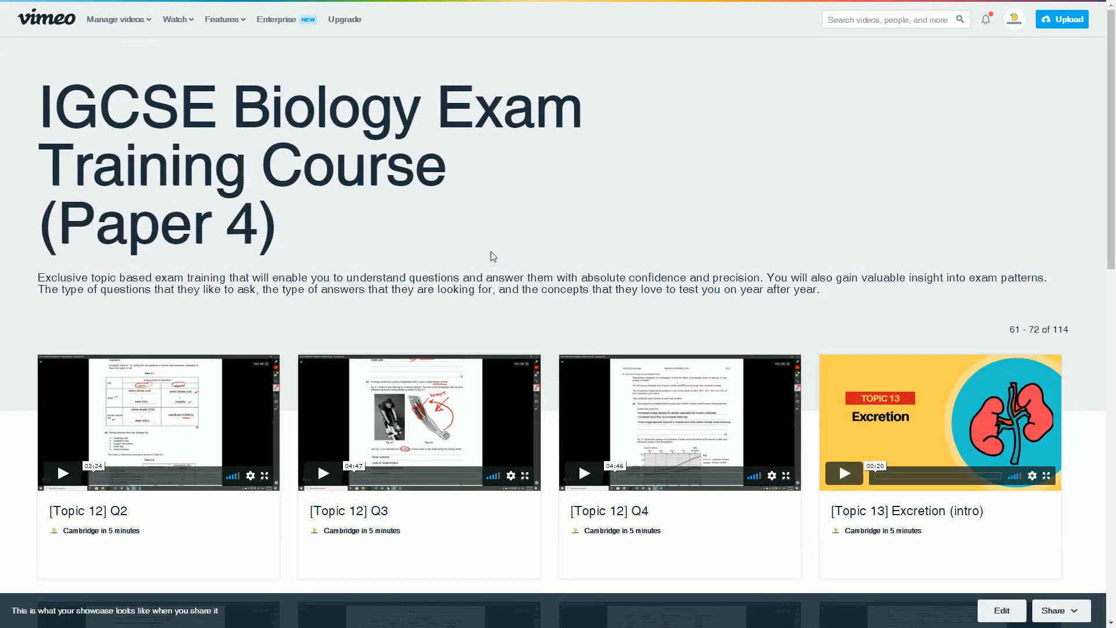
{"action": "mouse_move", "coordinate": [437, 233]}
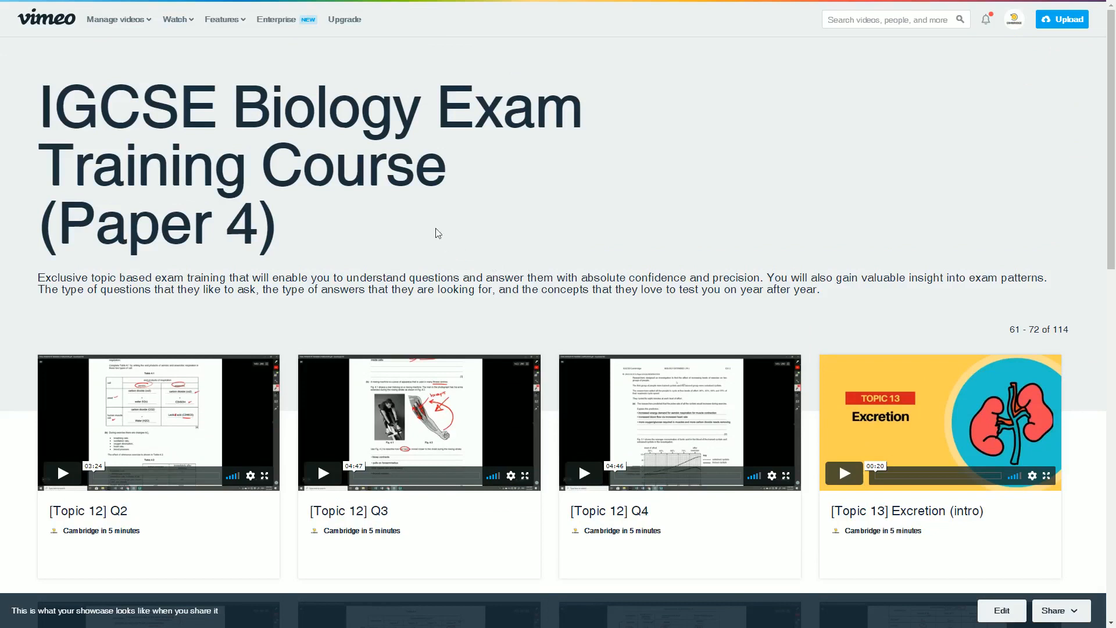
{"action": "scroll", "scroll_direction": "down", "scroll_amount": 3}
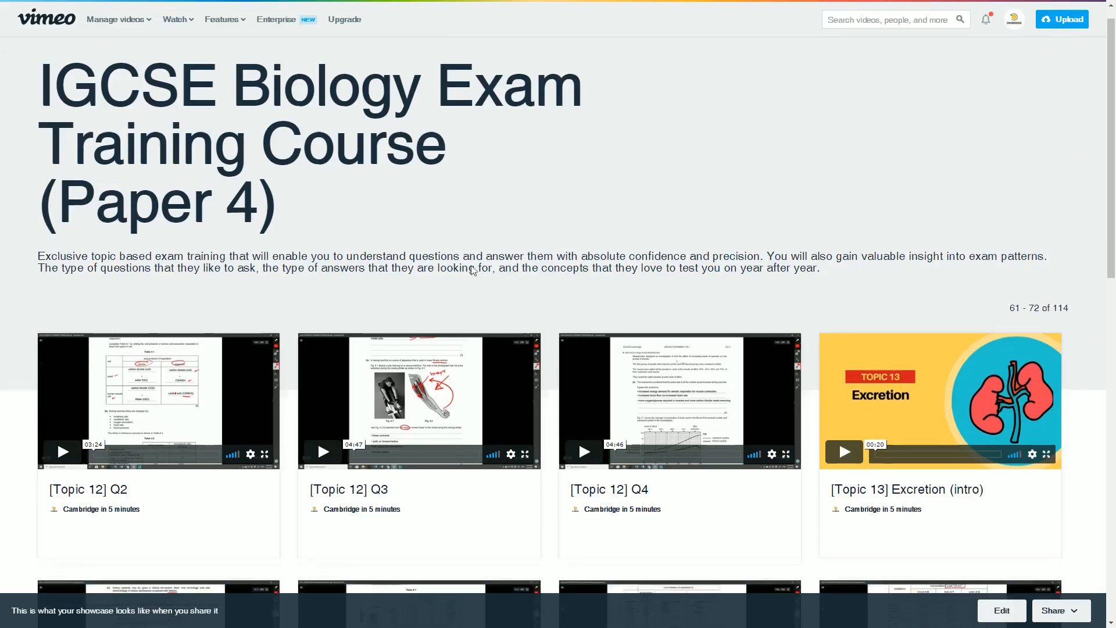
{"action": "scroll", "scroll_direction": "down", "scroll_amount": 3}
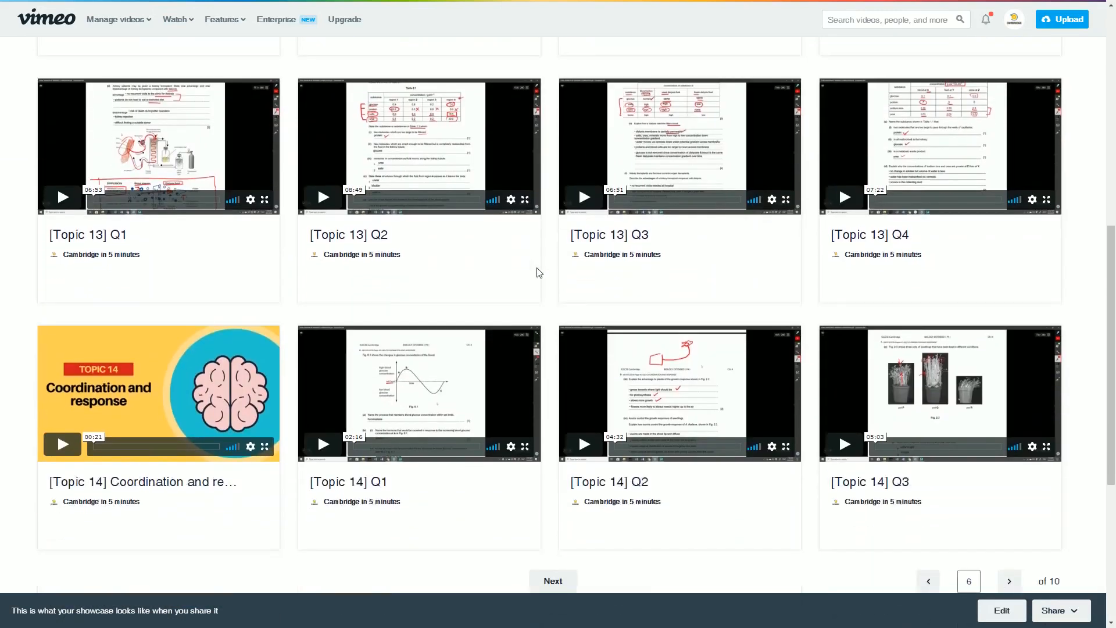
{"action": "mouse_move", "coordinate": [563, 273]}
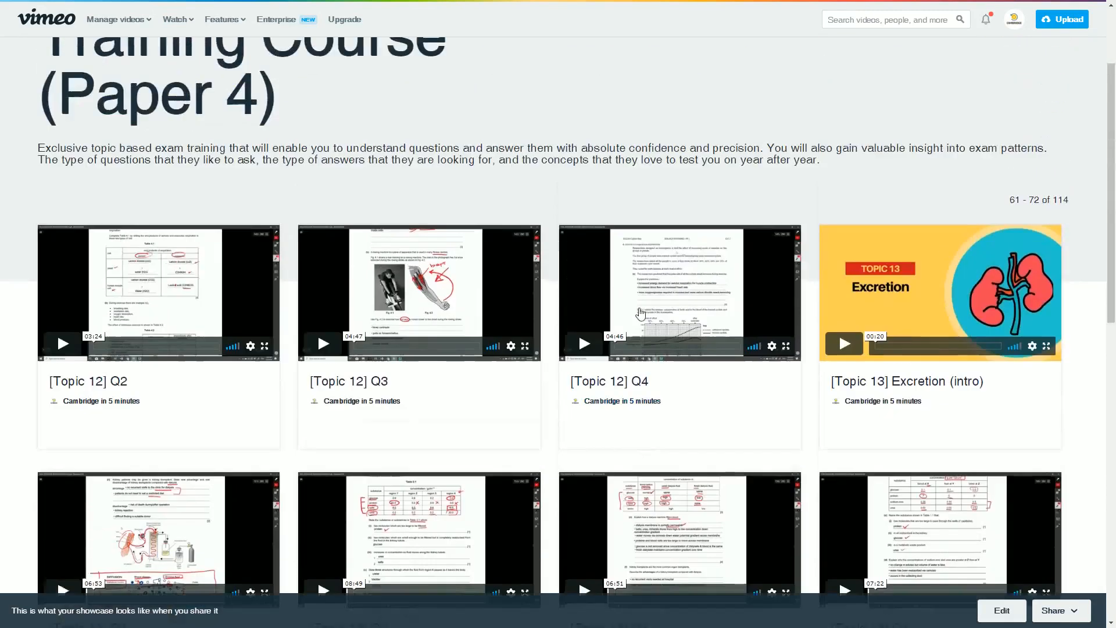
{"action": "scroll", "scroll_direction": "down", "scroll_amount": 3}
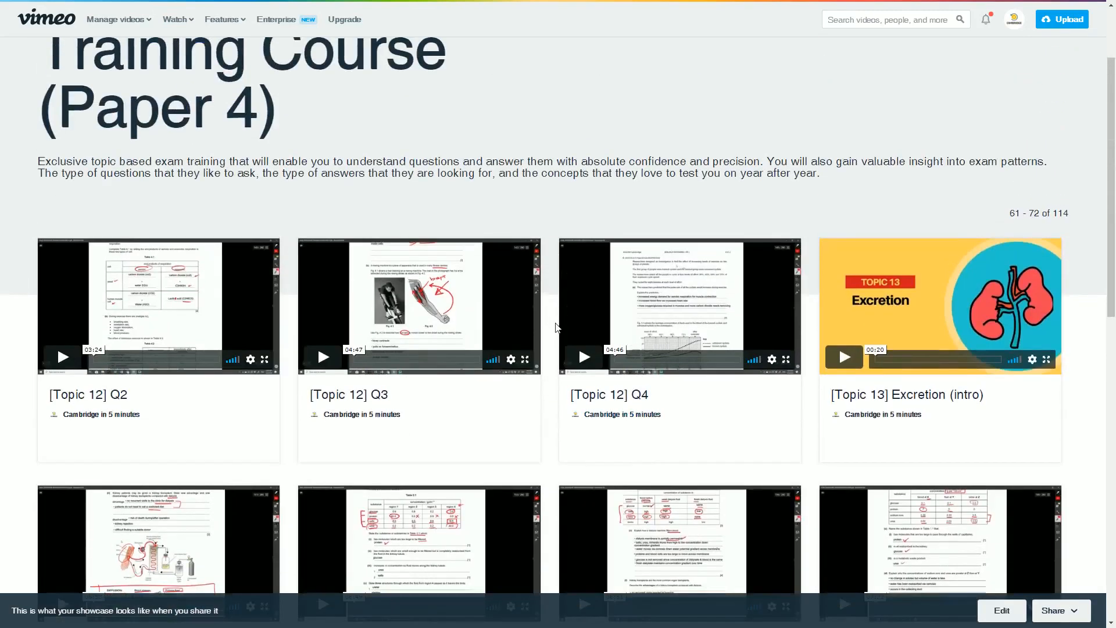
{"action": "scroll", "scroll_direction": "down", "scroll_amount": 3}
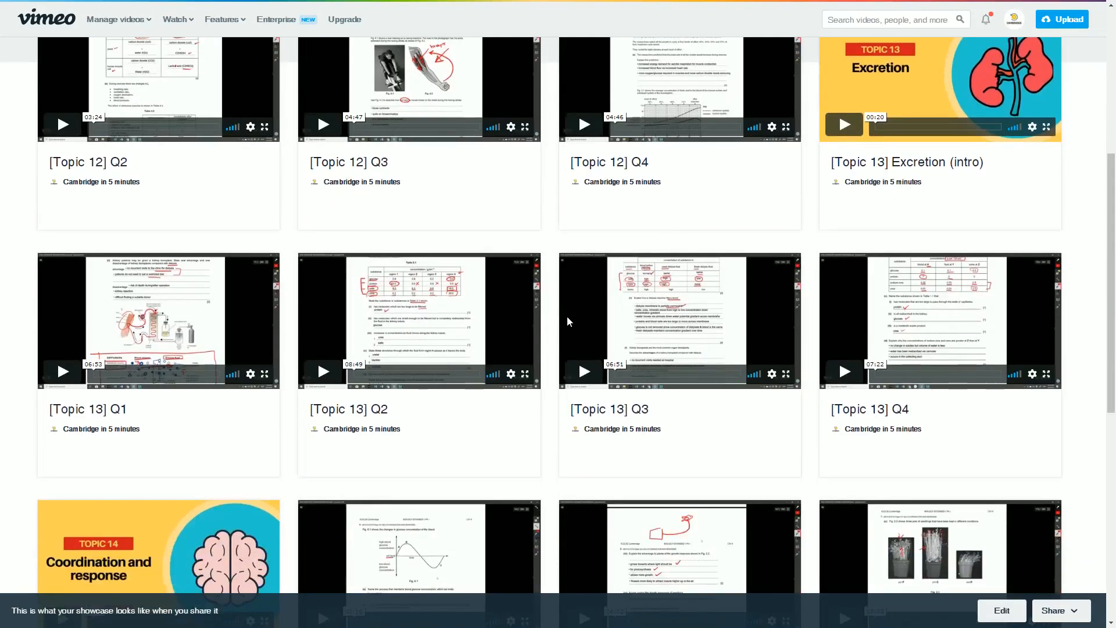
{"action": "scroll", "scroll_direction": "down", "scroll_amount": 3}
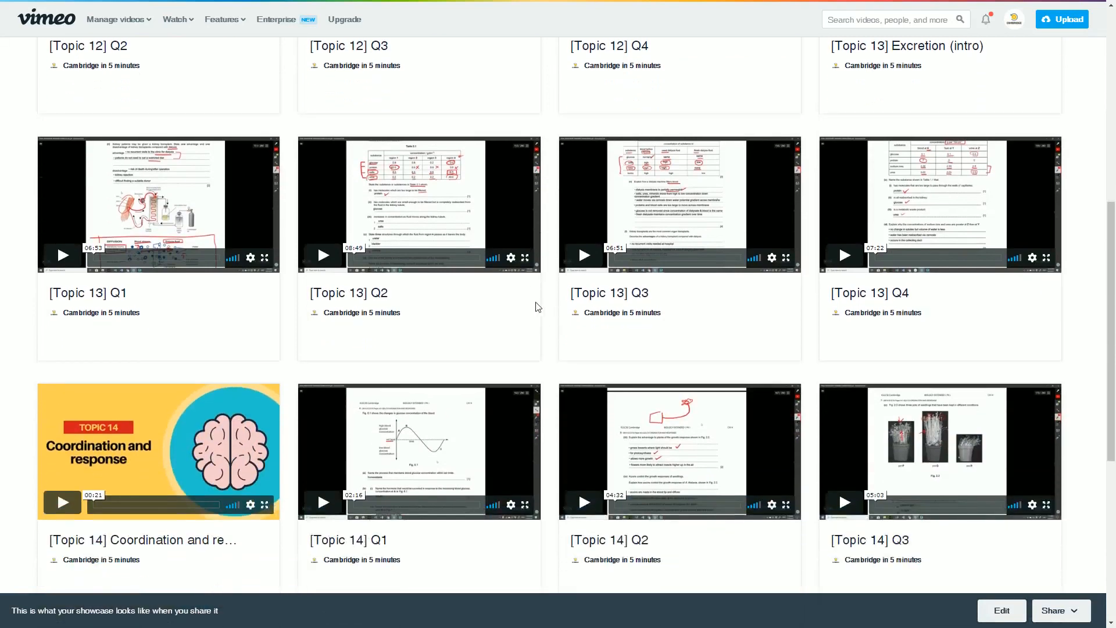
{"action": "scroll", "scroll_direction": "down", "scroll_amount": 3}
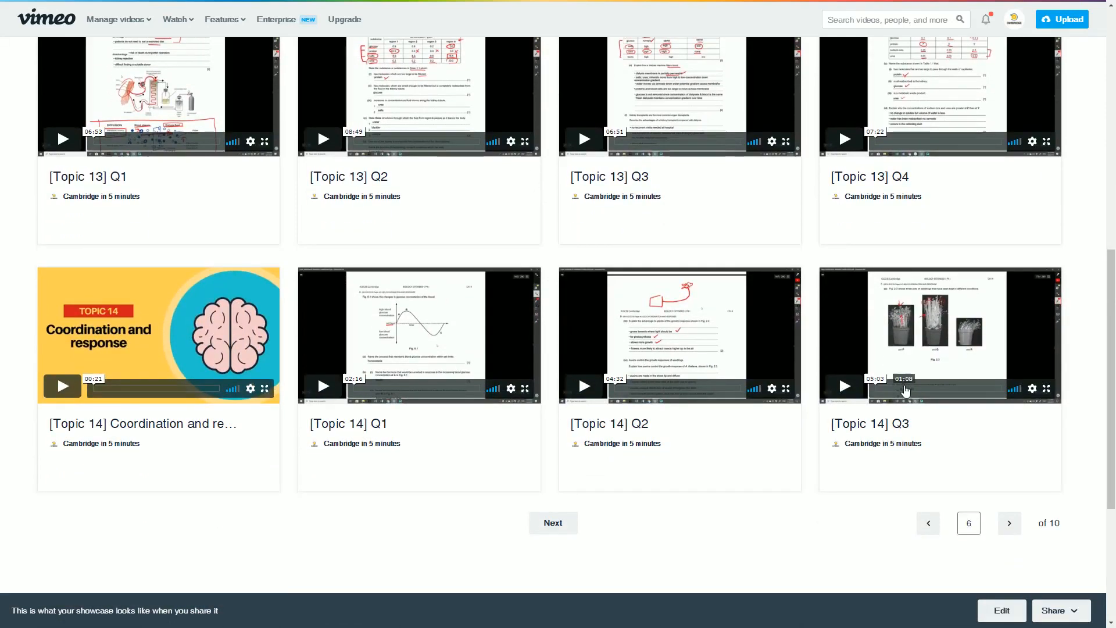
{"action": "mouse_move", "coordinate": [859, 437]}
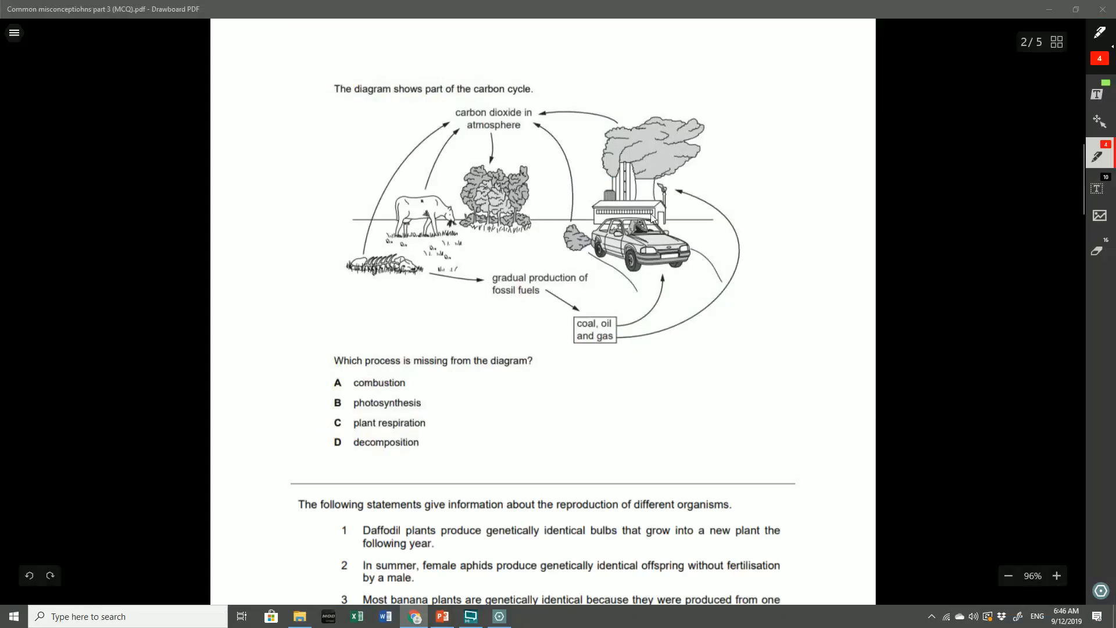
{"action": "mouse_move", "coordinate": [438, 127]}
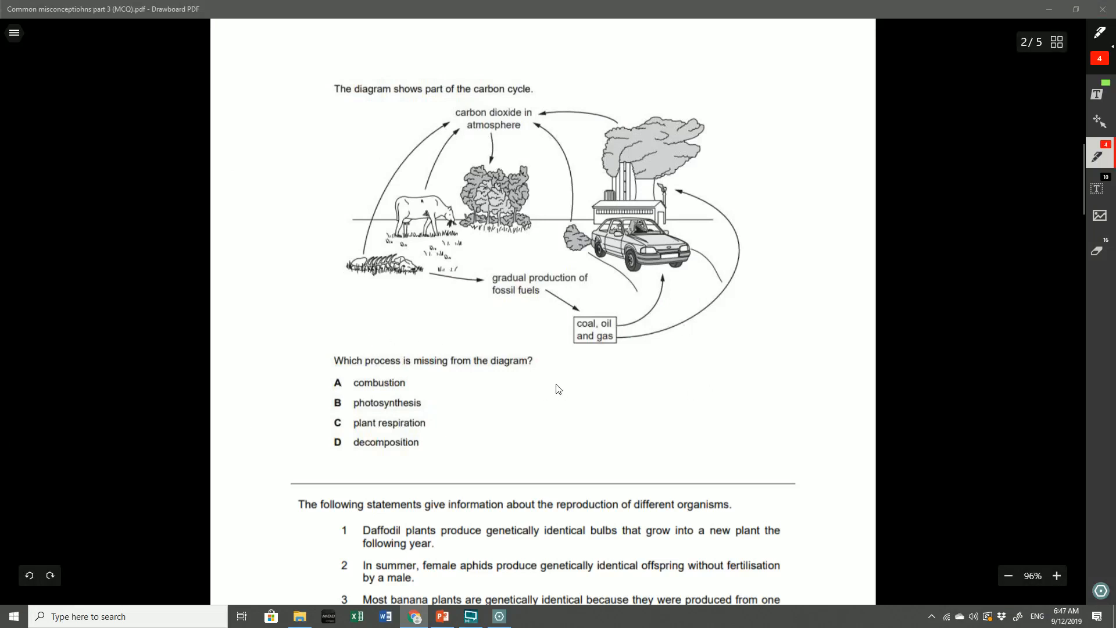
{"action": "mouse_move", "coordinate": [649, 369]}
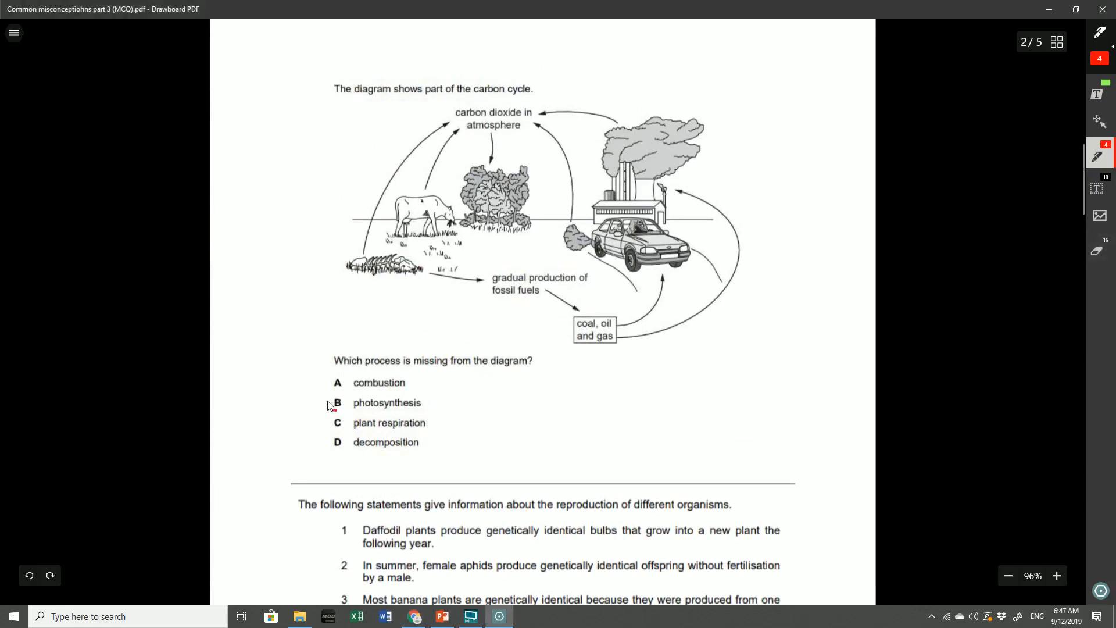
Circle answer C, plant respiration, on the carbon cycle question
{"action": "left_click_drag", "start_coordinate": [324, 417], "coordinate": [356, 417]}
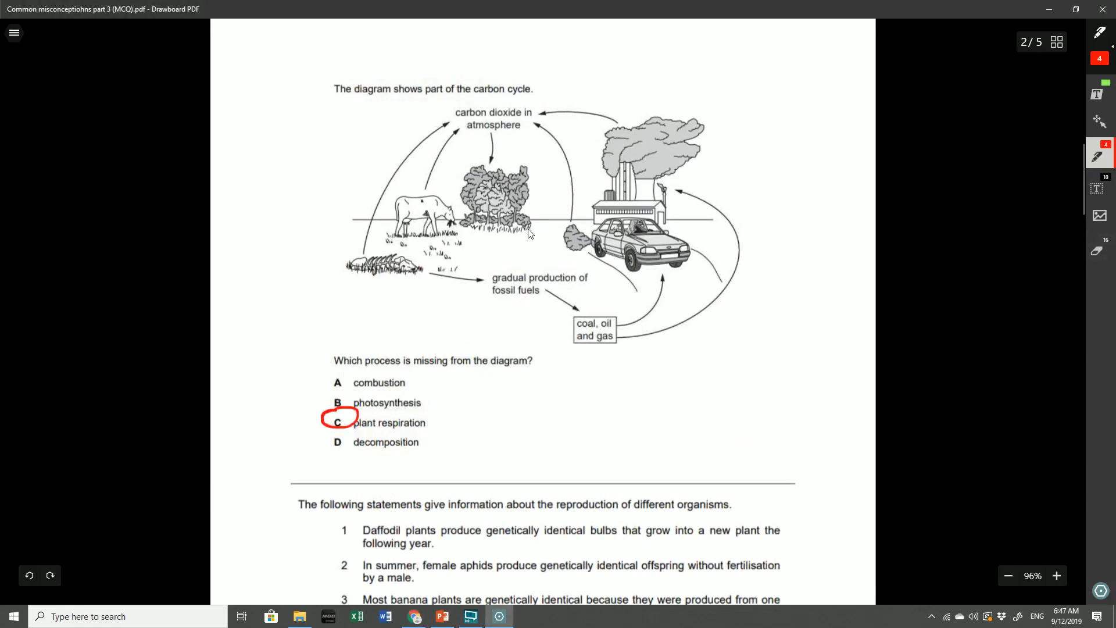
{"action": "mouse_move", "coordinate": [530, 188]}
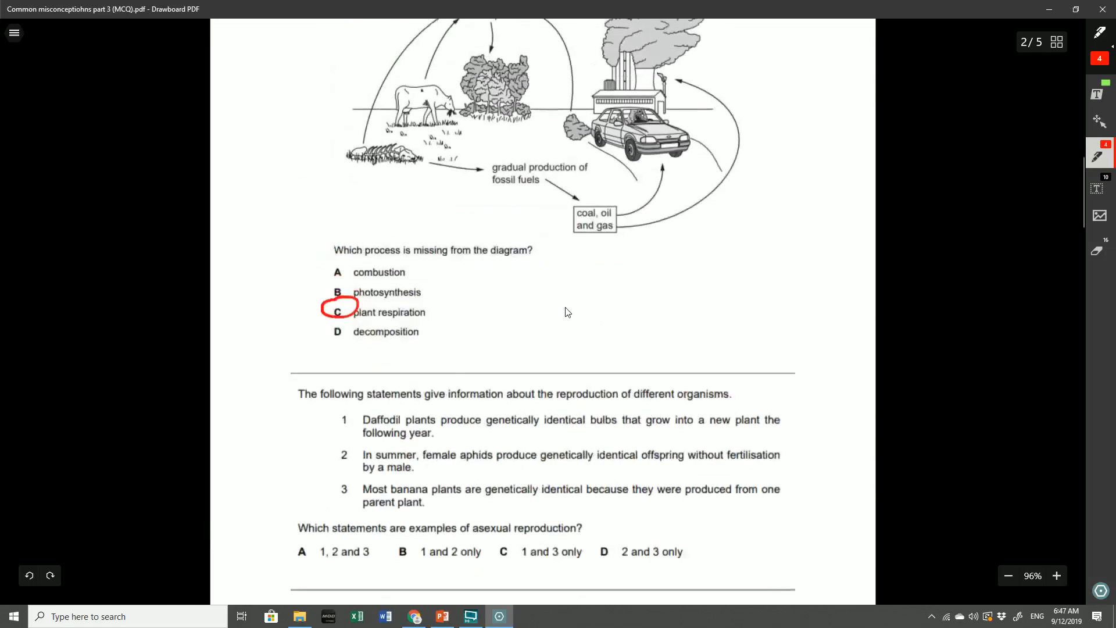
{"action": "scroll", "scroll_direction": "down", "scroll_amount": 3}
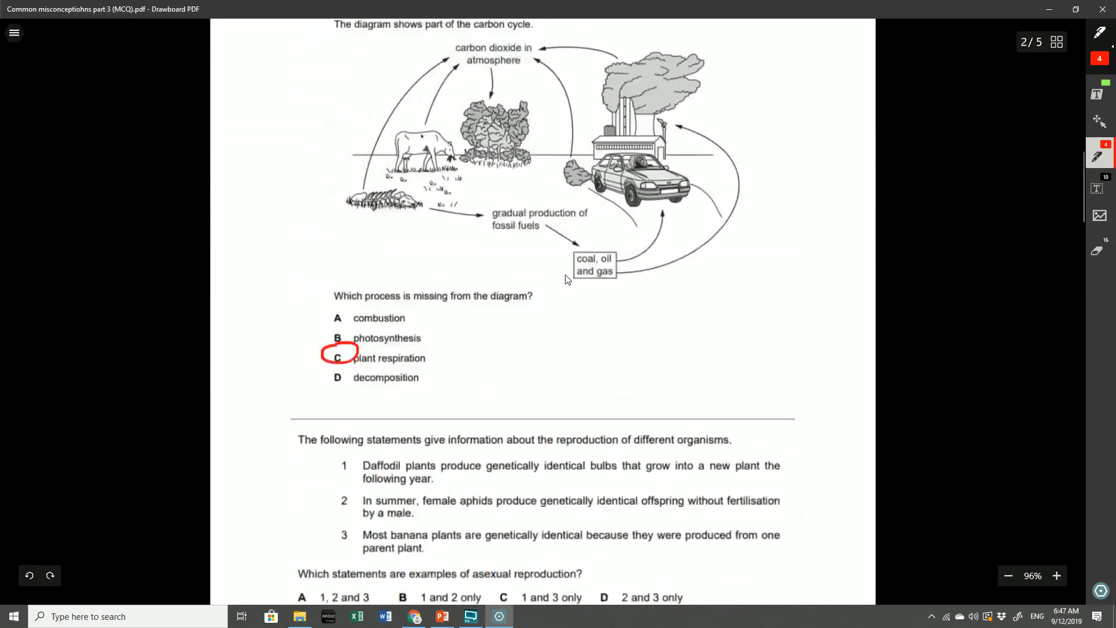
{"action": "scroll", "scroll_direction": "down", "scroll_amount": 3}
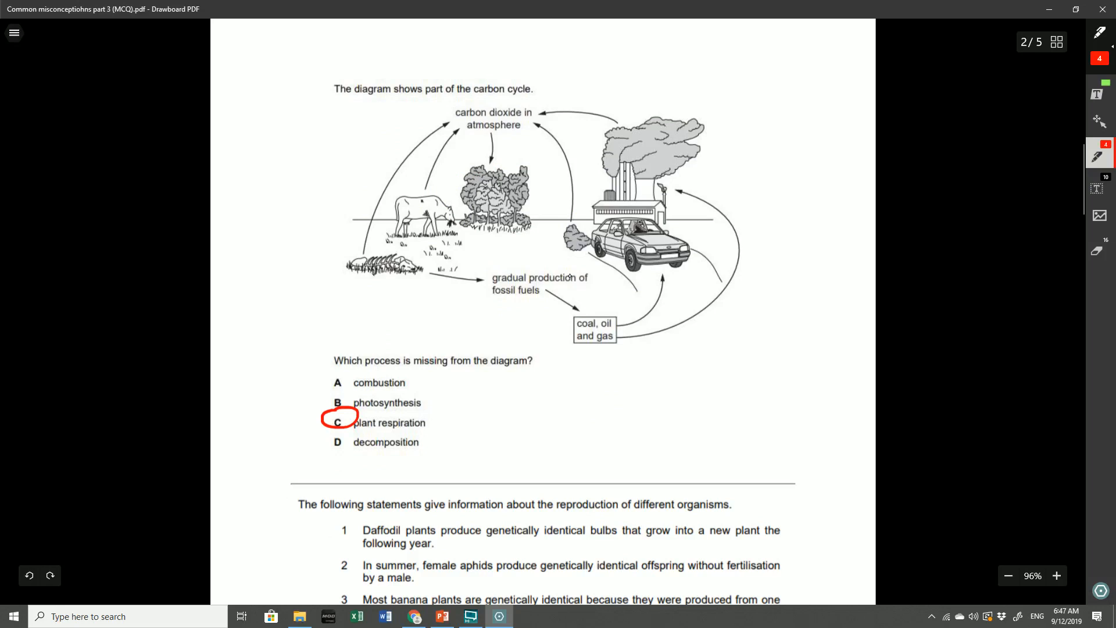
Draw red upward arrows above the trees with a CO2 label rising from them
{"action": "left_click_drag", "start_coordinate": [456, 147], "coordinate": [480, 154]}
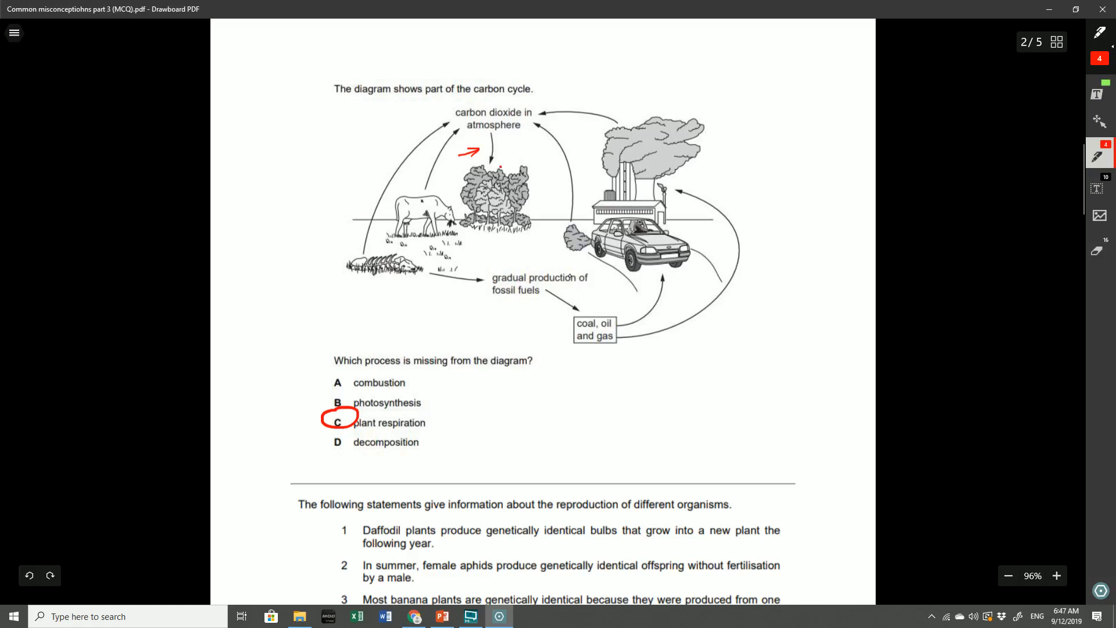
{"action": "left_click_drag", "start_coordinate": [503, 168], "coordinate": [509, 134]}
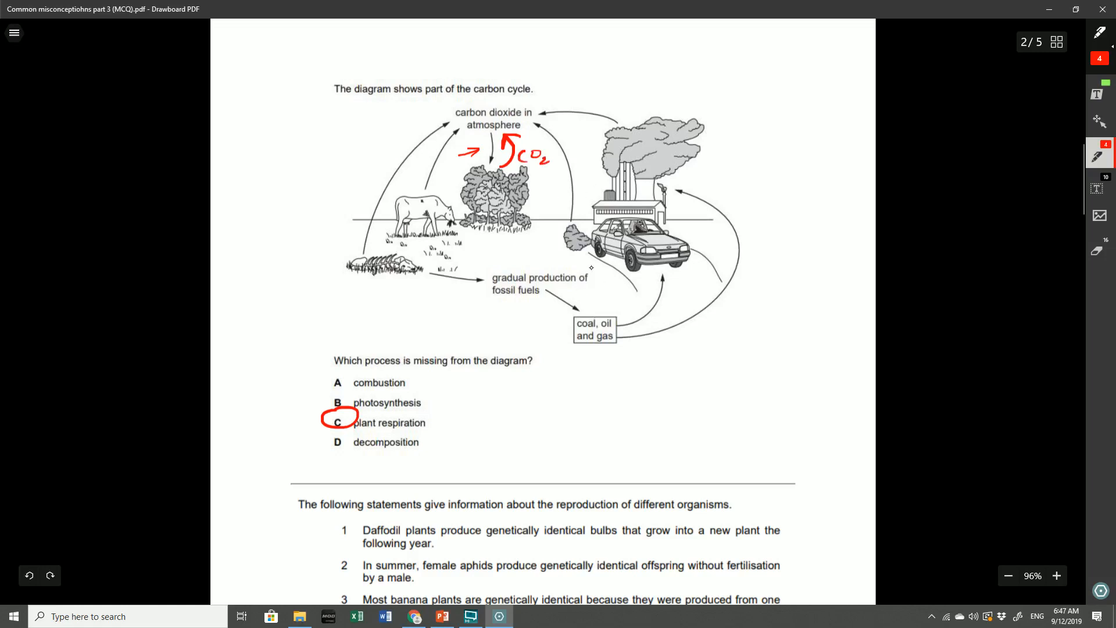
{"action": "scroll", "scroll_direction": "down", "scroll_amount": 3}
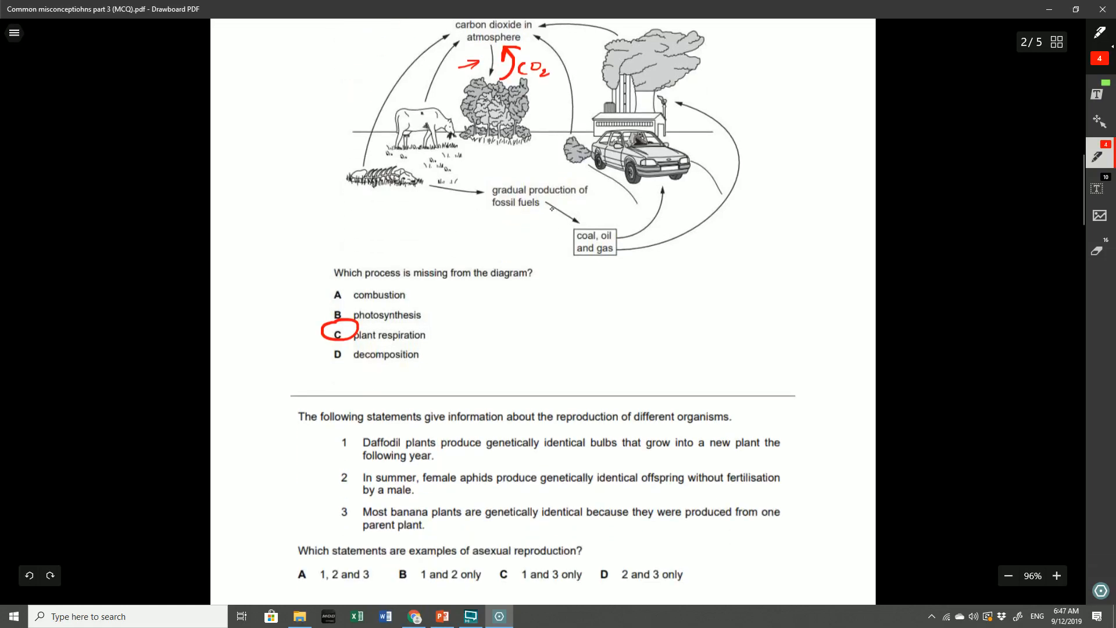
{"action": "scroll", "scroll_direction": "down", "scroll_amount": 3}
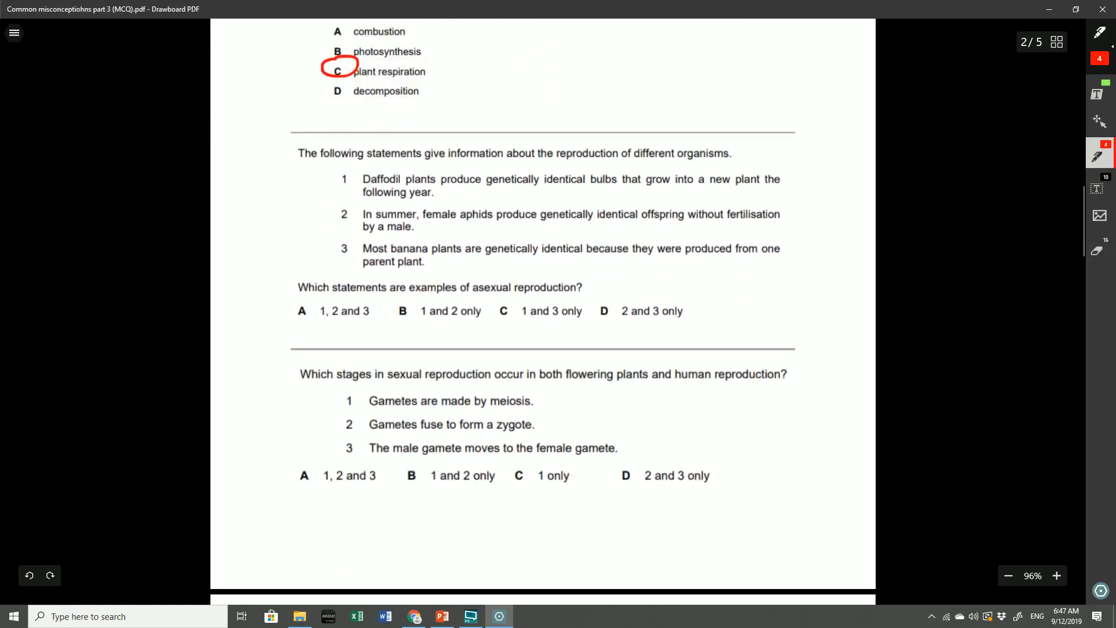
{"action": "mouse_move", "coordinate": [491, 188]}
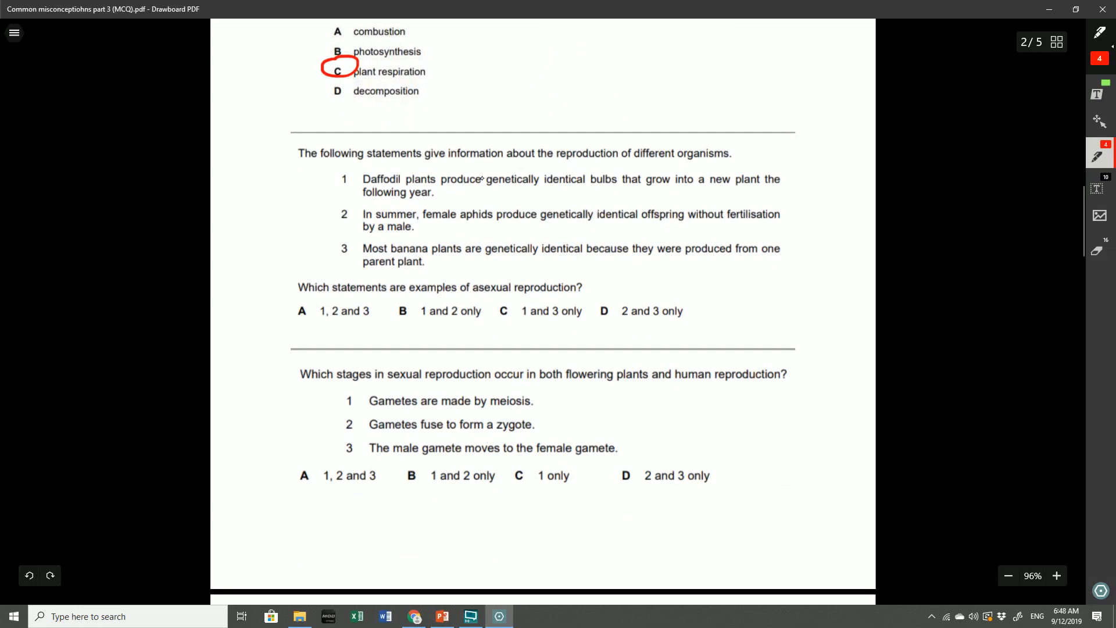
Circle answer A of the asexual reproduction question, bracket statements 1–3 and mark their key words
{"action": "left_click_drag", "start_coordinate": [639, 163], "coordinate": [722, 163]}
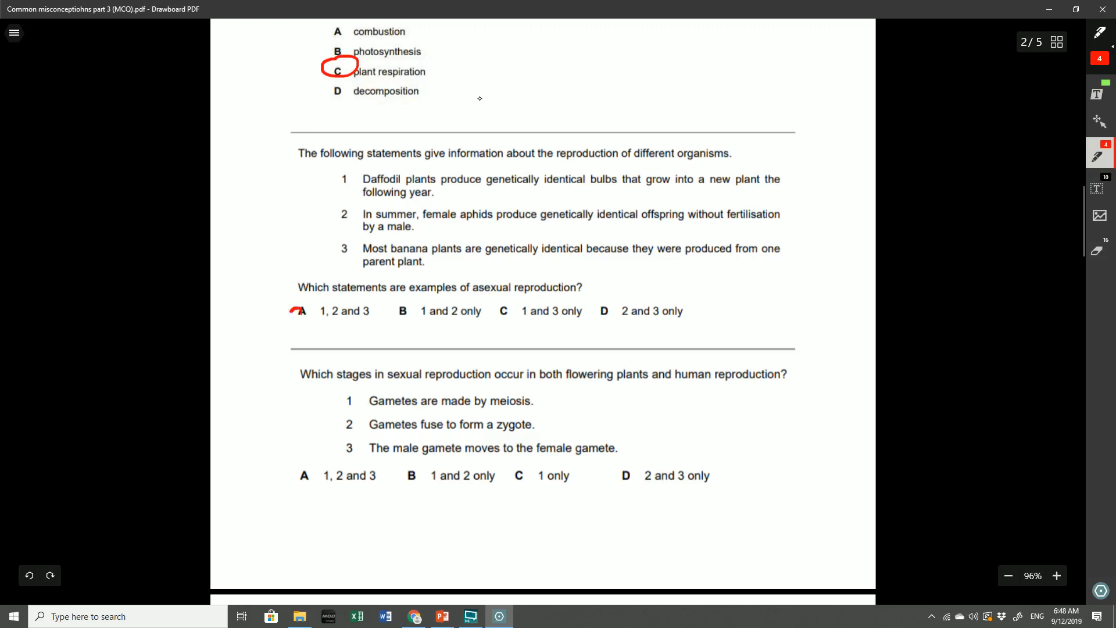
{"action": "left_click_drag", "start_coordinate": [288, 303], "coordinate": [313, 324]}
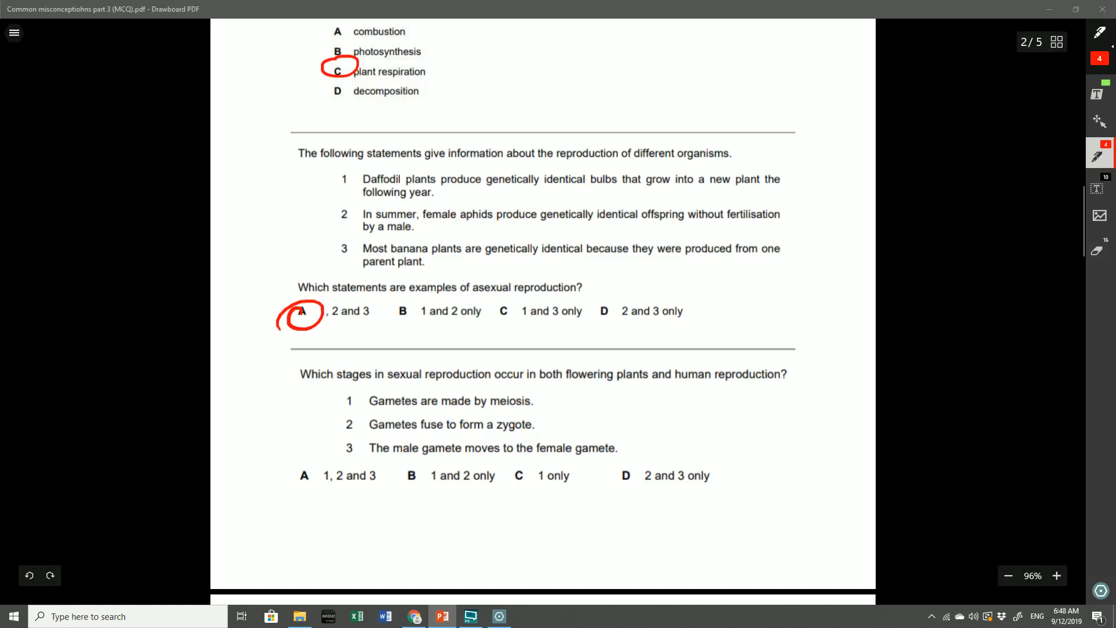
{"action": "mouse_move", "coordinate": [120, 284]}
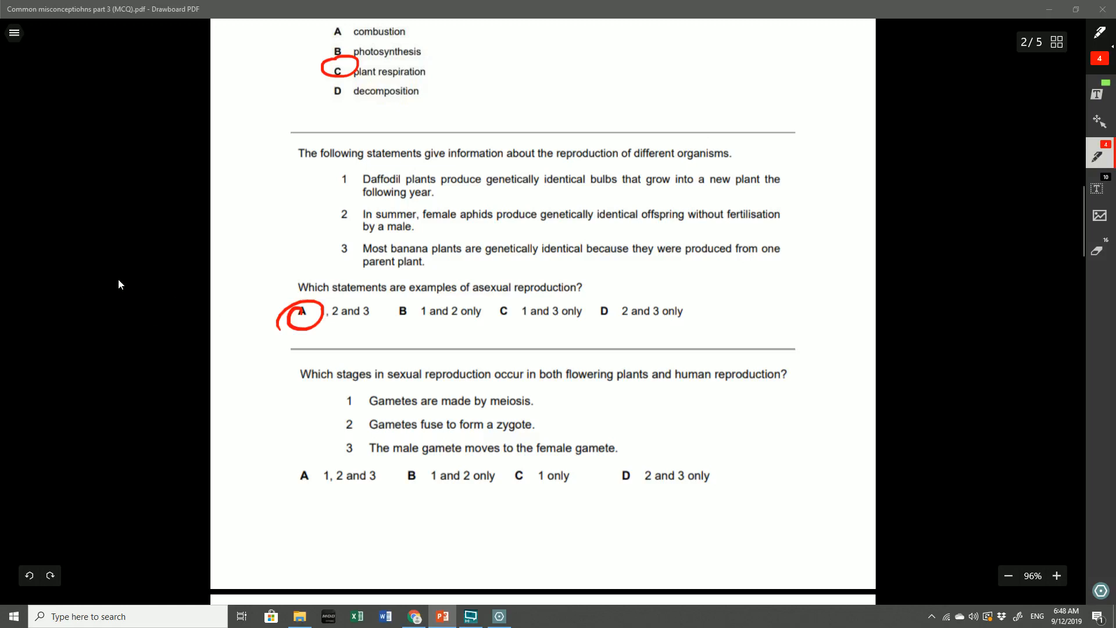
{"action": "mouse_move", "coordinate": [109, 266]}
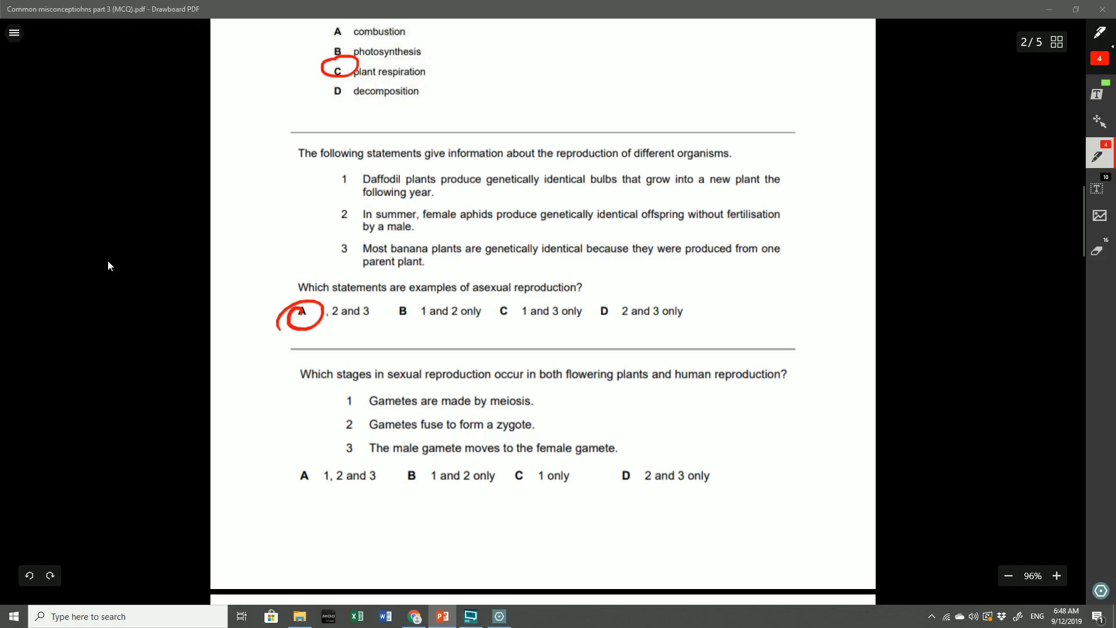
{"action": "mouse_move", "coordinate": [152, 262]}
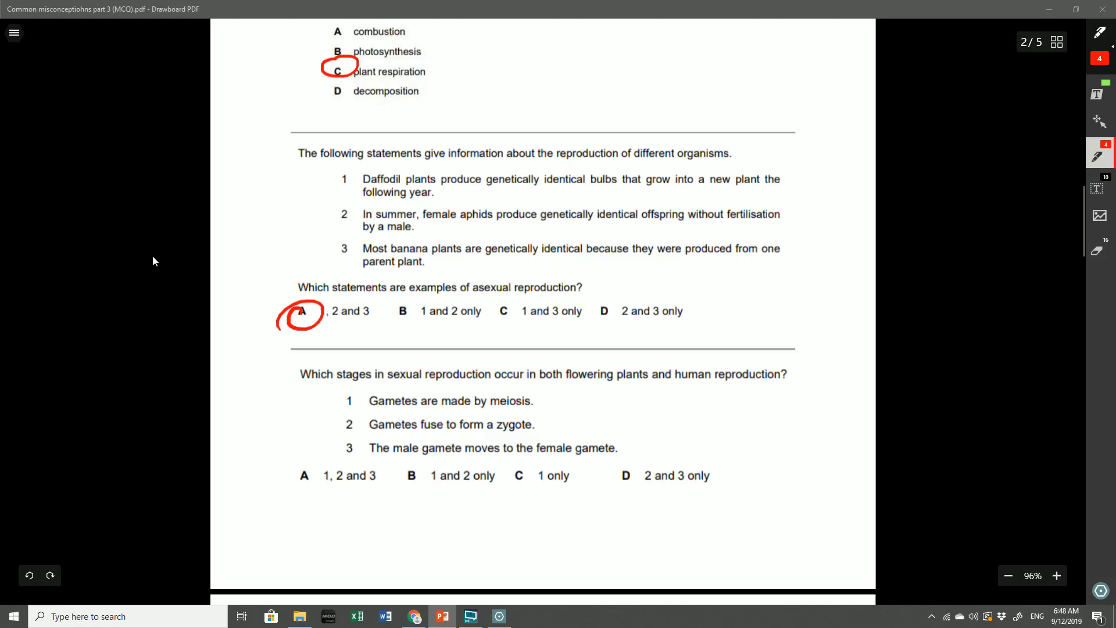
{"action": "mouse_move", "coordinate": [159, 241]}
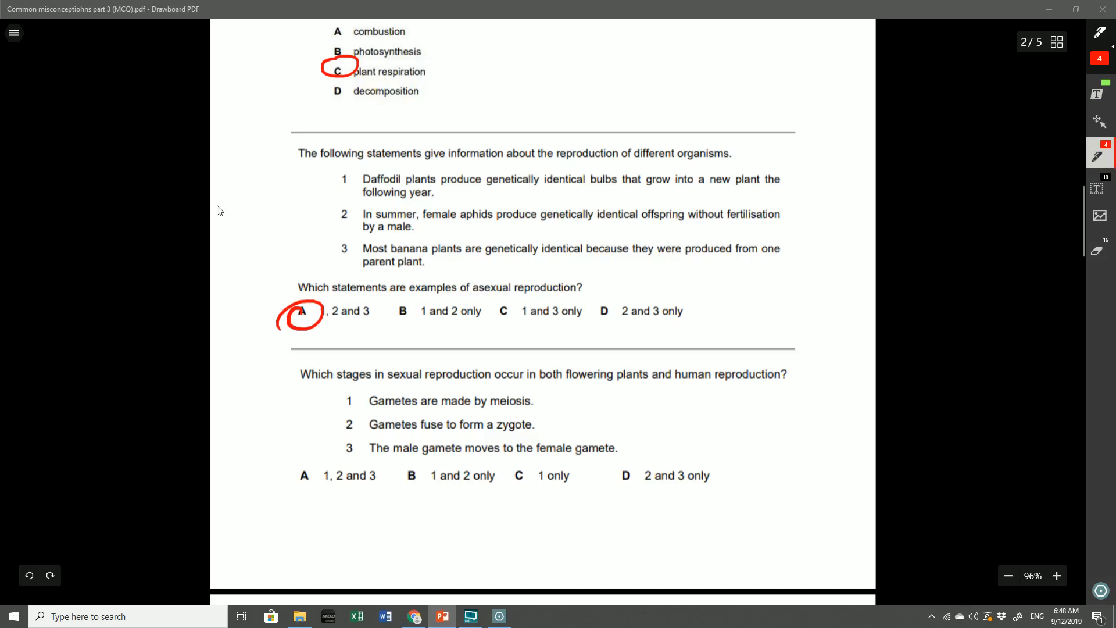
{"action": "mouse_move", "coordinate": [268, 228]}
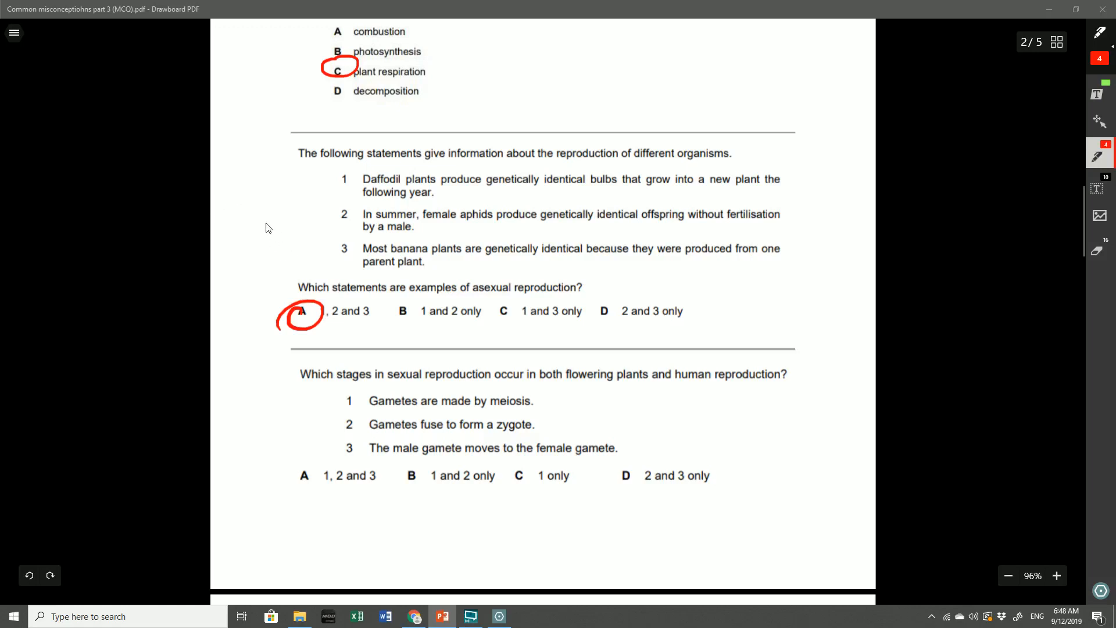
{"action": "mouse_move", "coordinate": [322, 230]}
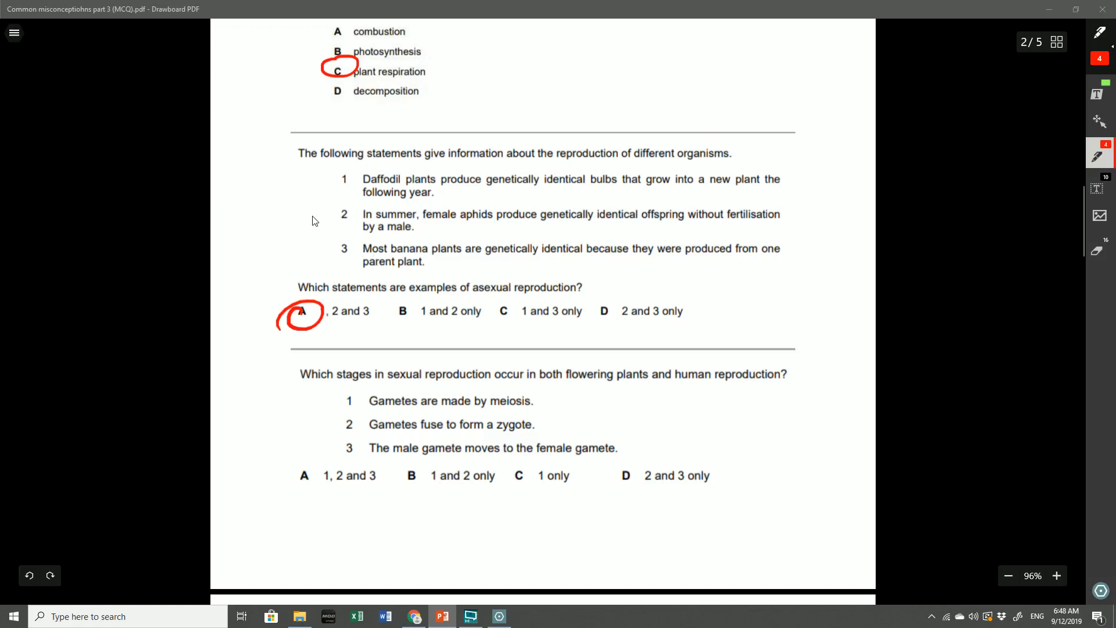
{"action": "left_click_drag", "start_coordinate": [364, 262], "coordinate": [423, 262]}
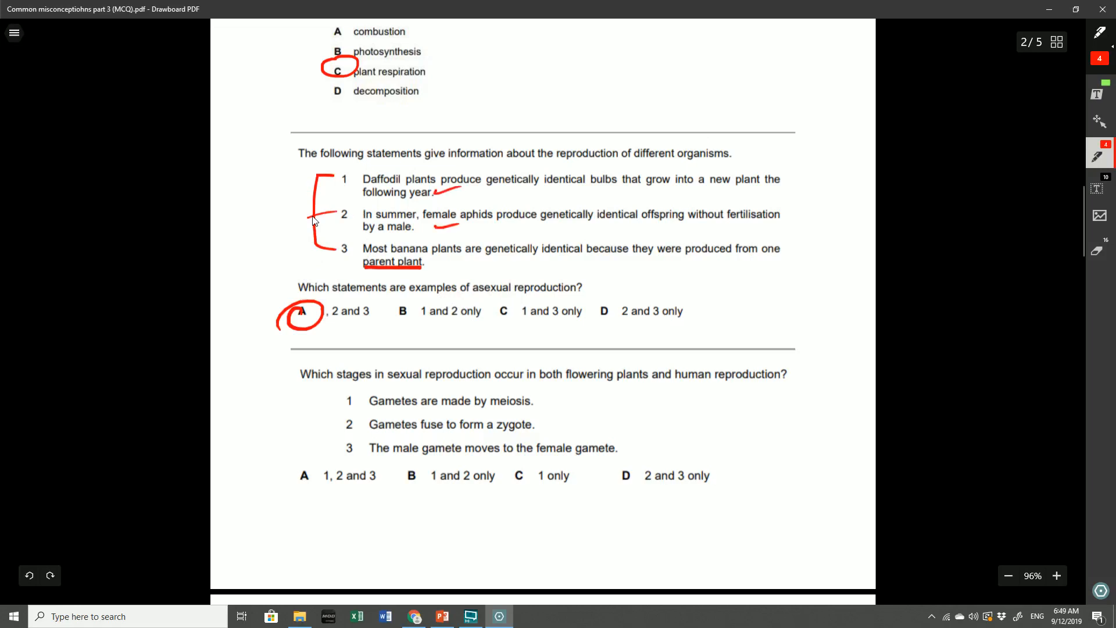
{"action": "scroll", "scroll_direction": "down", "scroll_amount": 3}
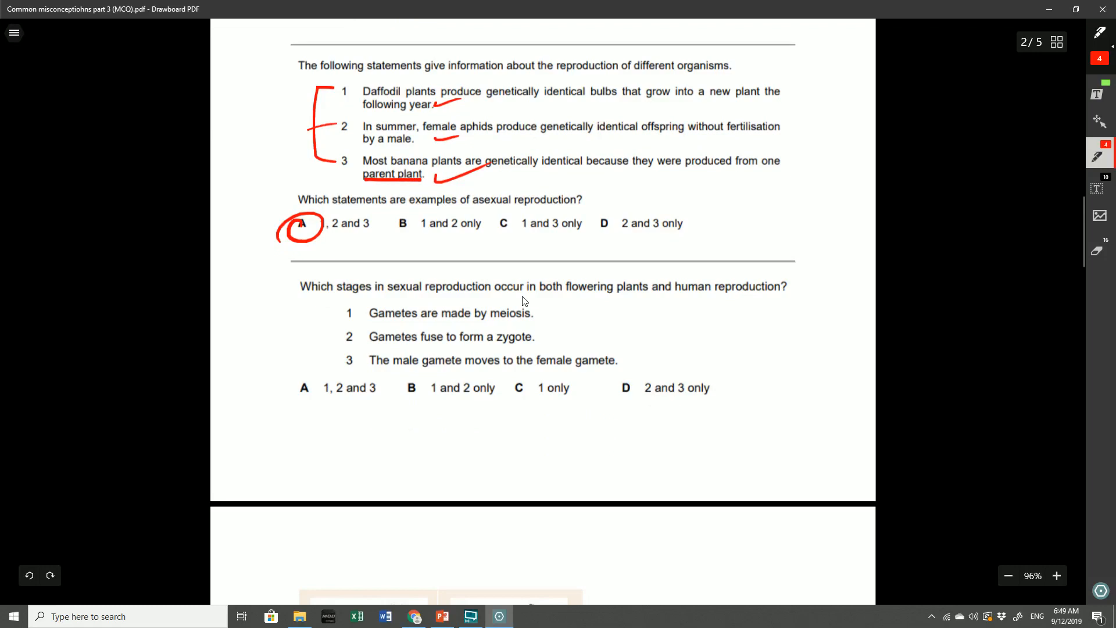
Underline key words in the sexual reproduction question, circle answer A and tick statement 1 with meiosis underlined
{"action": "left_click_drag", "start_coordinate": [390, 294], "coordinate": [462, 294]}
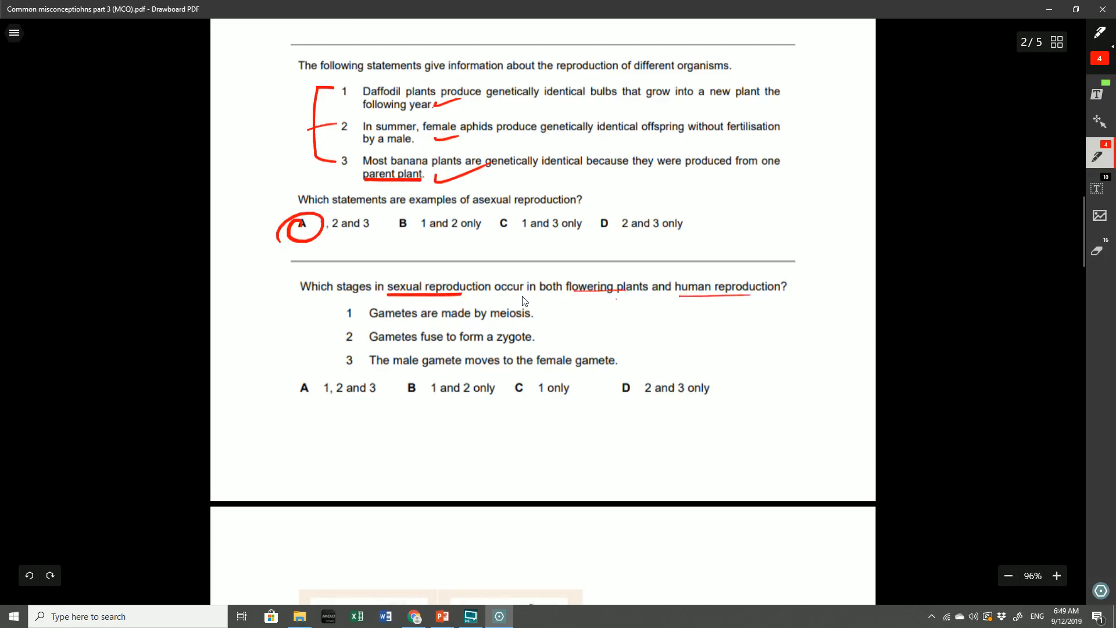
{"action": "left_click_drag", "start_coordinate": [292, 374], "coordinate": [321, 399]}
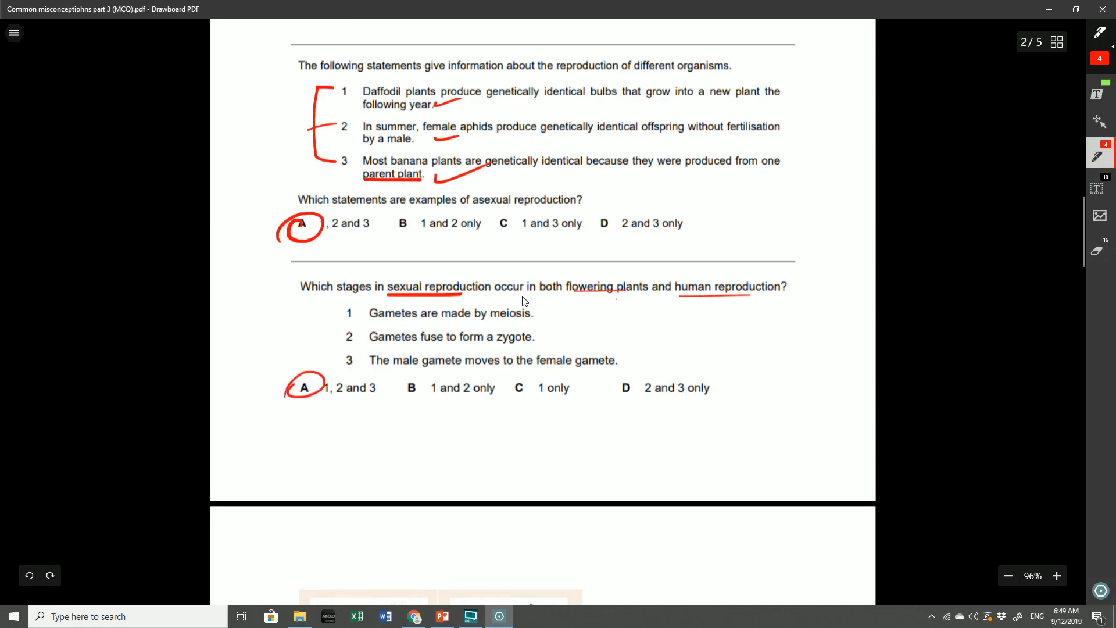
{"action": "left_click_drag", "start_coordinate": [524, 306], "coordinate": [563, 302]}
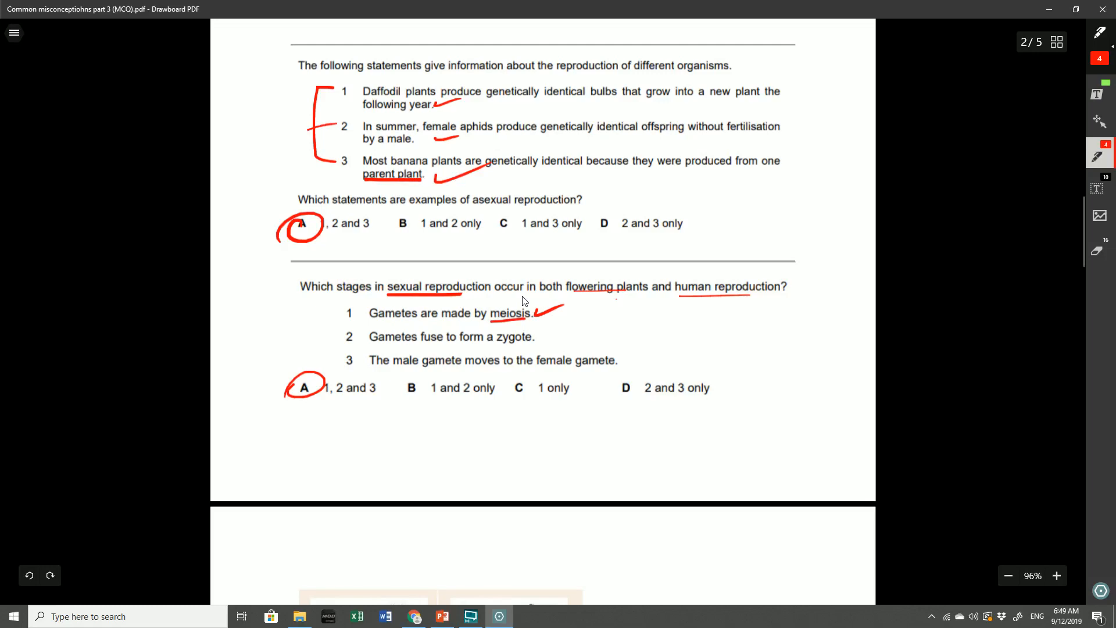
Tick statements 2 and 3 with zygote and female gamete underlined, and write Pollen beside statement 2
{"action": "left_click_drag", "start_coordinate": [491, 345], "coordinate": [567, 328]}
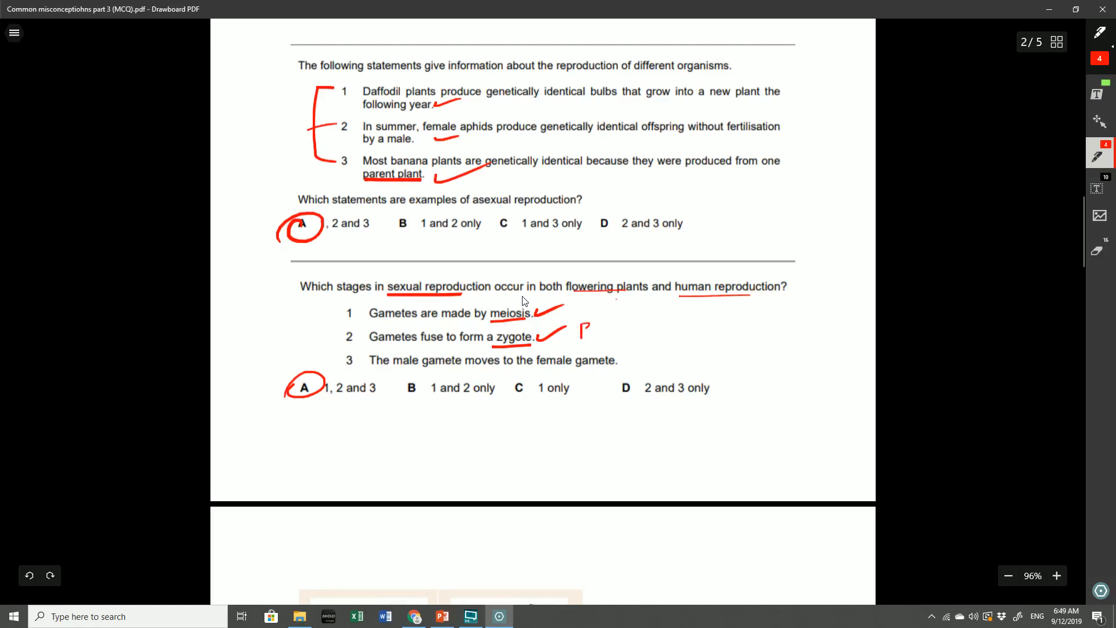
{"action": "left_click_drag", "start_coordinate": [576, 331], "coordinate": [630, 335]}
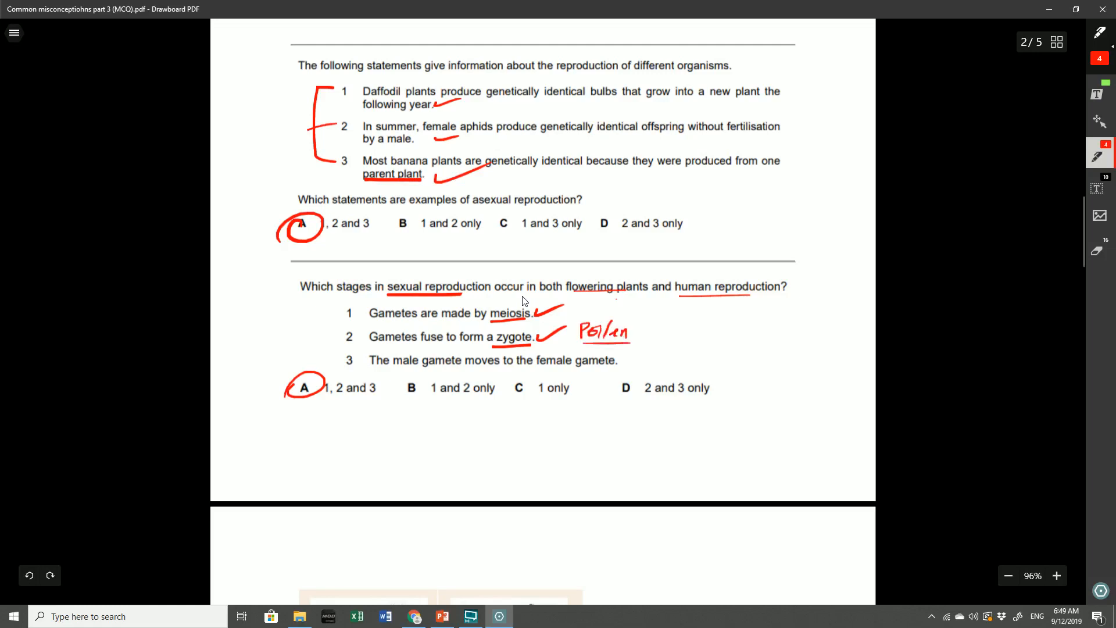
{"action": "left_click_drag", "start_coordinate": [541, 371], "coordinate": [660, 352]}
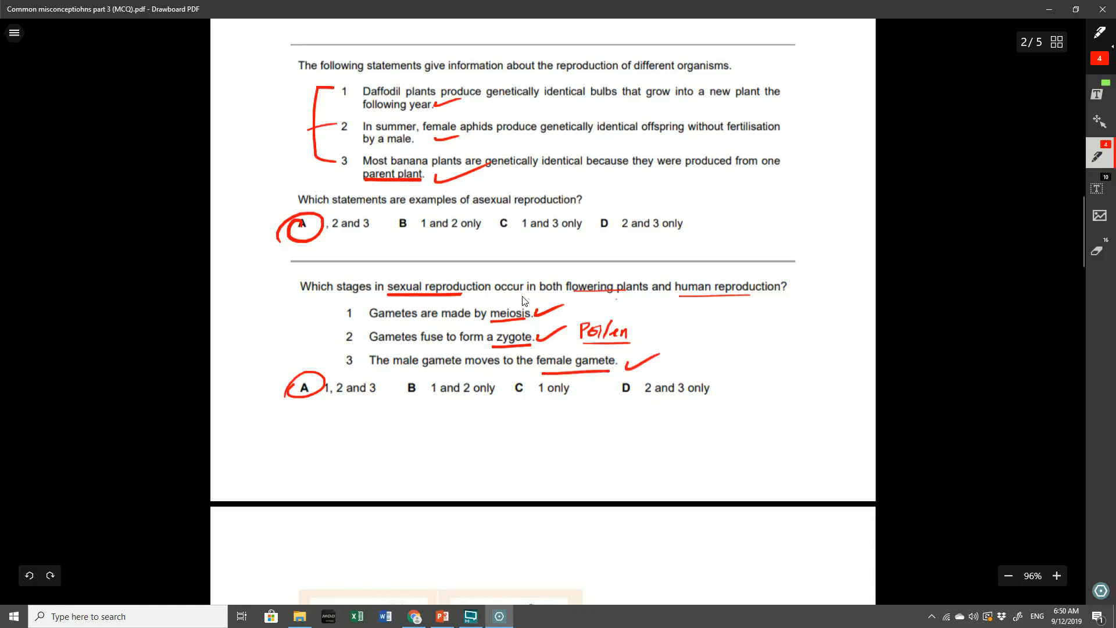
{"action": "mouse_move", "coordinate": [645, 328]}
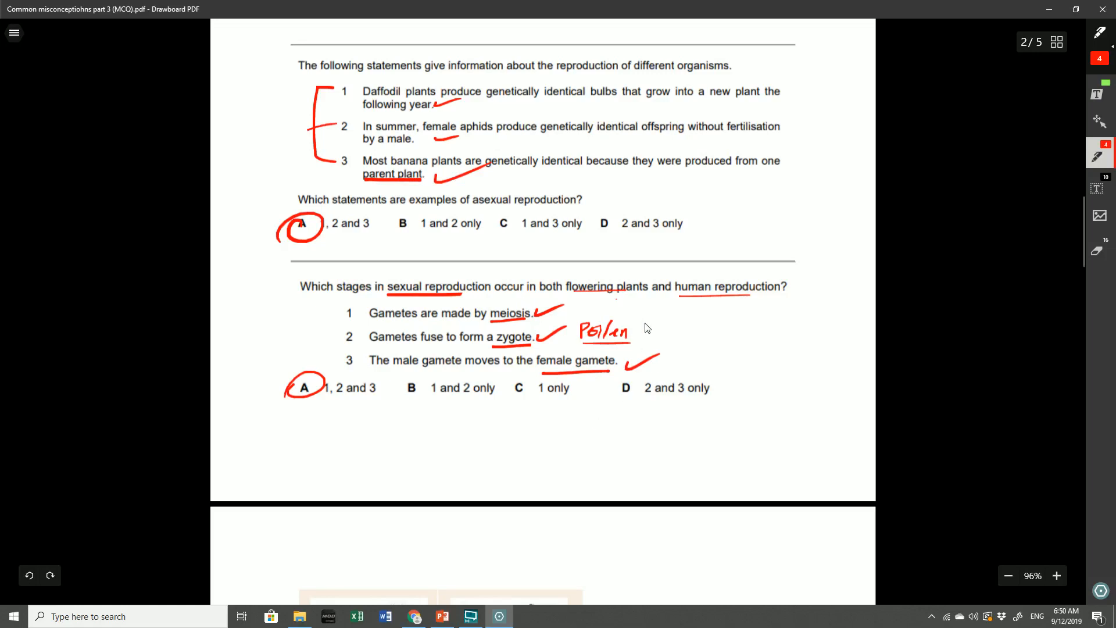
{"action": "scroll", "scroll_direction": "down", "scroll_amount": 3}
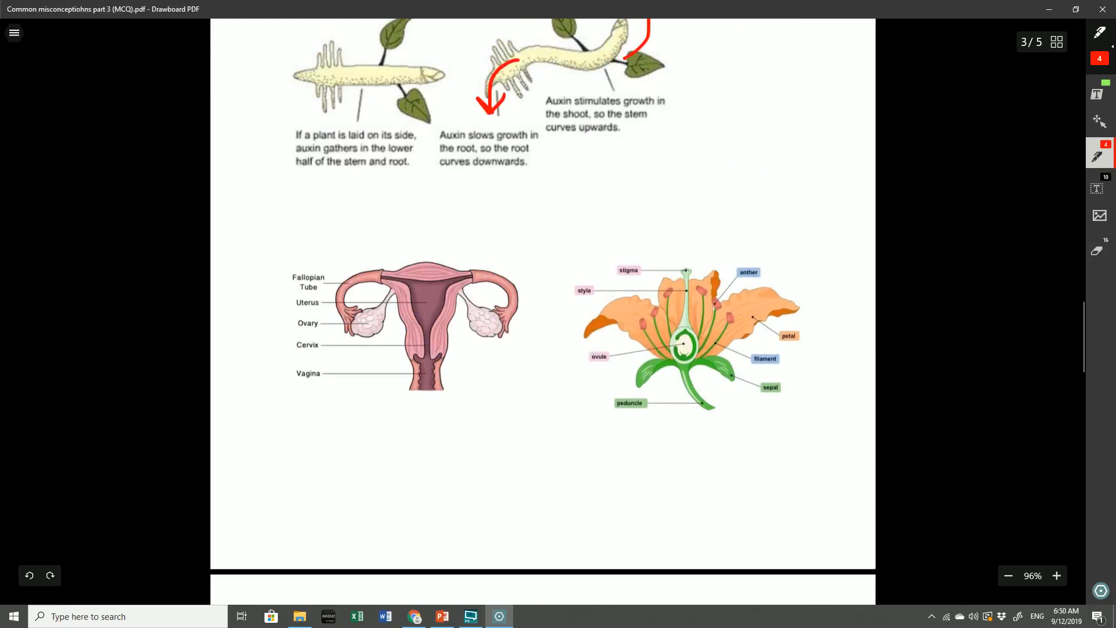
Draw a red arrow into the human reproductive diagram and an arrow from the circled anther to the stigma
{"action": "left_click_drag", "start_coordinate": [426, 427], "coordinate": [427, 363]}
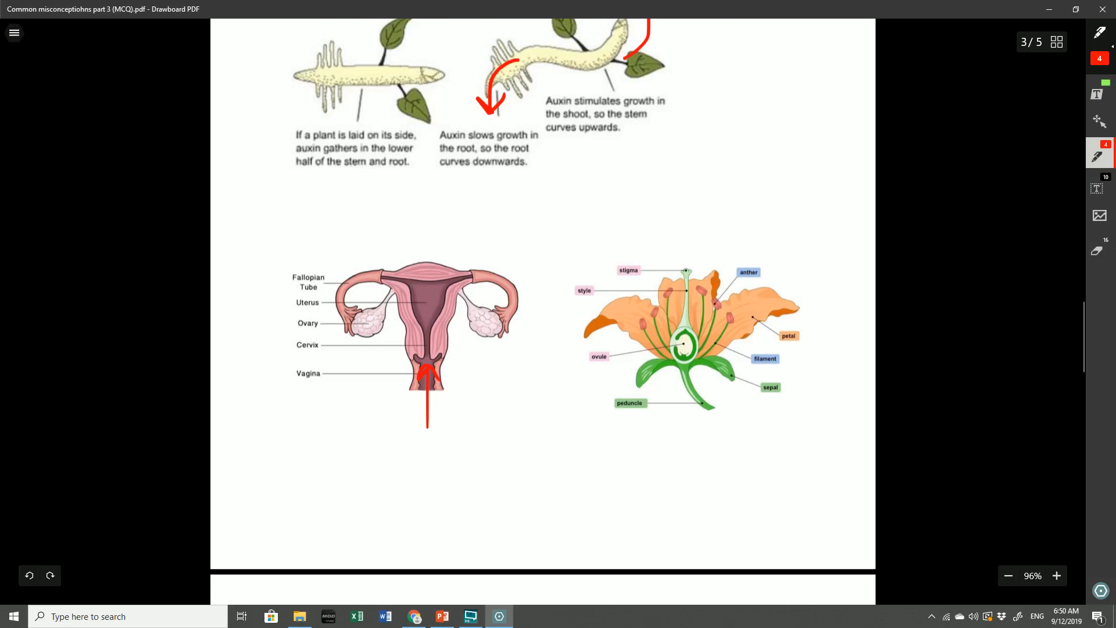
{"action": "left_click_drag", "start_coordinate": [725, 277], "coordinate": [774, 268]}
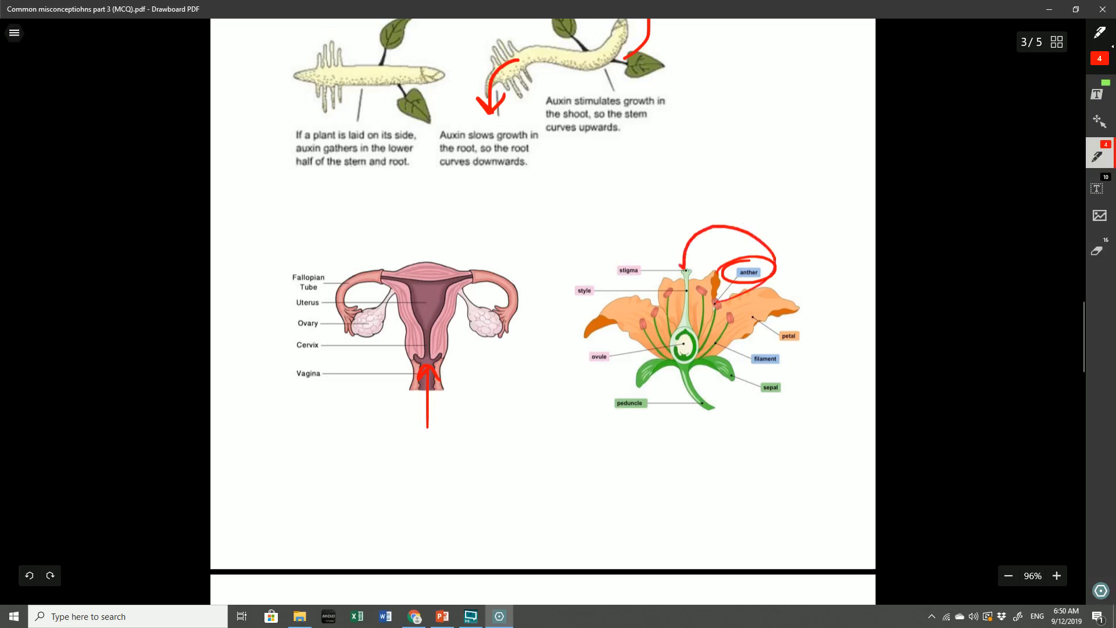
{"action": "left_click_drag", "start_coordinate": [626, 286], "coordinate": [677, 264]}
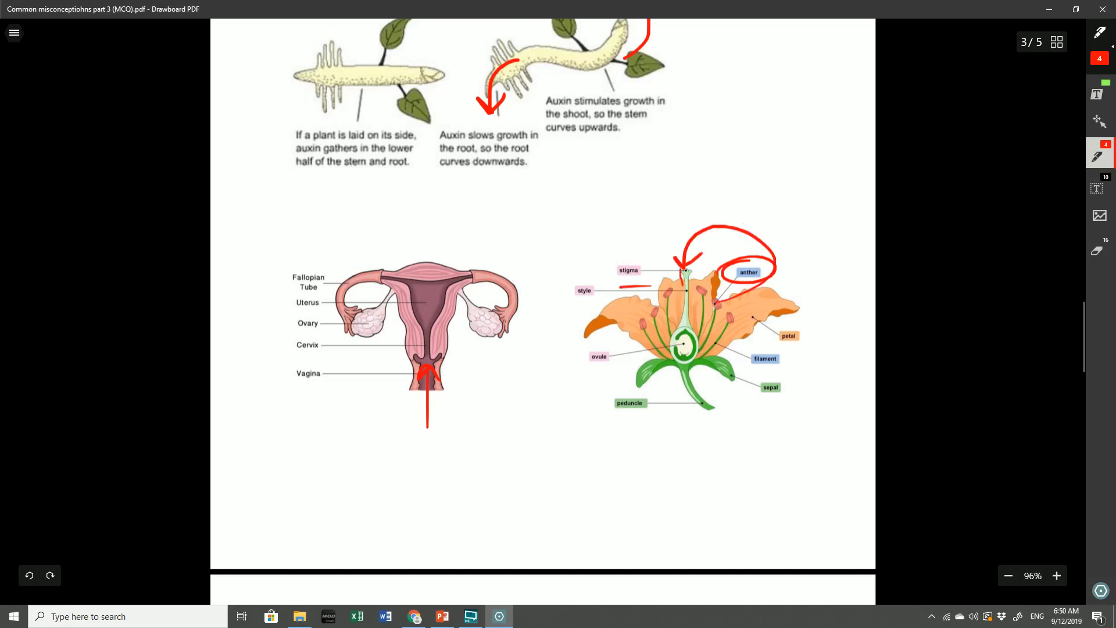
{"action": "left_click_drag", "start_coordinate": [680, 289], "coordinate": [674, 363]}
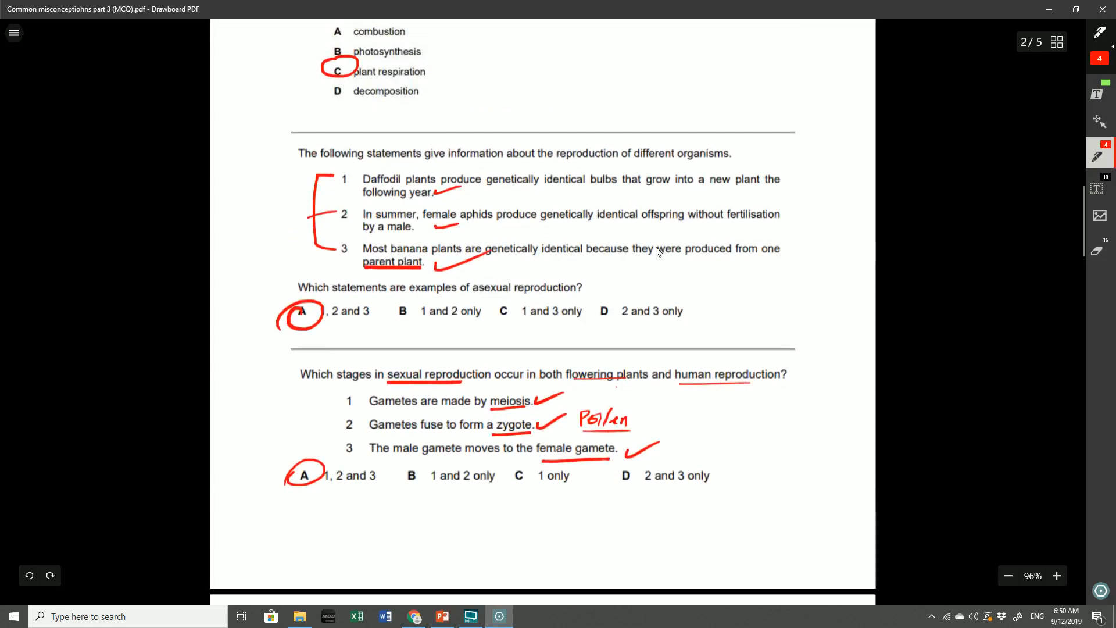
{"action": "mouse_move", "coordinate": [708, 265]}
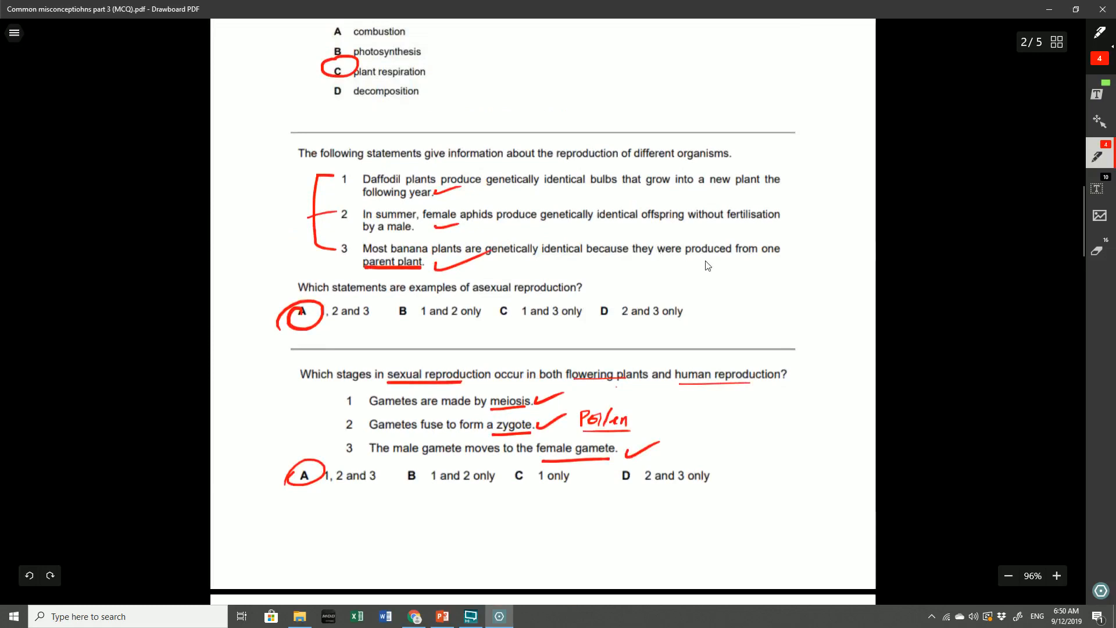